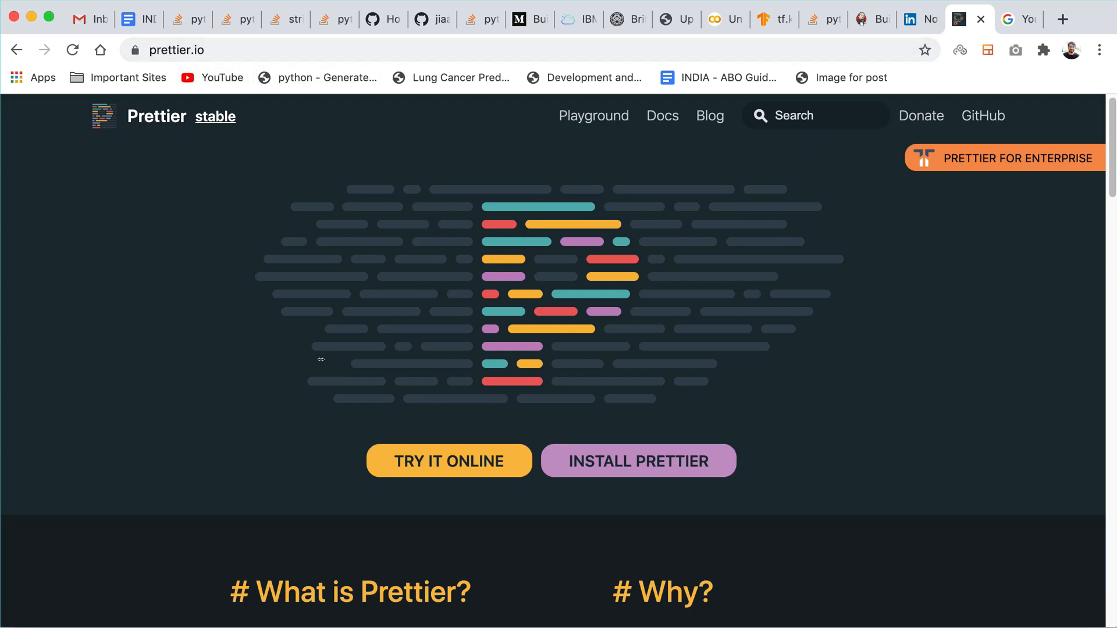
- Generate the prettier-demo React app with npx create-react-app and let its packages install
scroll("down", 3)
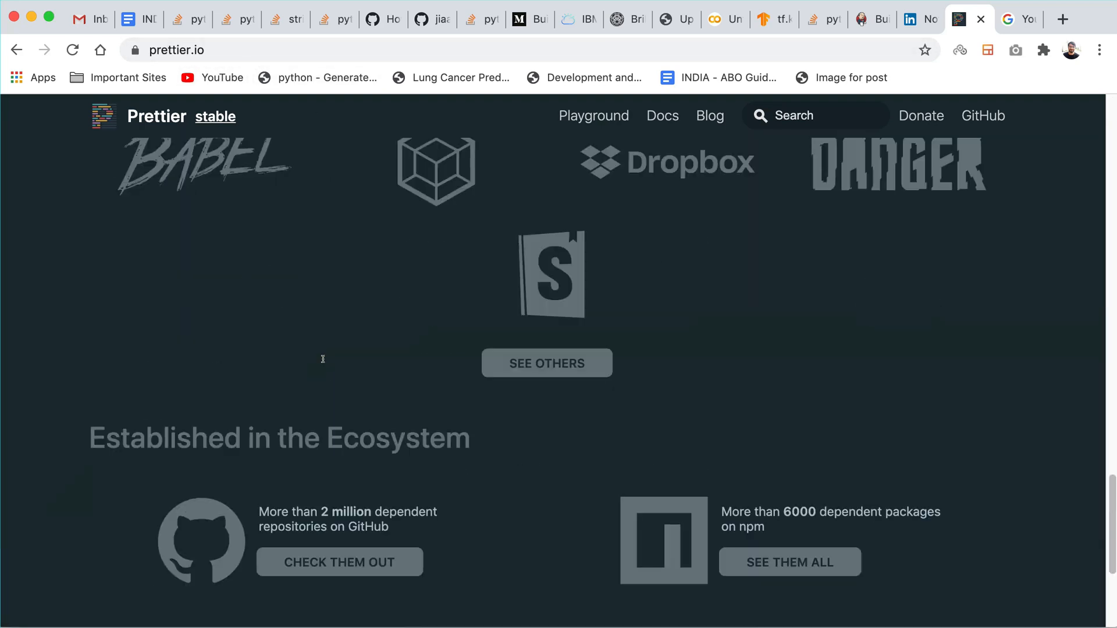
scroll("down", 3)
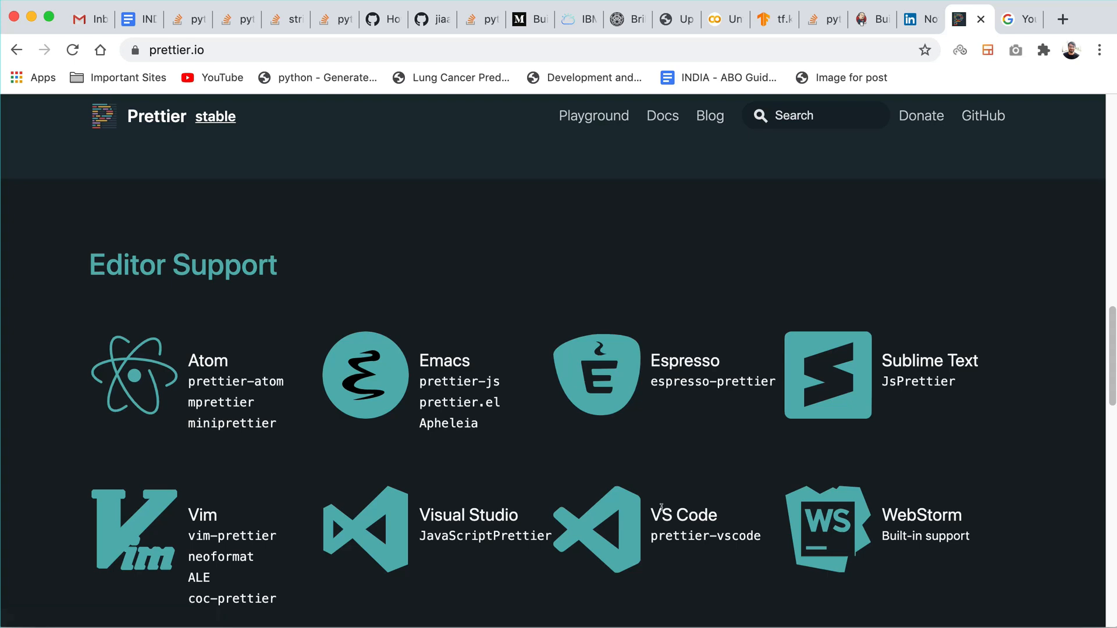
scroll("down", 3)
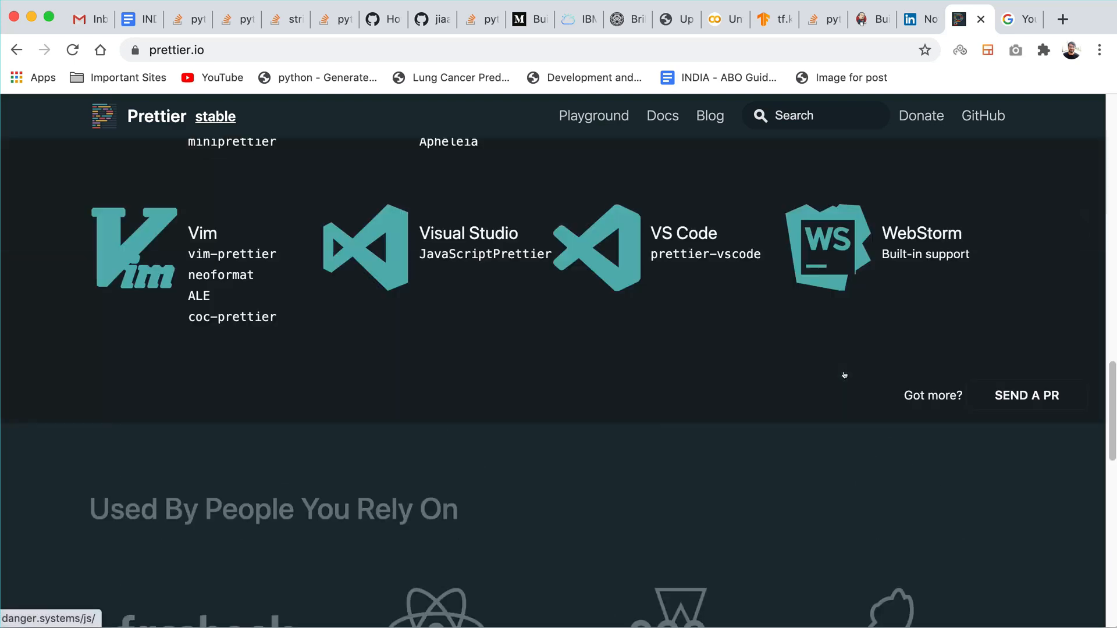
scroll("up", 3)
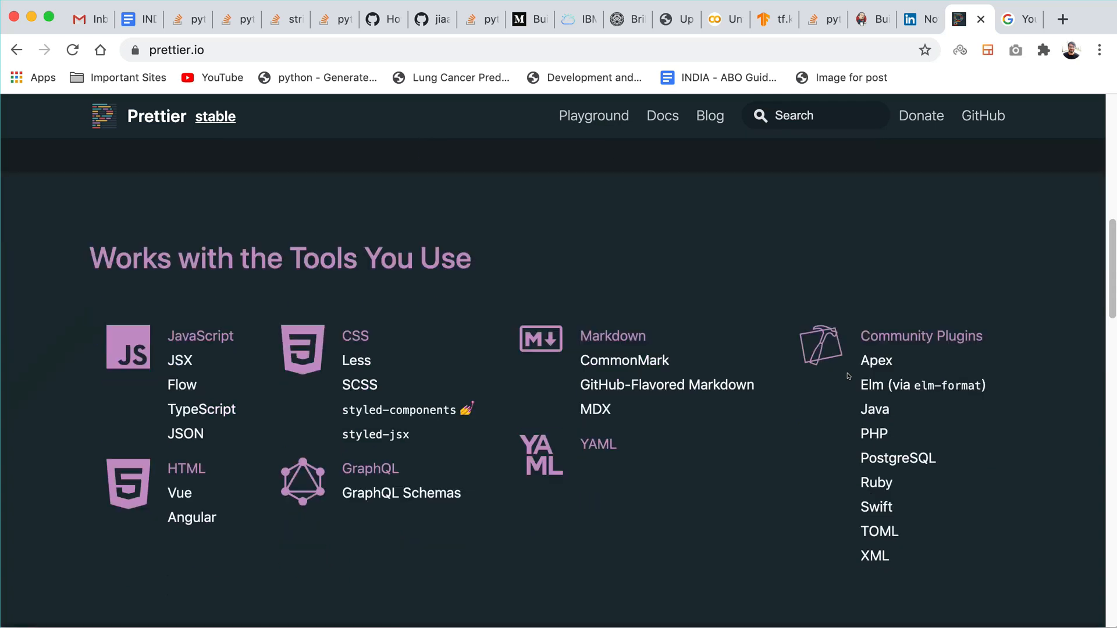
mouse_move(969, 395)
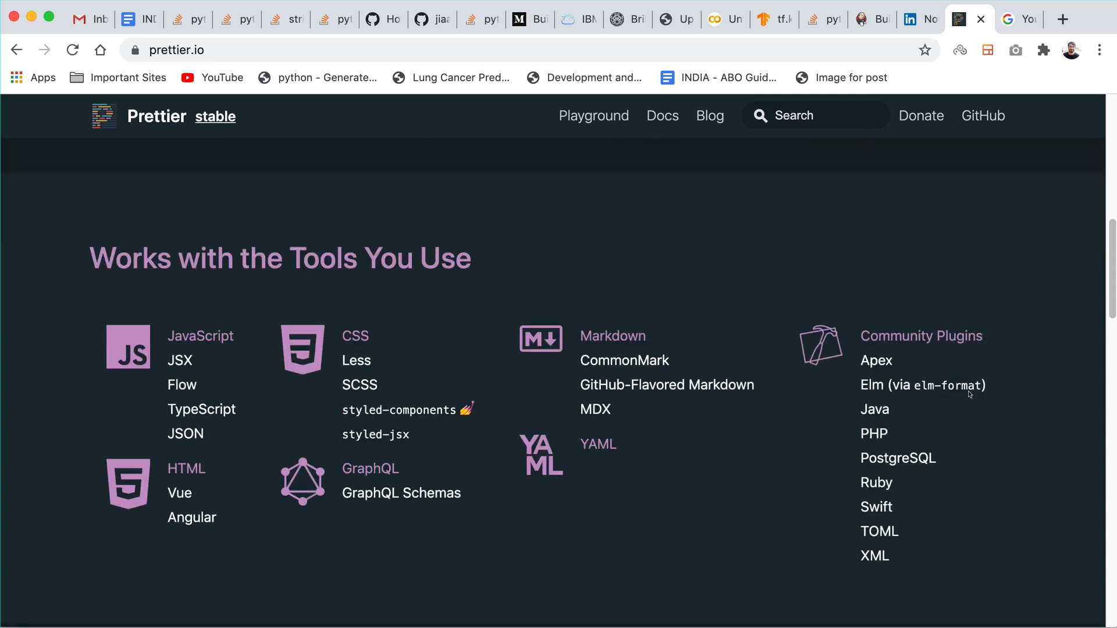
mouse_move(896, 433)
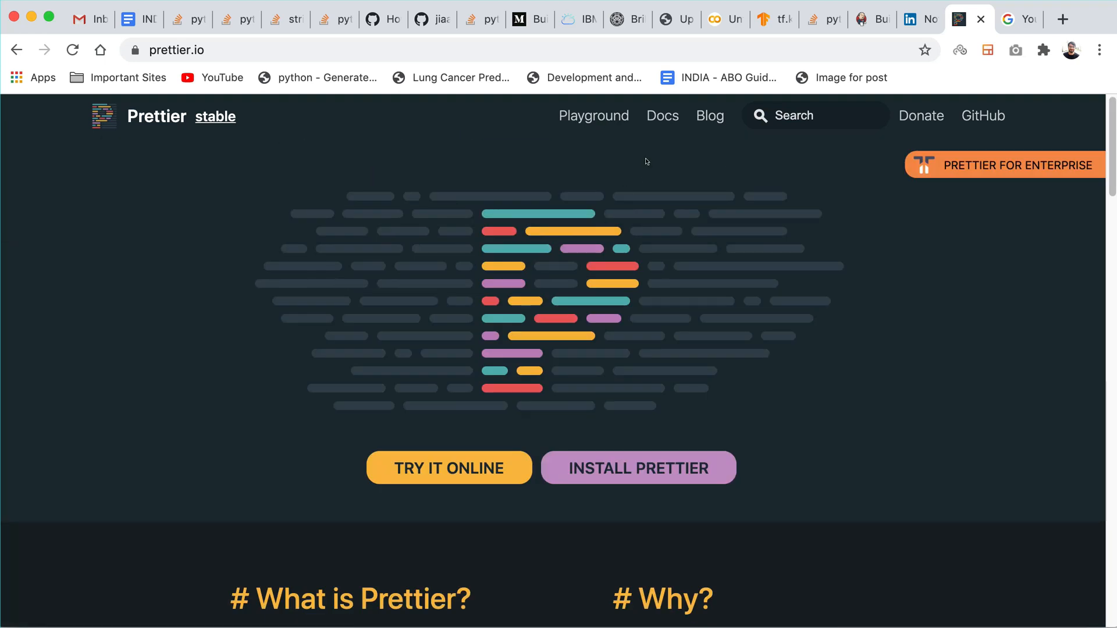
left_click(661, 115)
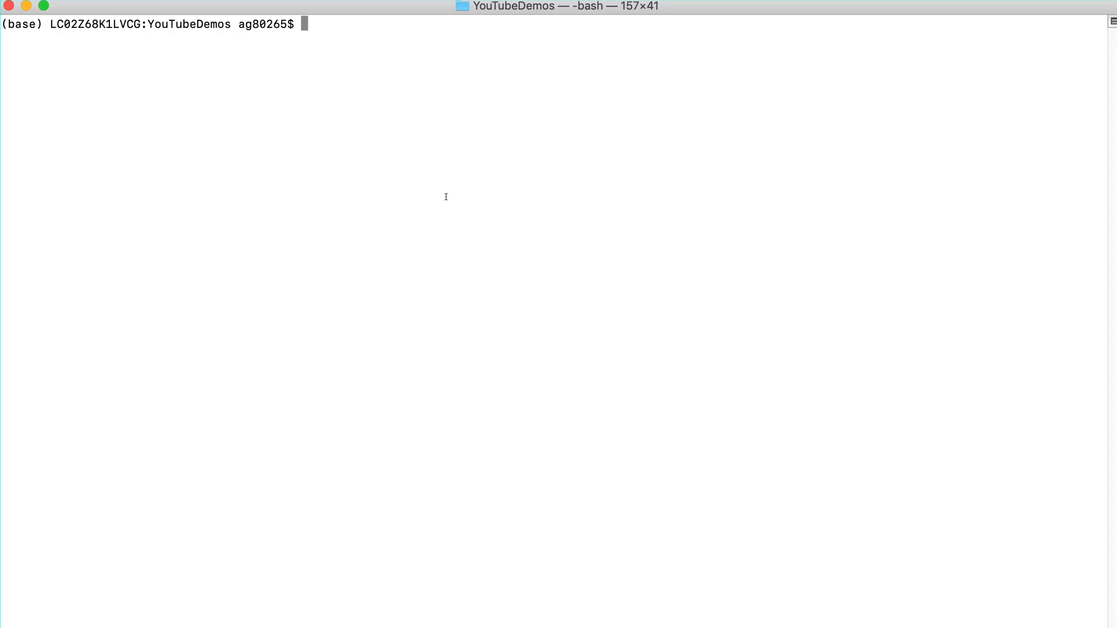
type("npx c")
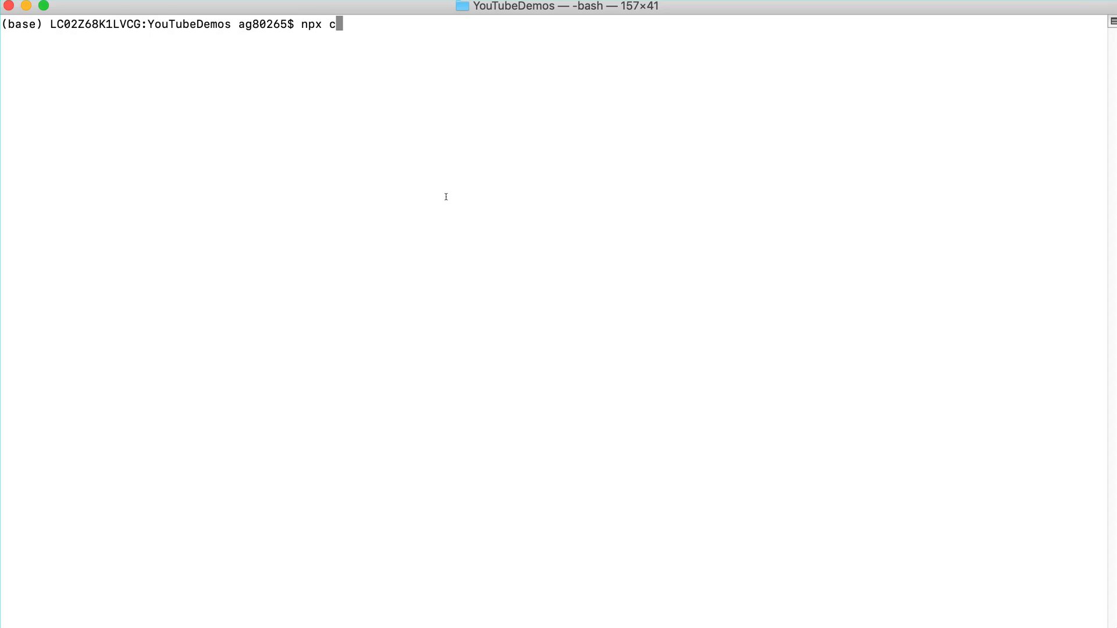
type("reate-react-app")
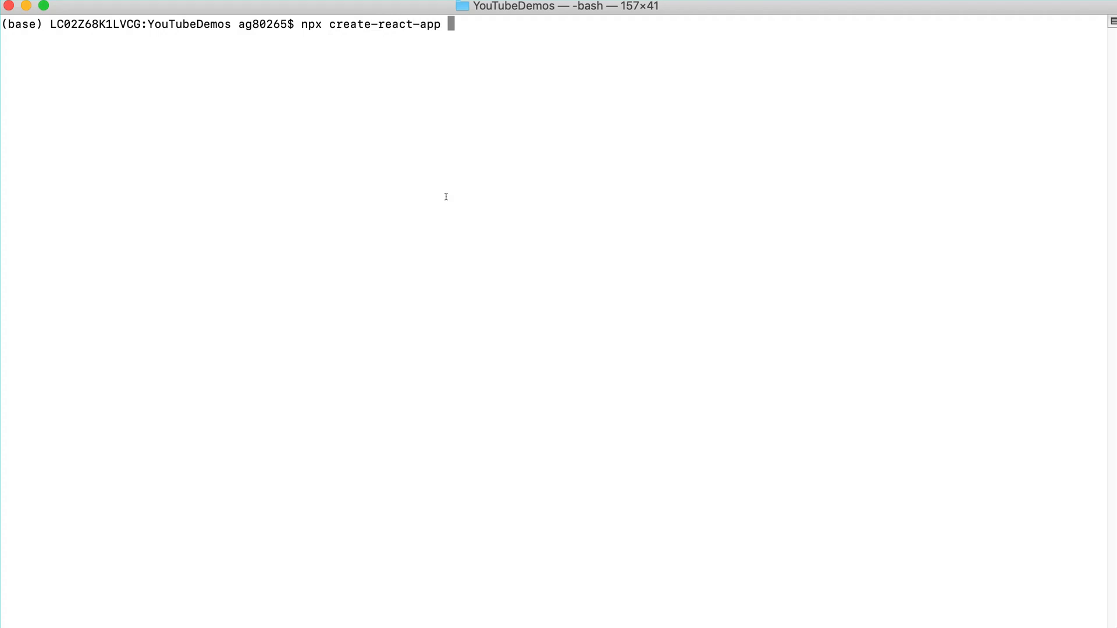
type("prettier-")
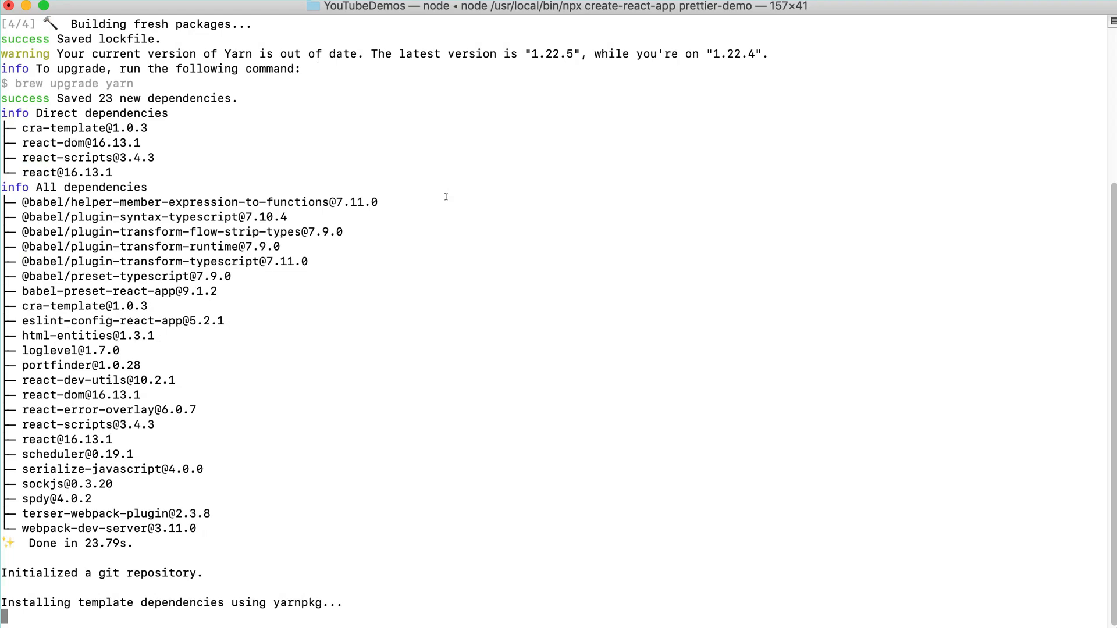
scroll("down", 3)
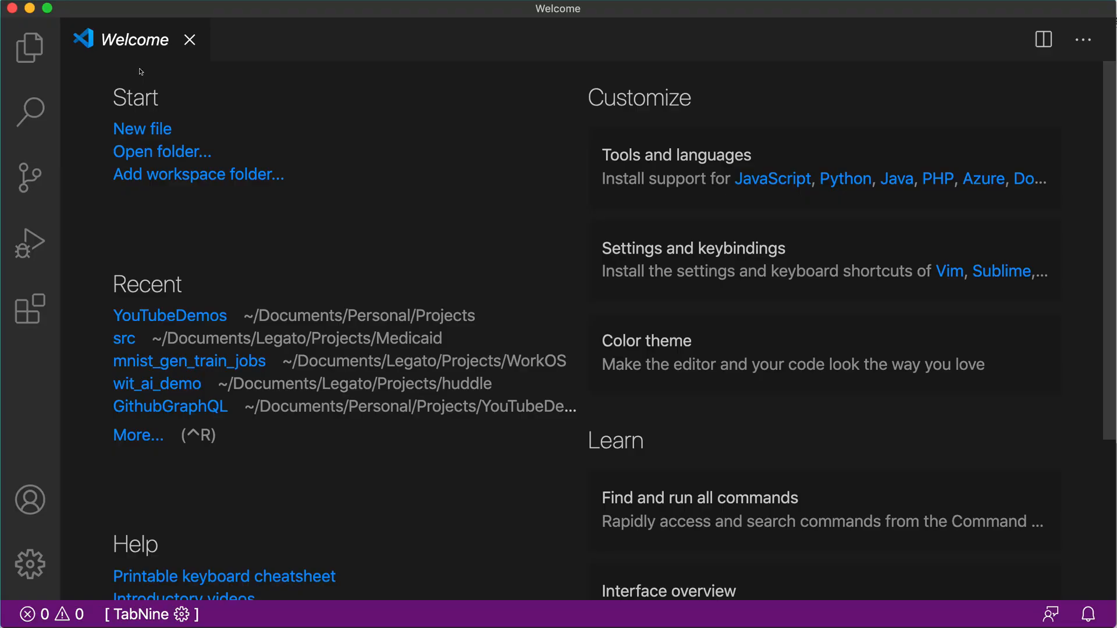
mouse_move(307, 115)
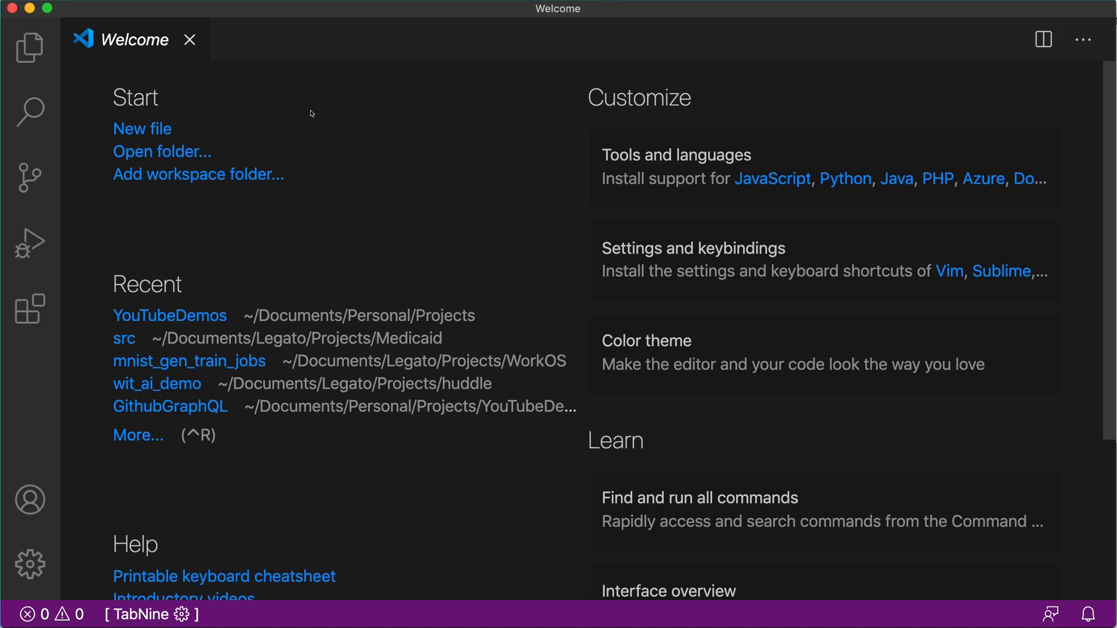
mouse_move(221, 111)
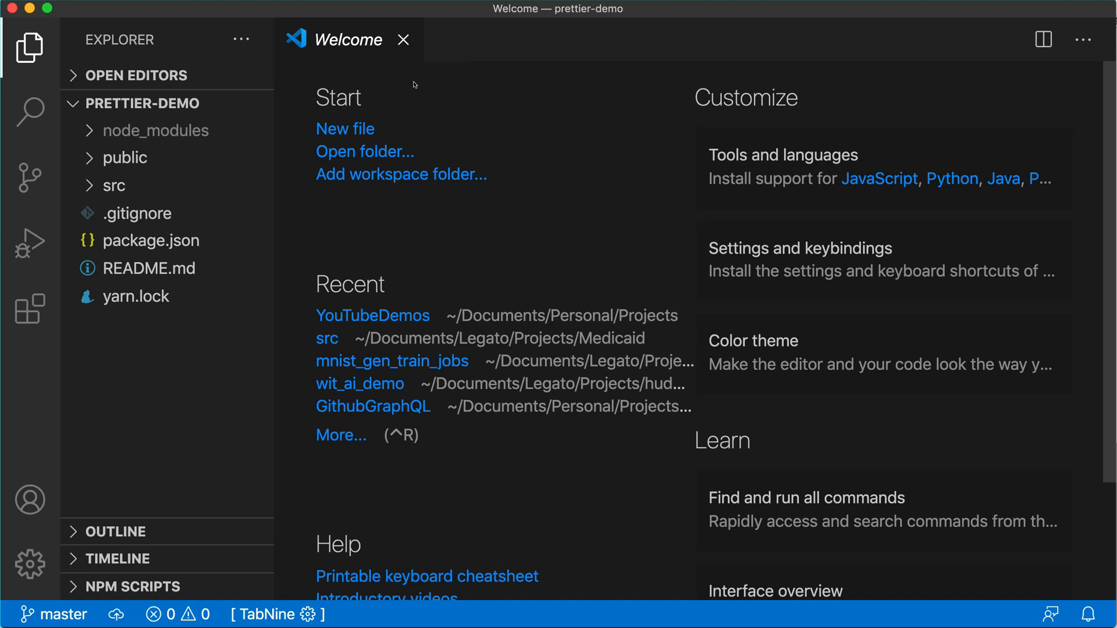
mouse_move(412, 99)
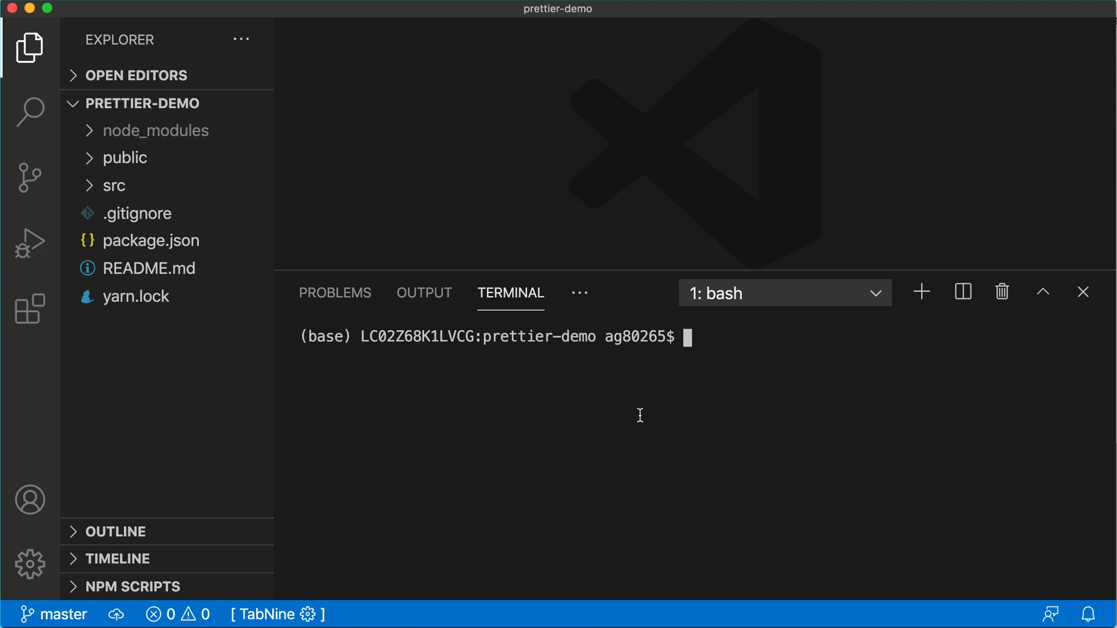
- Start the prettier-demo development server with yarn start in the integrated terminal
type("yarn")
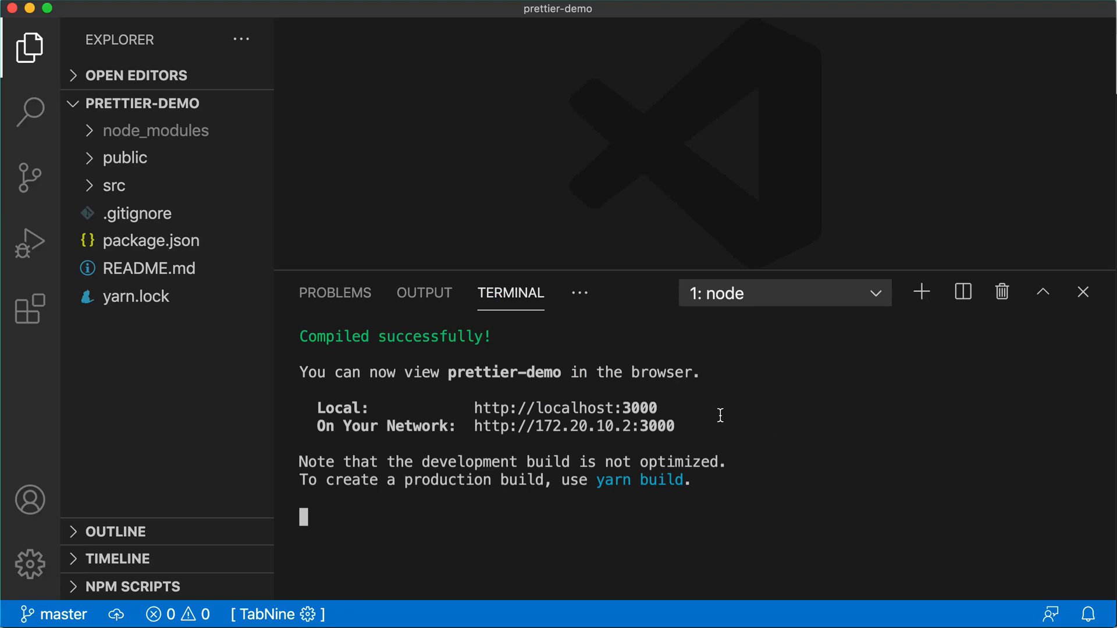
mouse_move(793, 429)
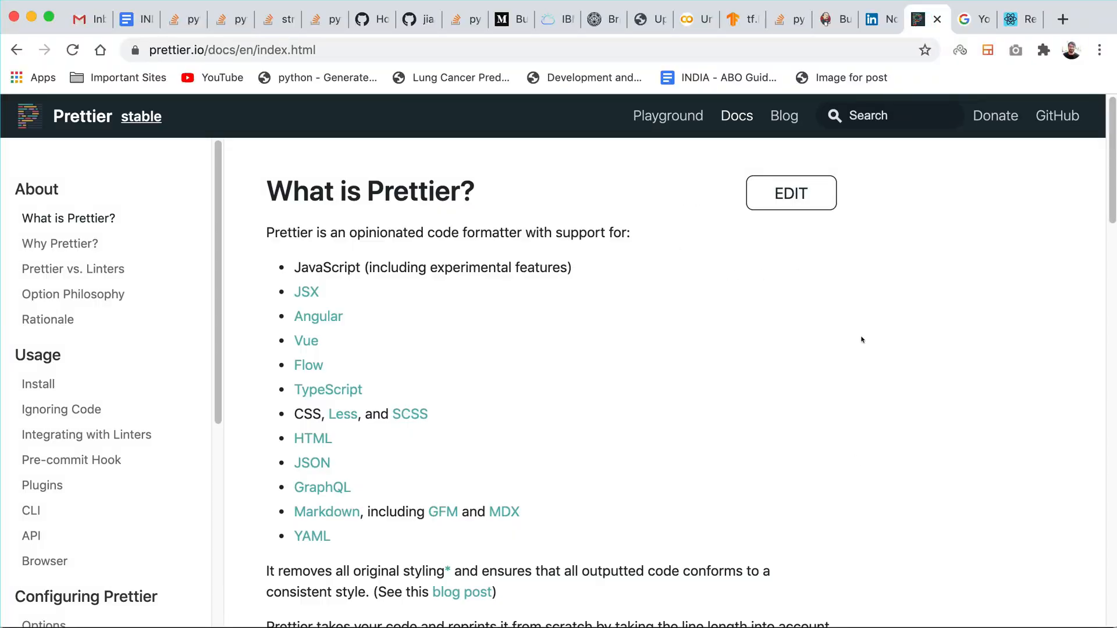
mouse_move(693, 328)
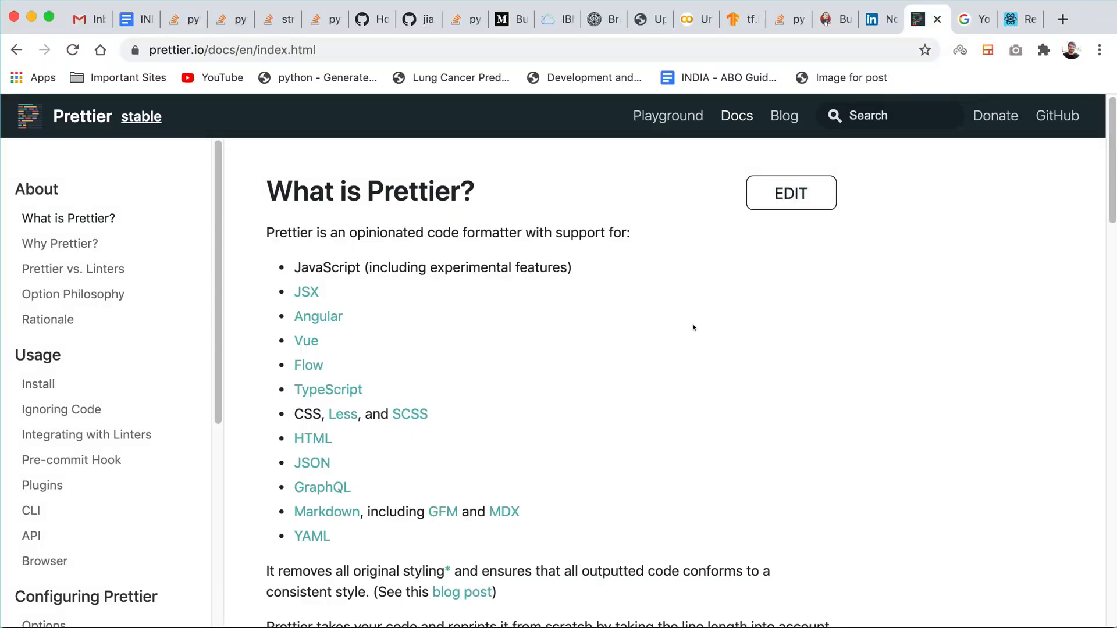
mouse_move(735, 397)
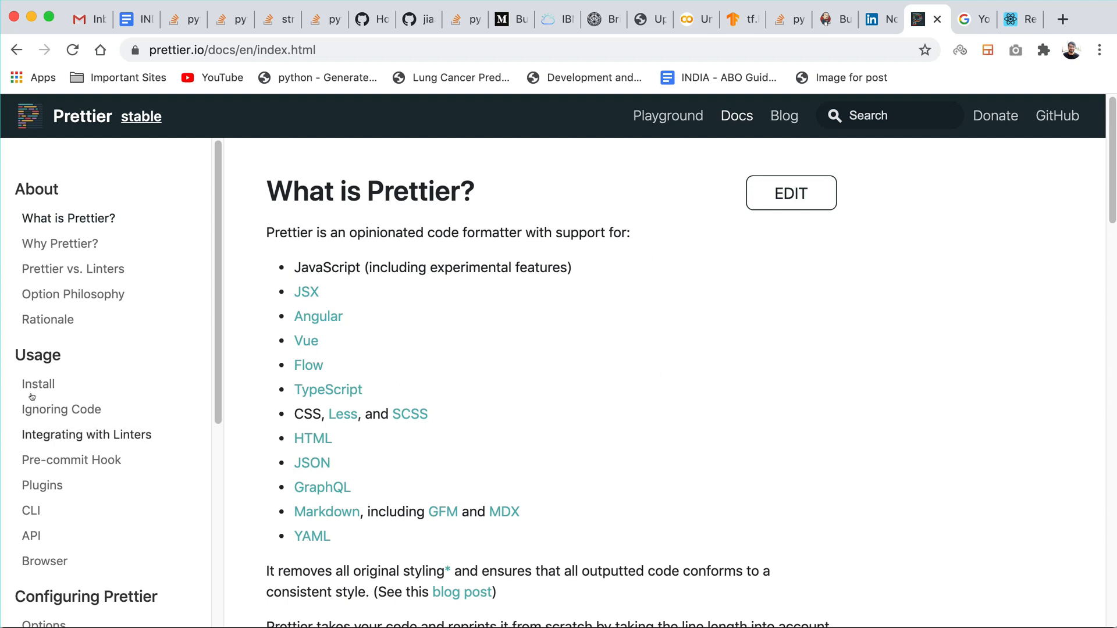
- Open the Usage > Install page in Prettier Docs and read through it
left_click(38, 384)
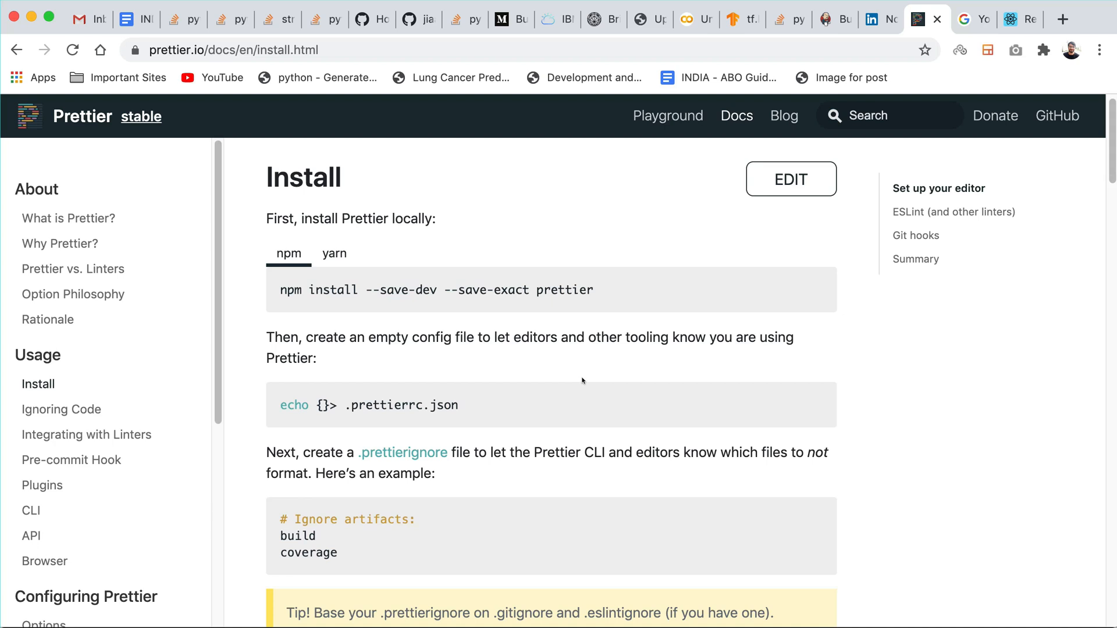
mouse_move(532, 333)
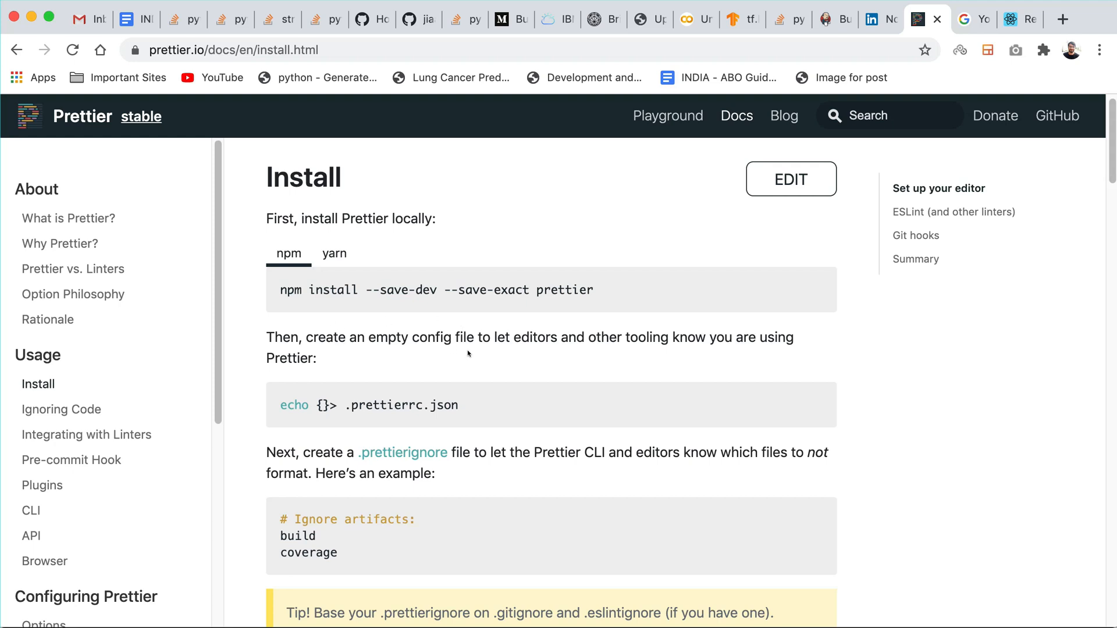
mouse_move(304, 282)
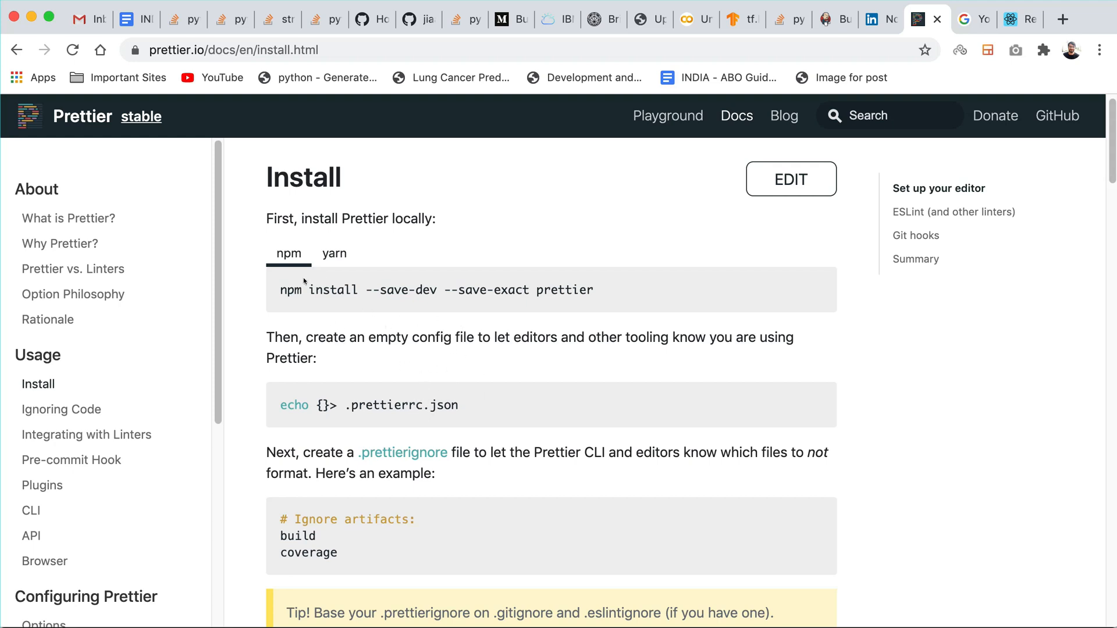
scroll("down", 3)
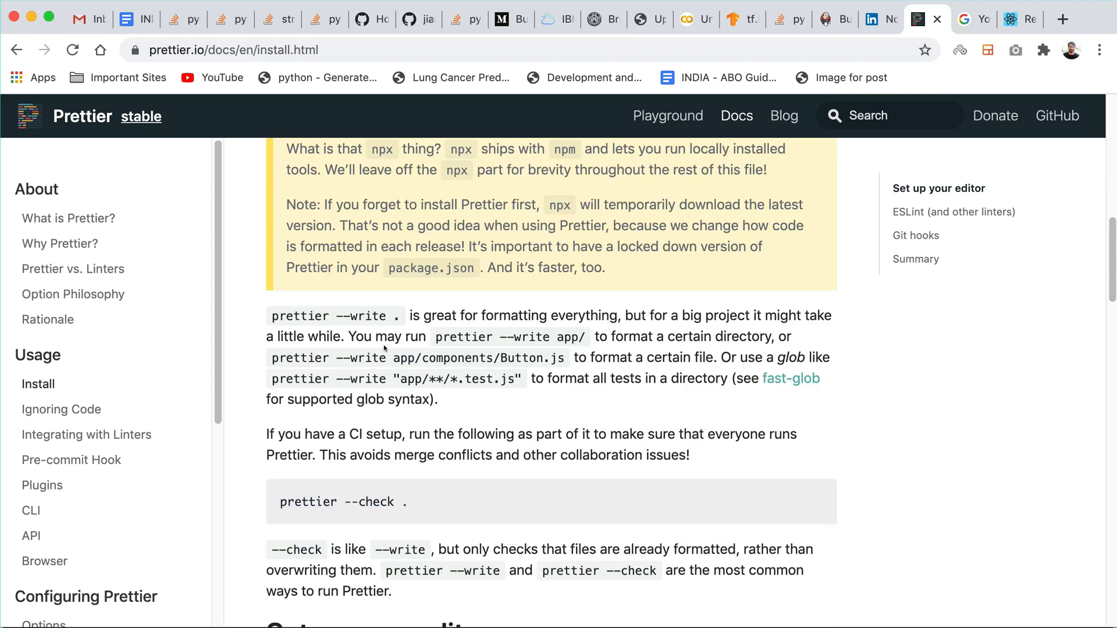
scroll("up", 3)
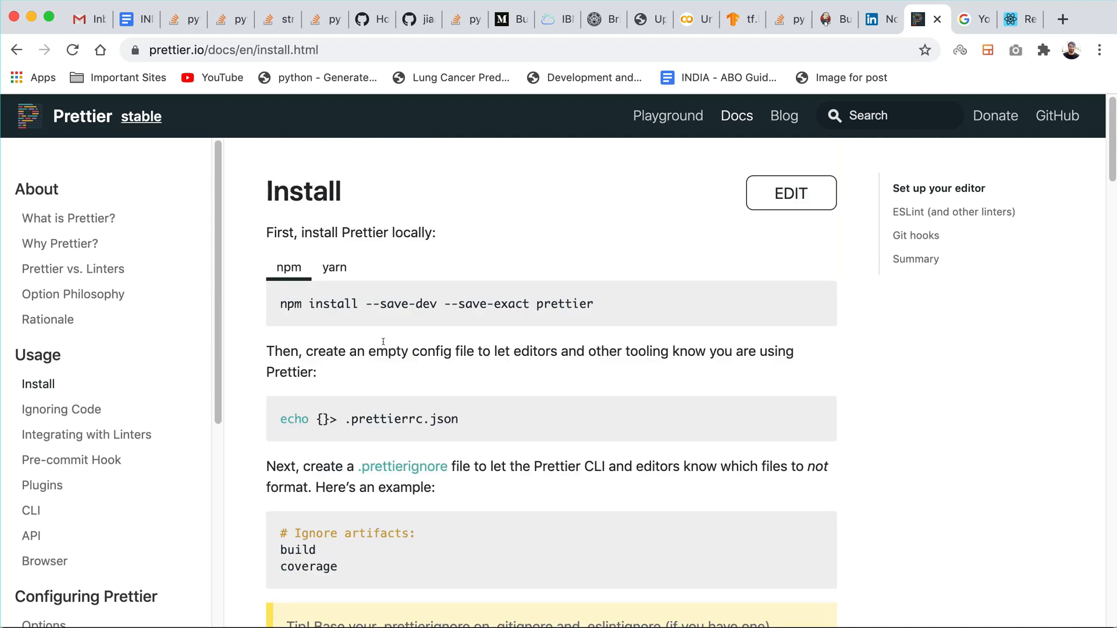
scroll("down", 3)
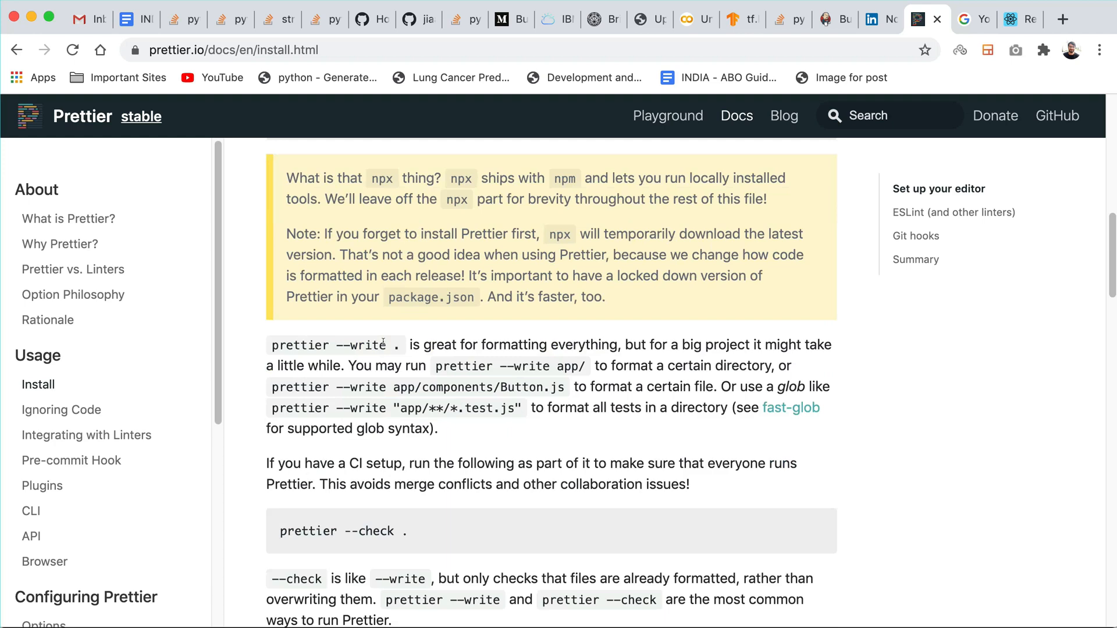
scroll("down", 3)
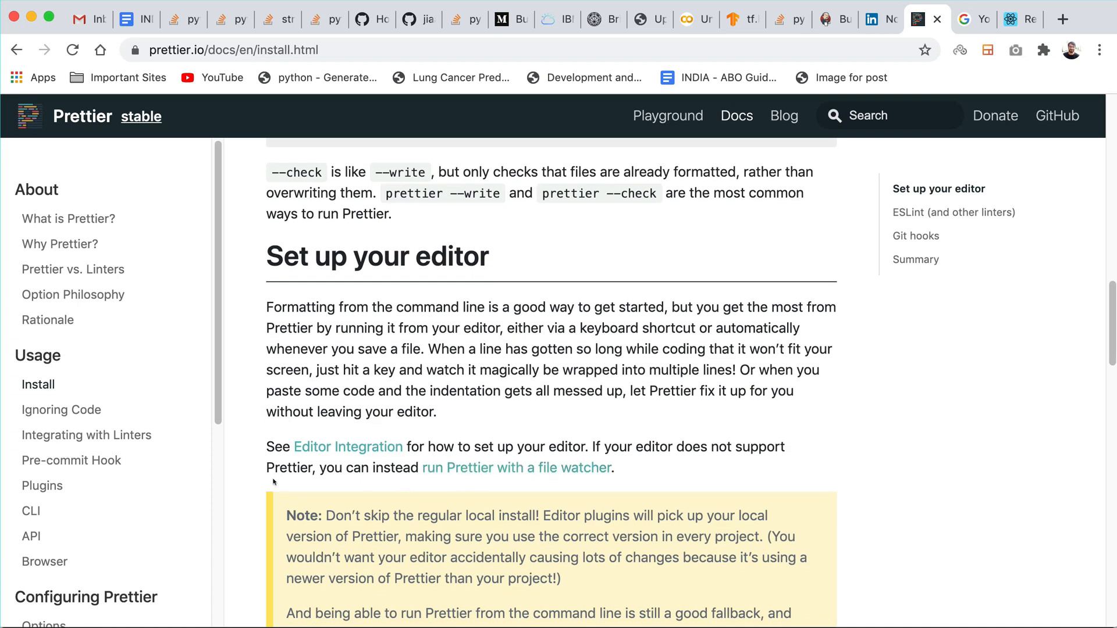
scroll("down", 3)
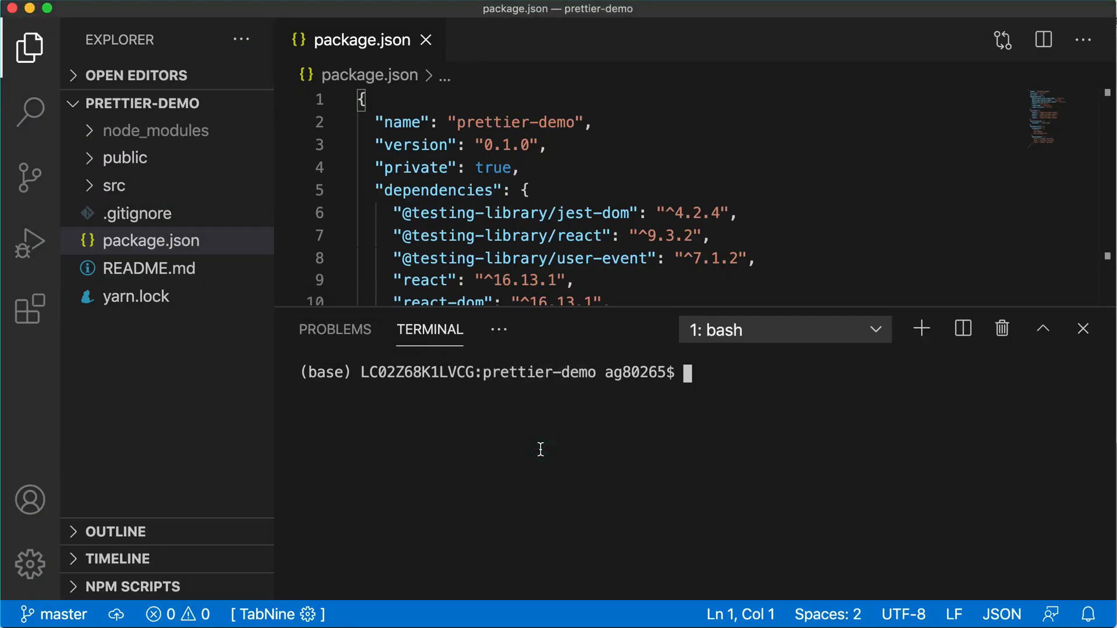
- Install prettier with --save-dev --save-exact and confirm prettier 2.1.2 under devDependencies
type("npm install --save-dev --save-exact prettier")
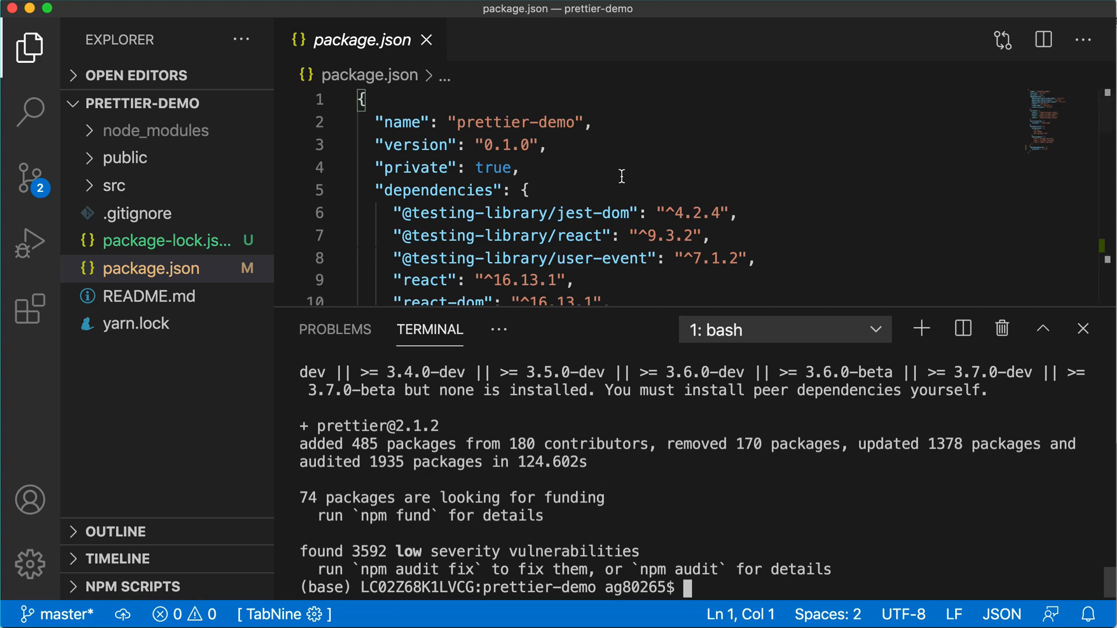
scroll("down", 3)
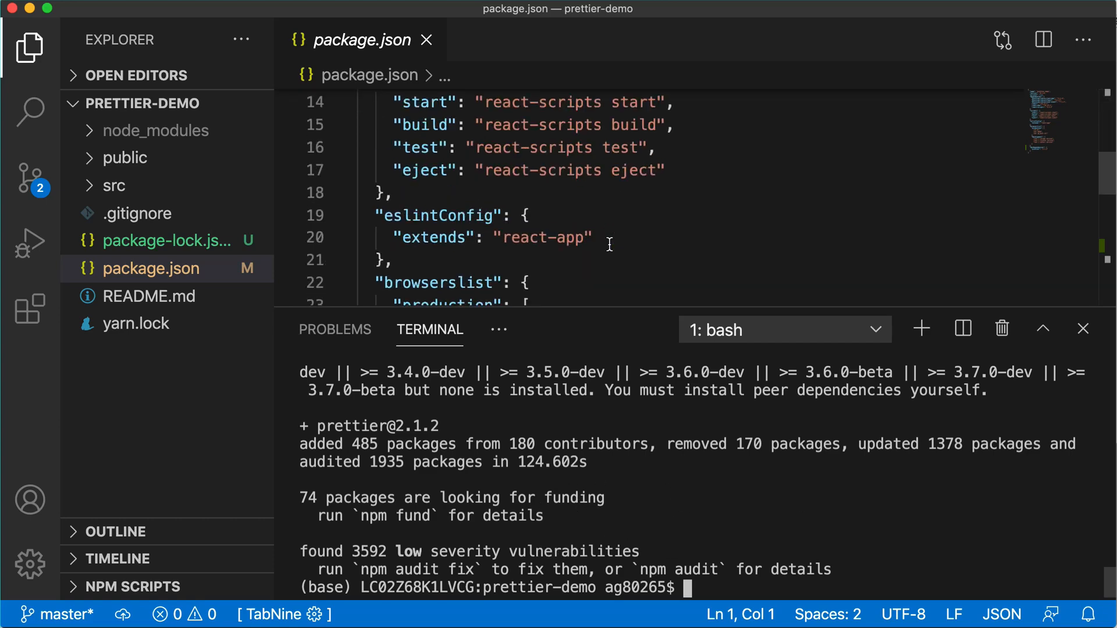
scroll("down", 3)
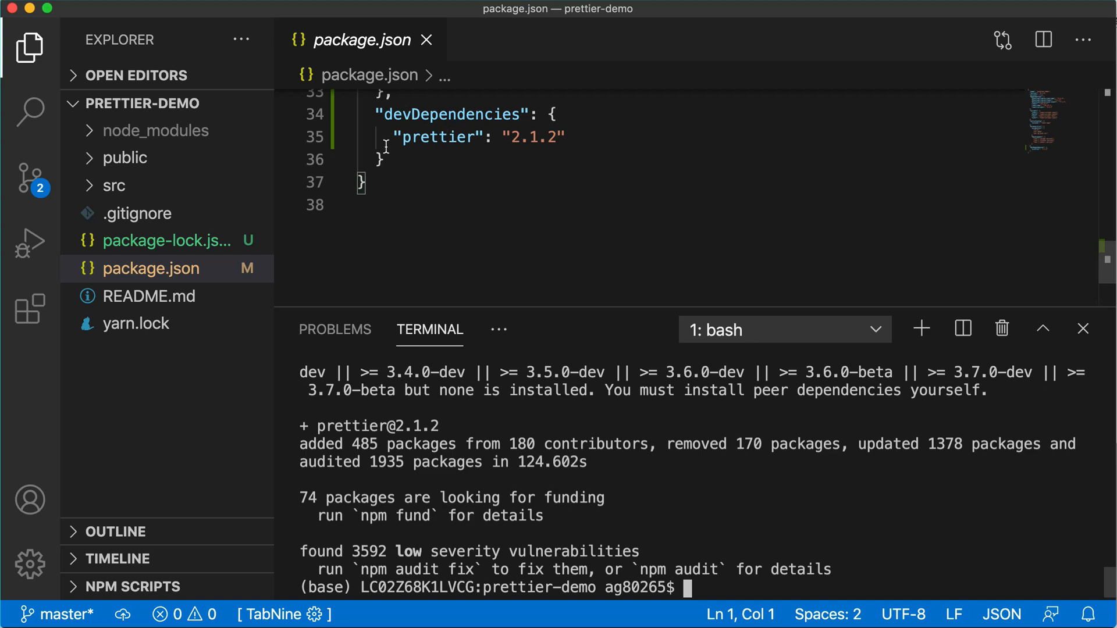
double_click(451, 114)
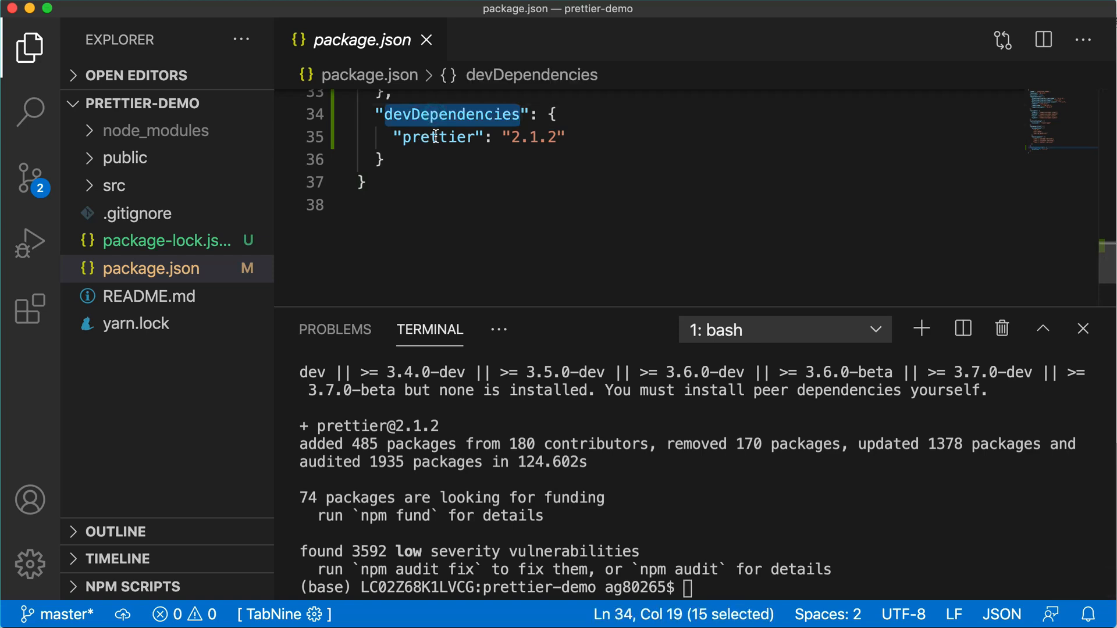
double_click(438, 137)
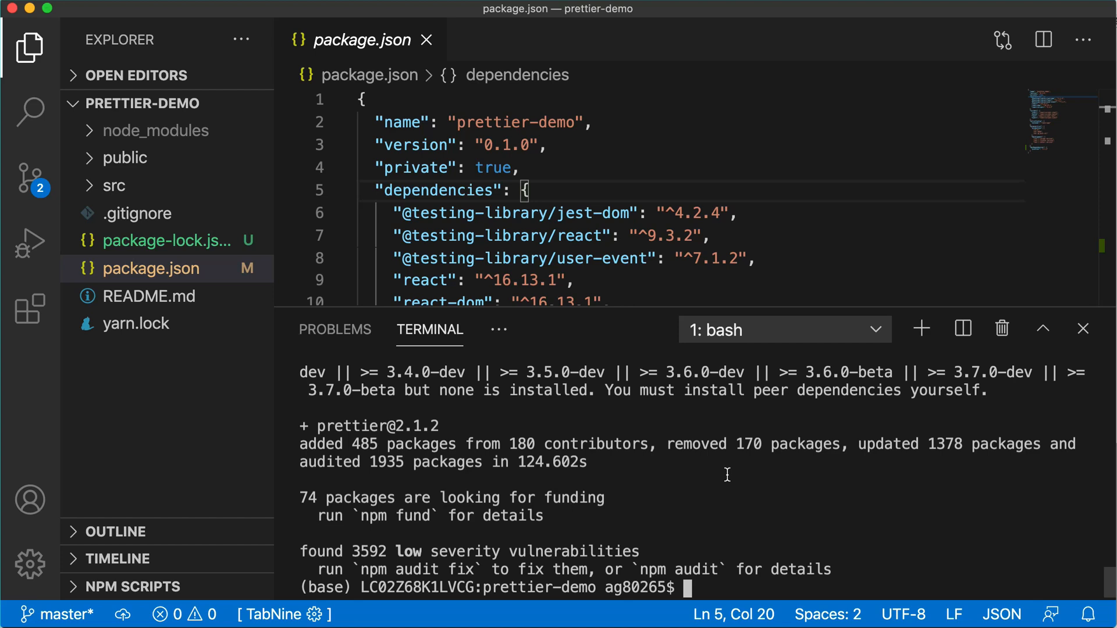
- Install husky and lint-staged with npm install --save-dev --save-exact
type("npm install --save-dev --save-exact prettier")
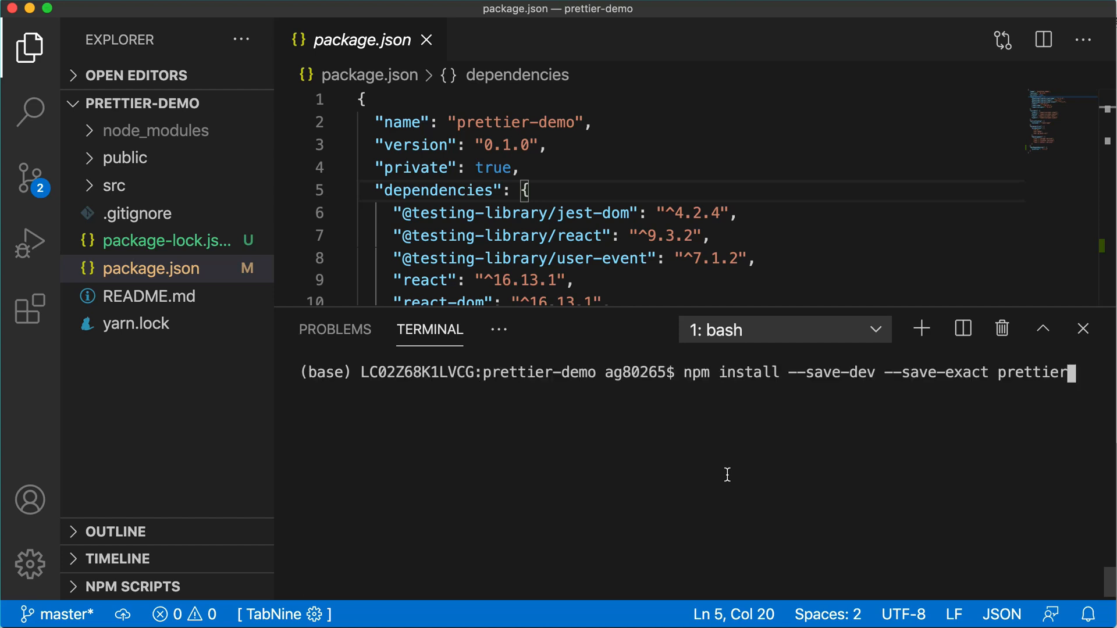
key("Backspace")
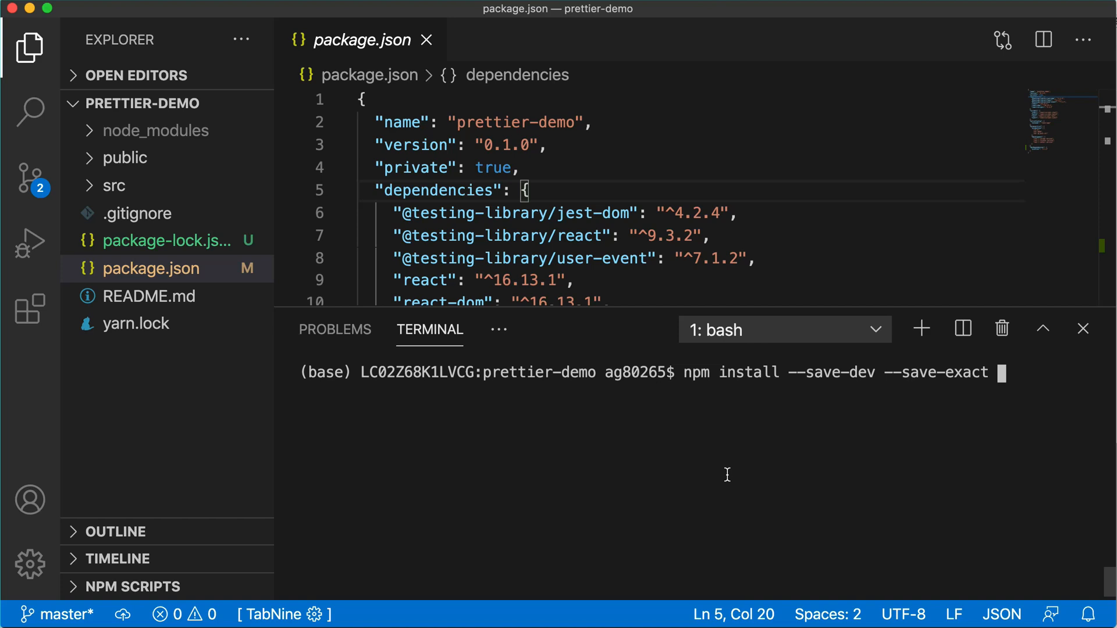
type("husky")
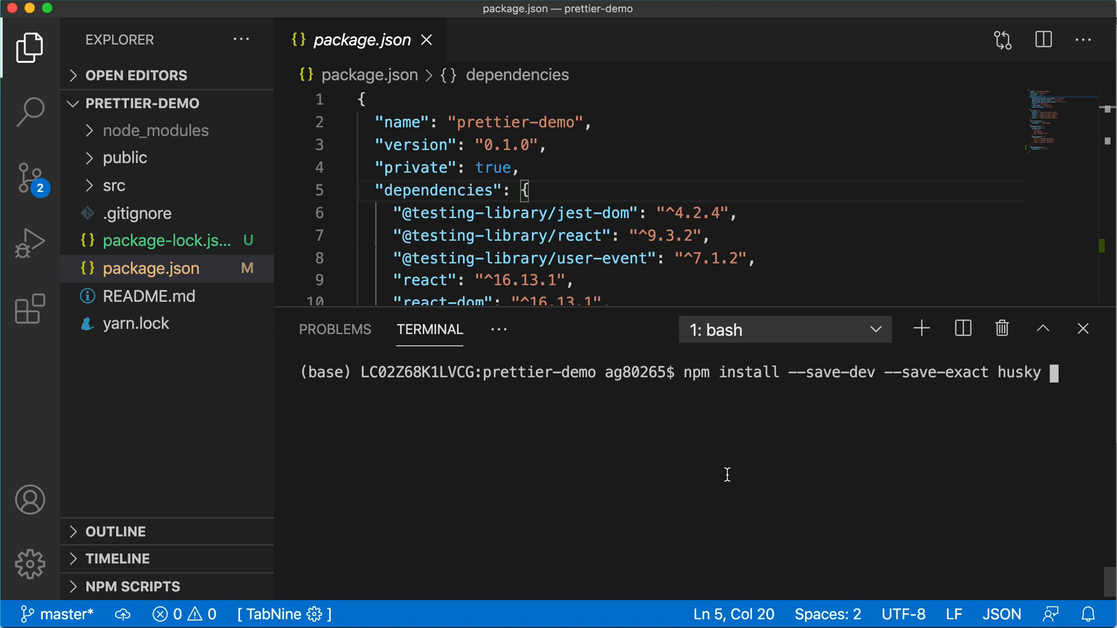
type("lint")
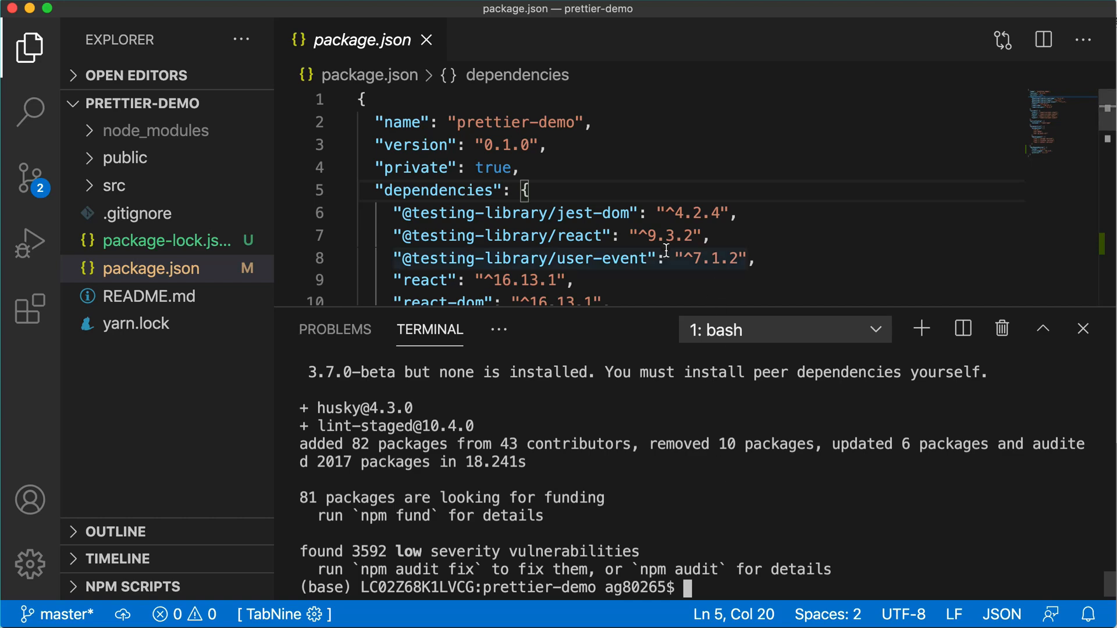
scroll("down", 3)
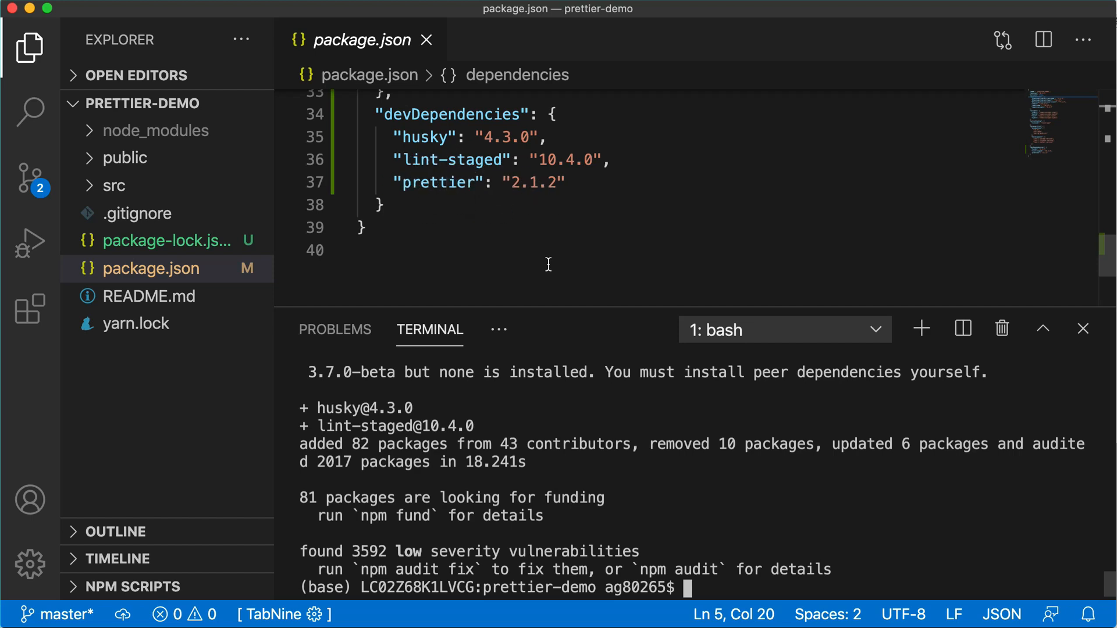
- Add a comma after the devDependencies block in package.json
left_click(379, 205)
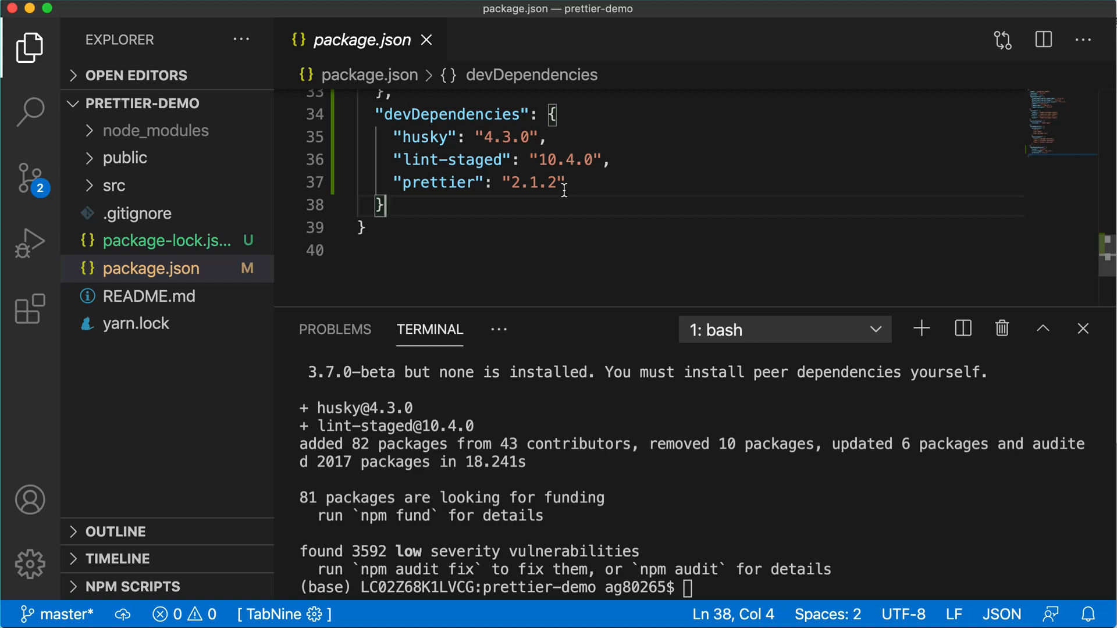
type(",")
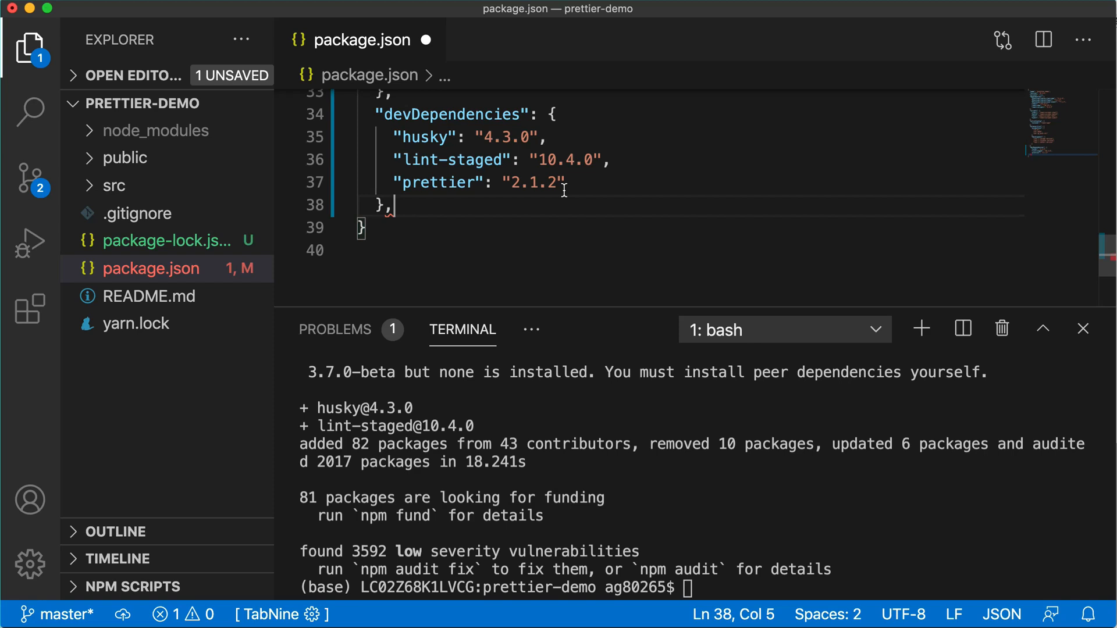
- Enter "husky": { "hooks": { "pre-commit": "lint-staged" } } into package.json
type("\"")
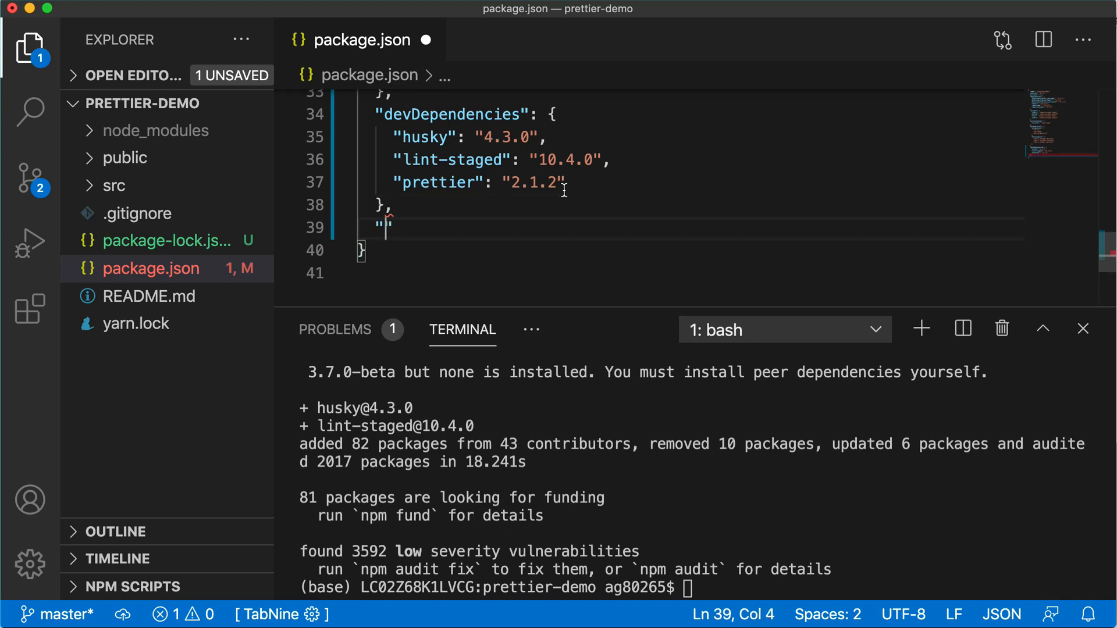
type("husky\":{")
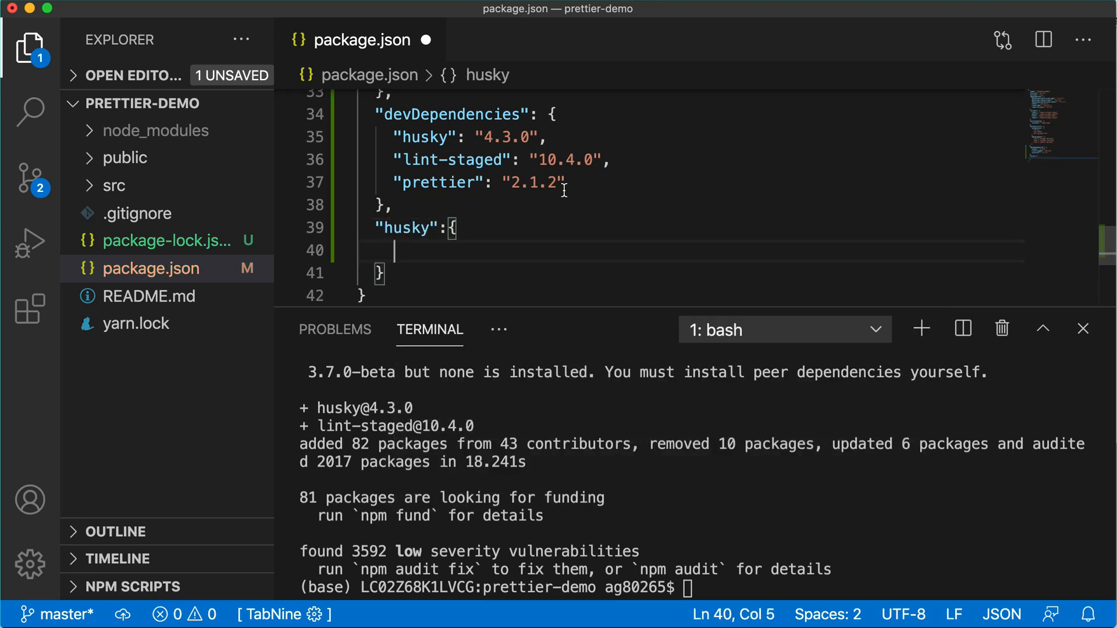
type("\"hooks")
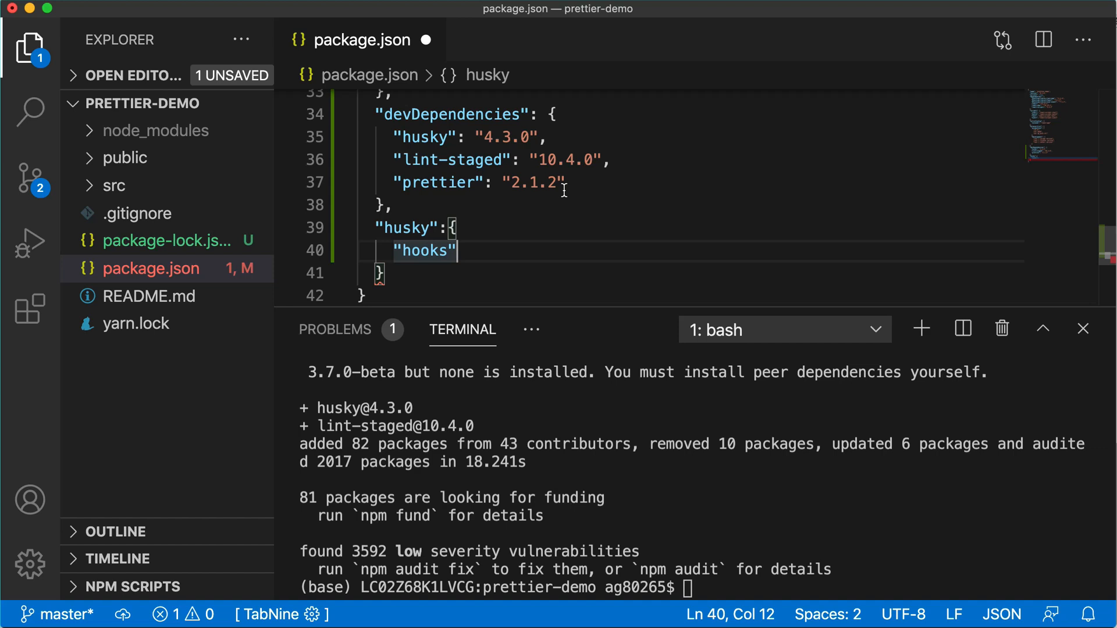
type(":{\"\"}")
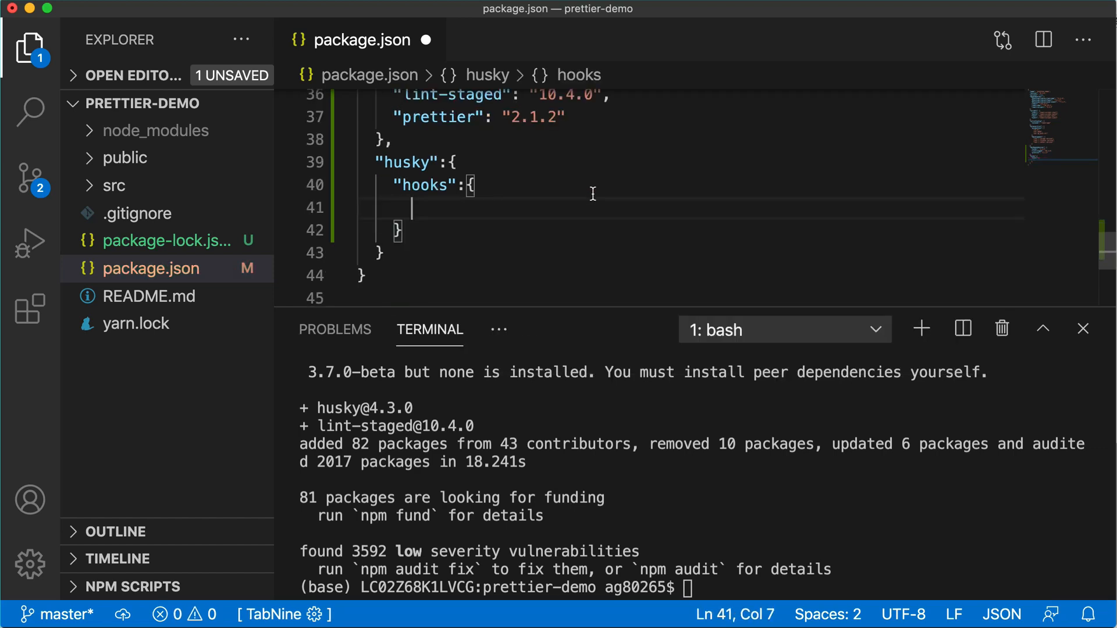
type("\"\"")
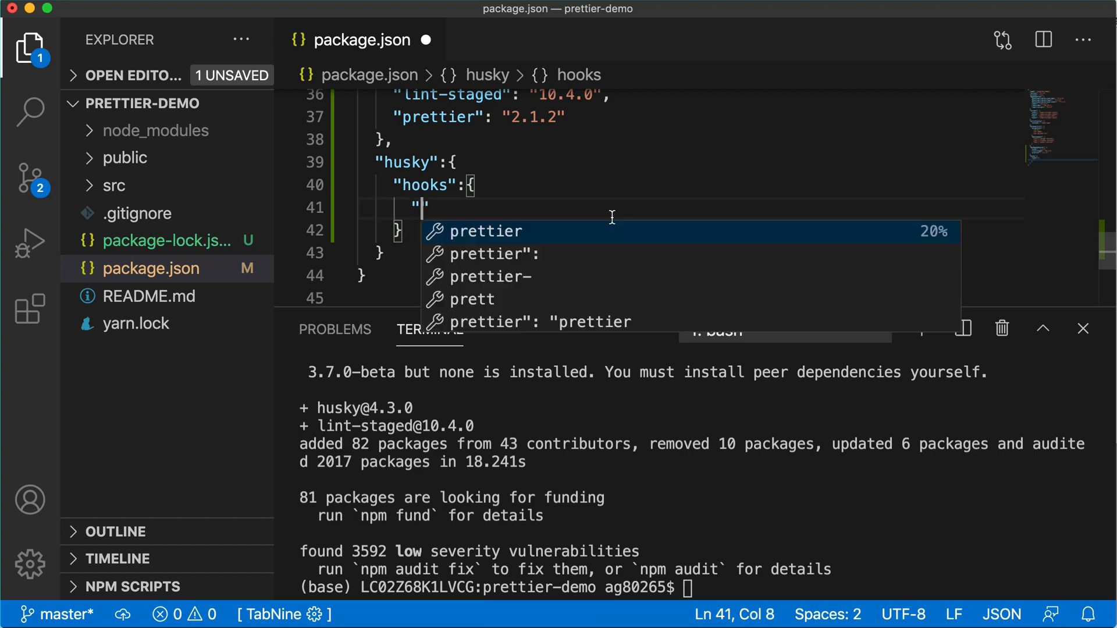
type("pre0")
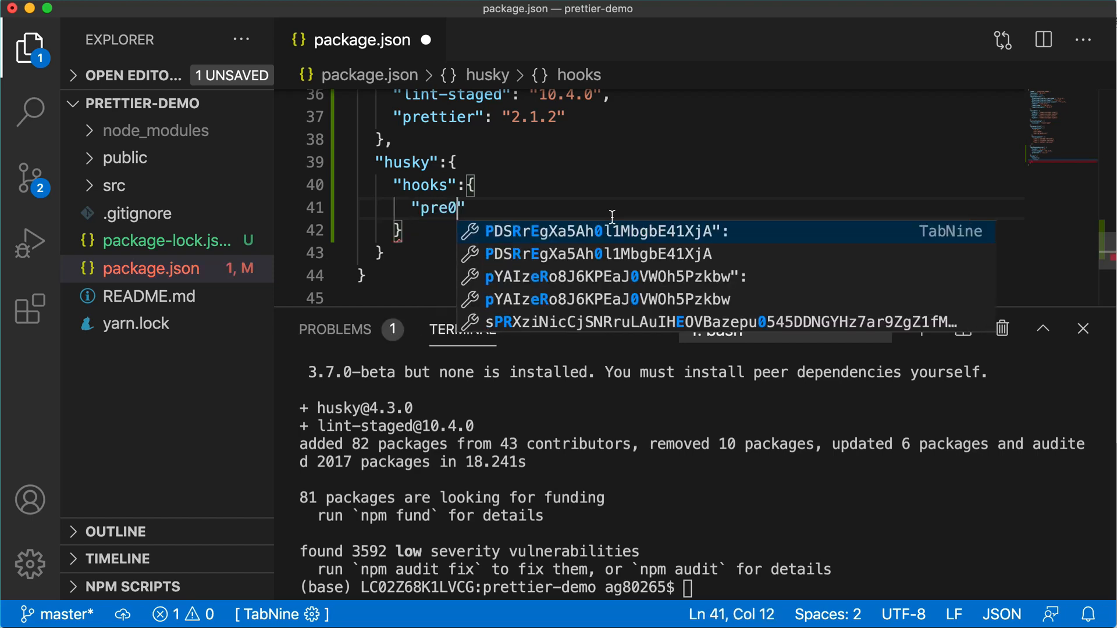
type("-co")
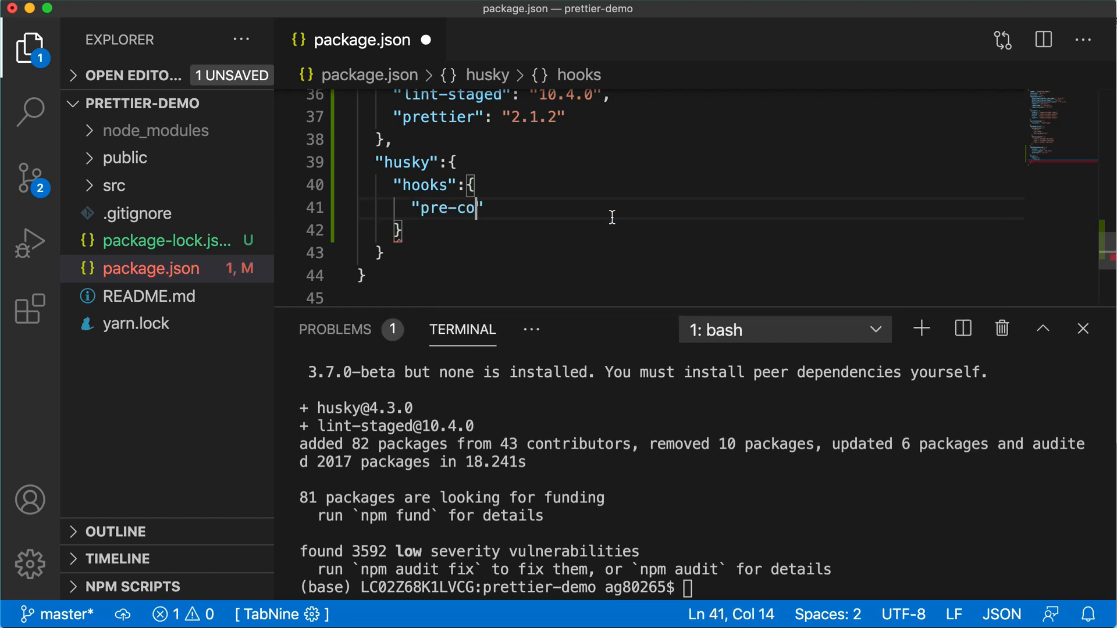
type("mmit\"")
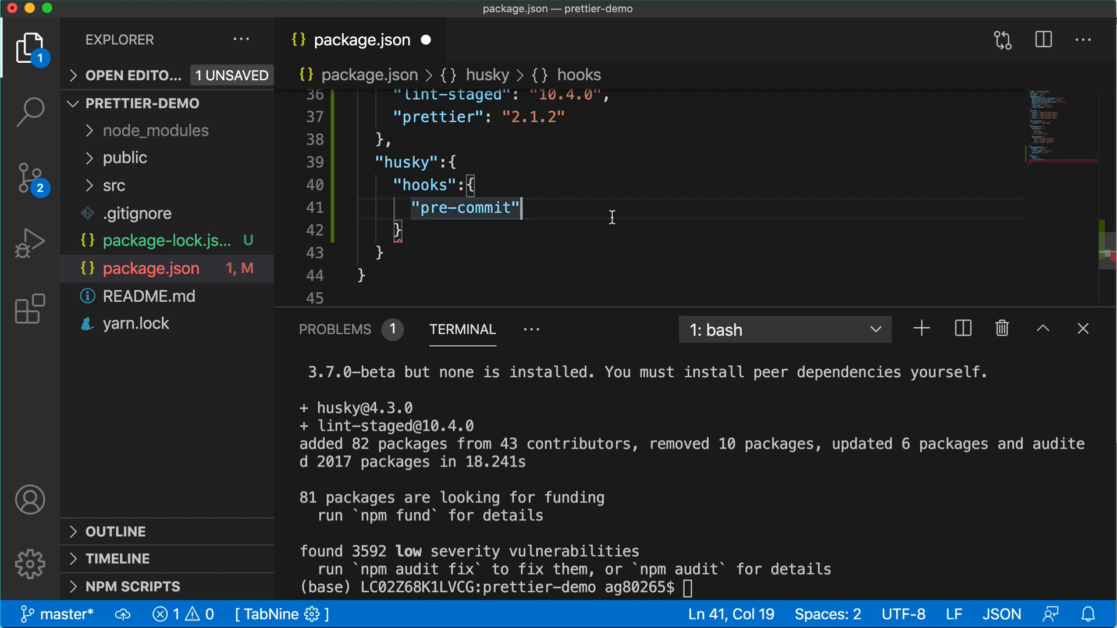
type(": \"l\"")
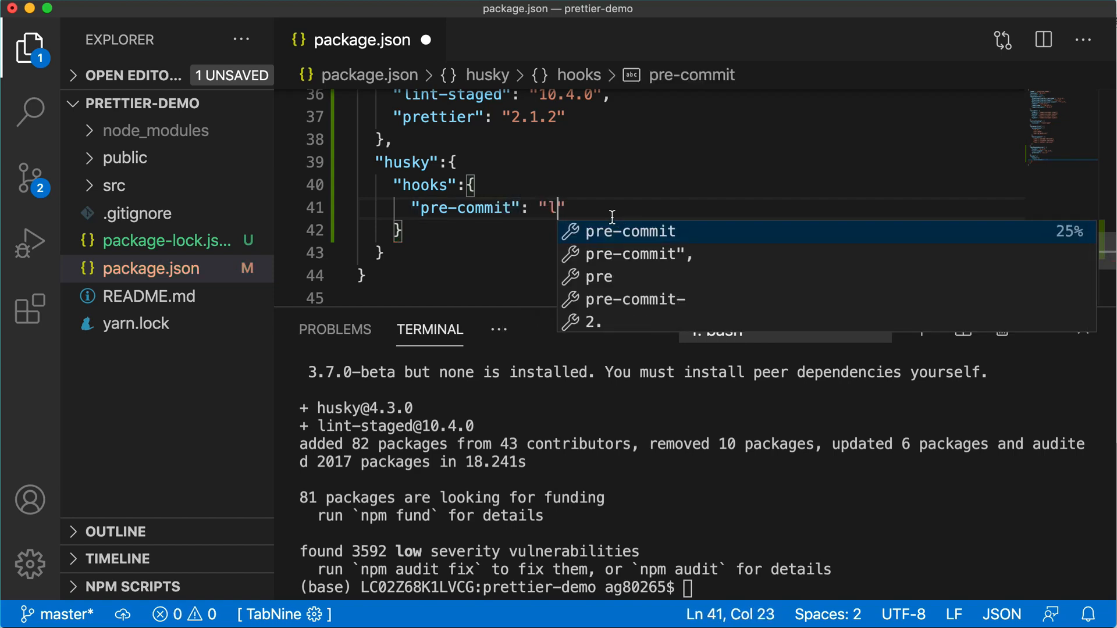
type("int-staged")
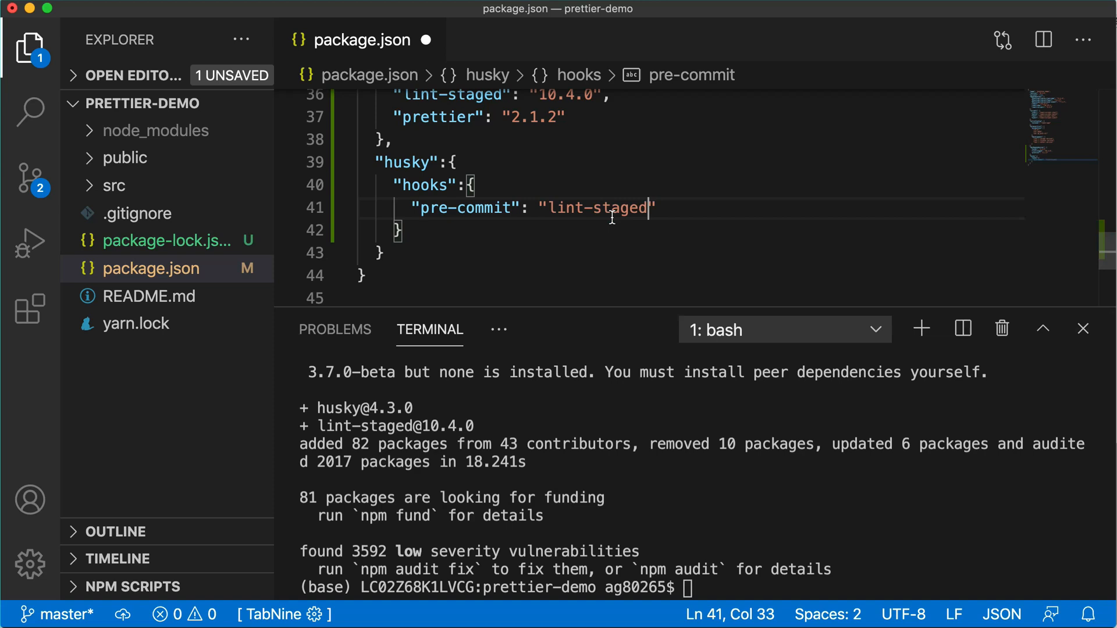
double_click(594, 208)
type("\"")
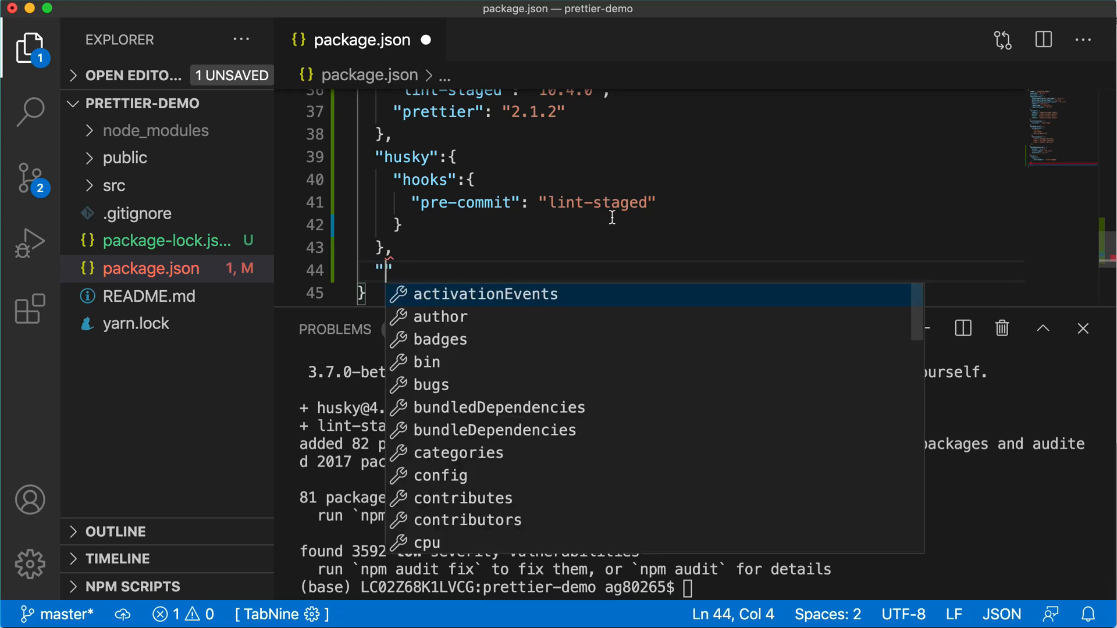
- Add a "lint-staged" entry mapping "*.{js,css,md}" to "prettier --write" in package.json
type("lint-staged\":")
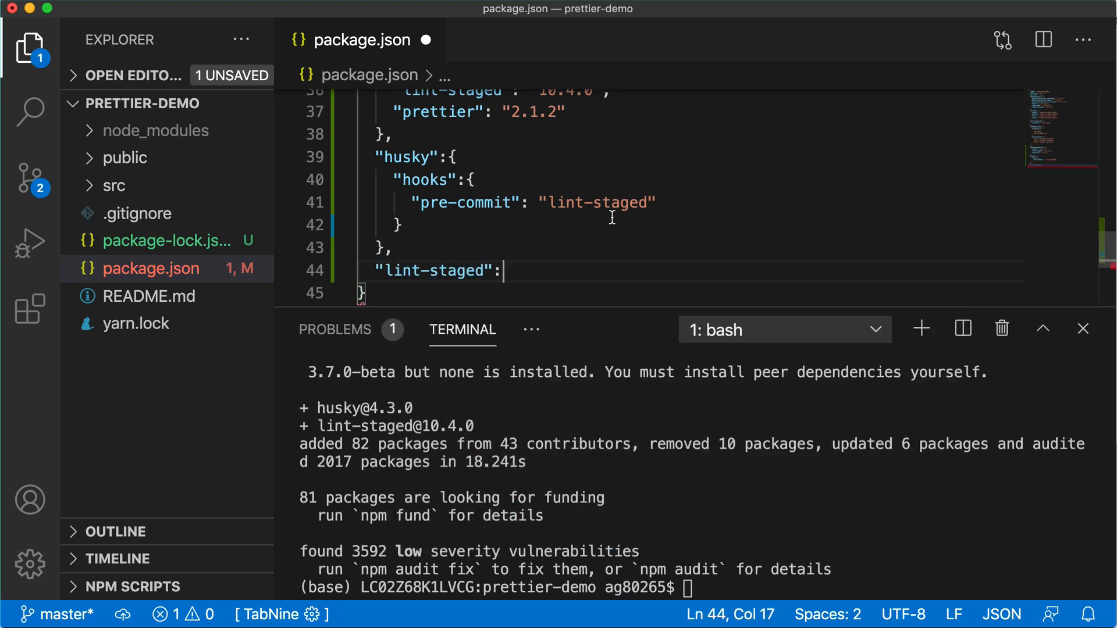
scroll("down", 3)
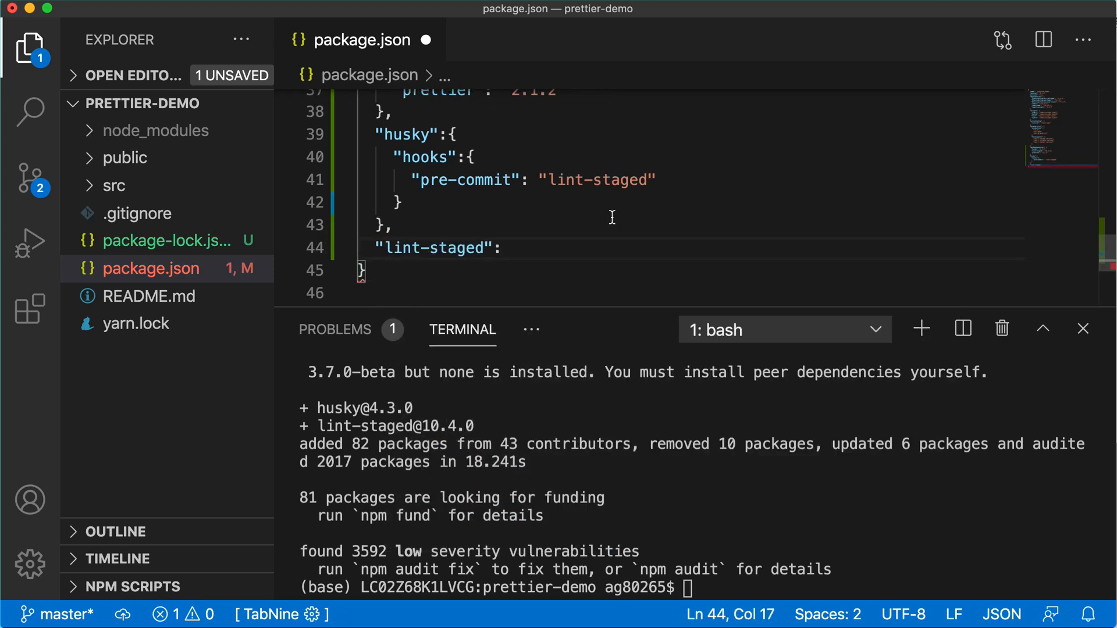
type("{")
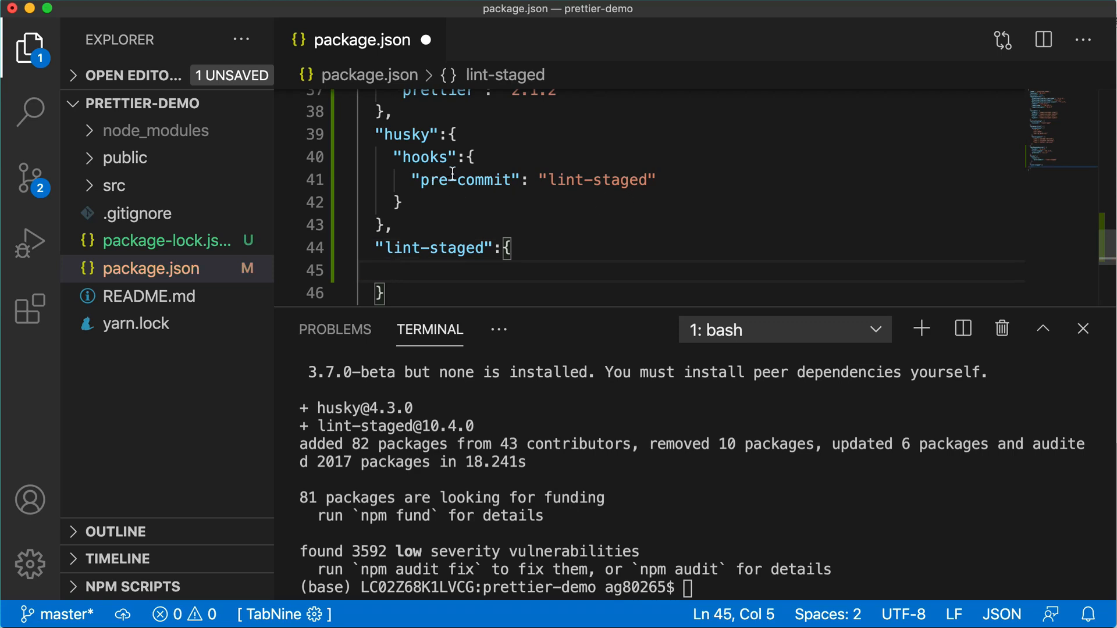
double_click(484, 180)
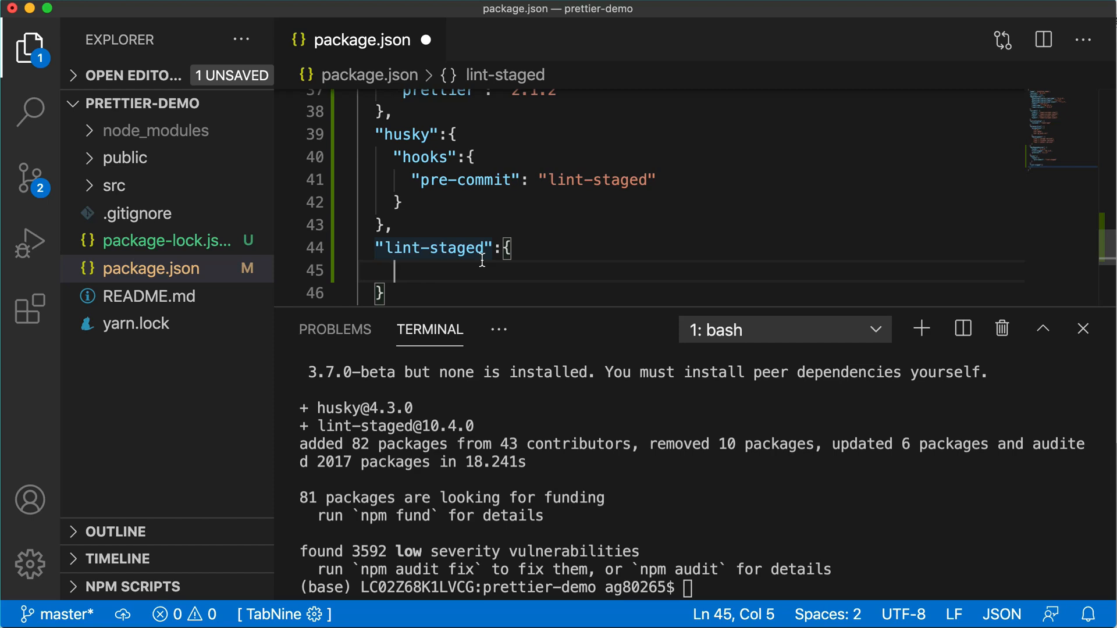
type("\"*")
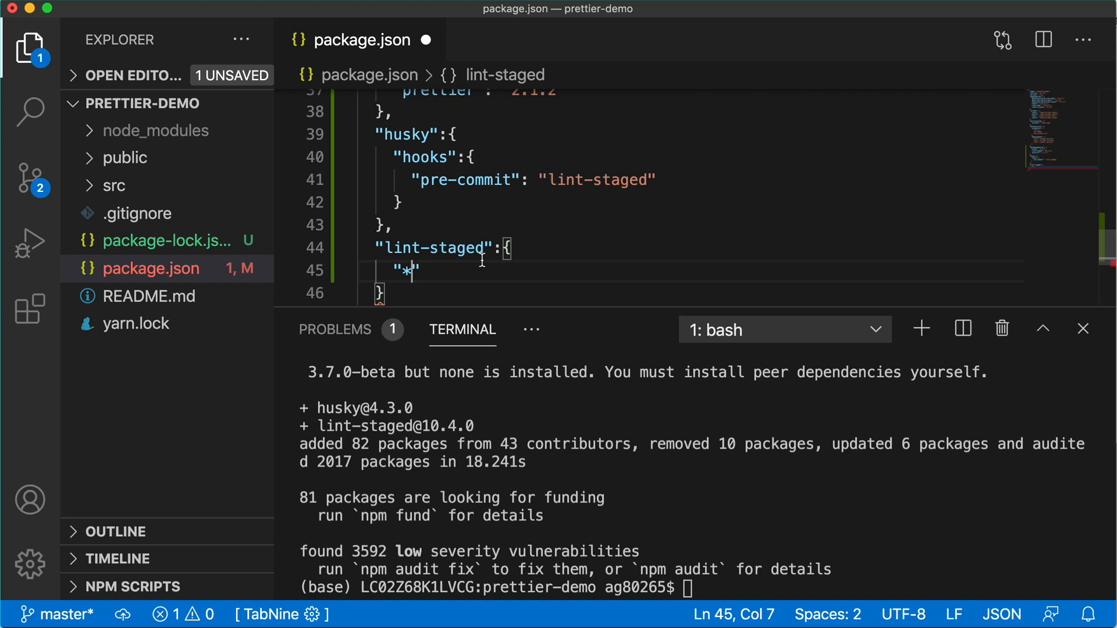
type(".{{")
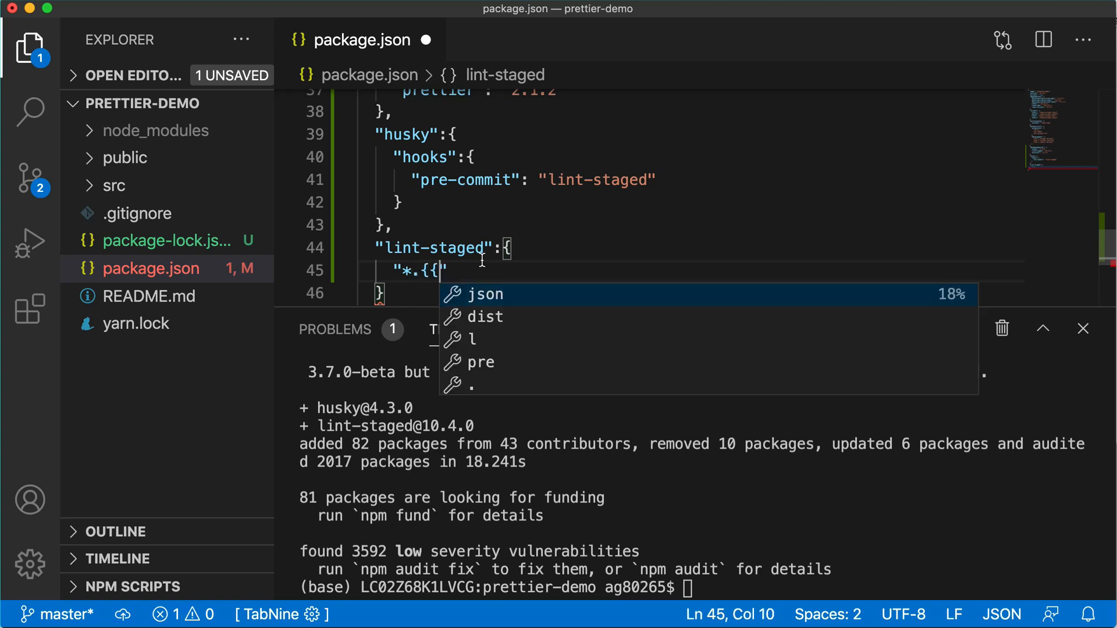
key("Backspace")
type("js, ")
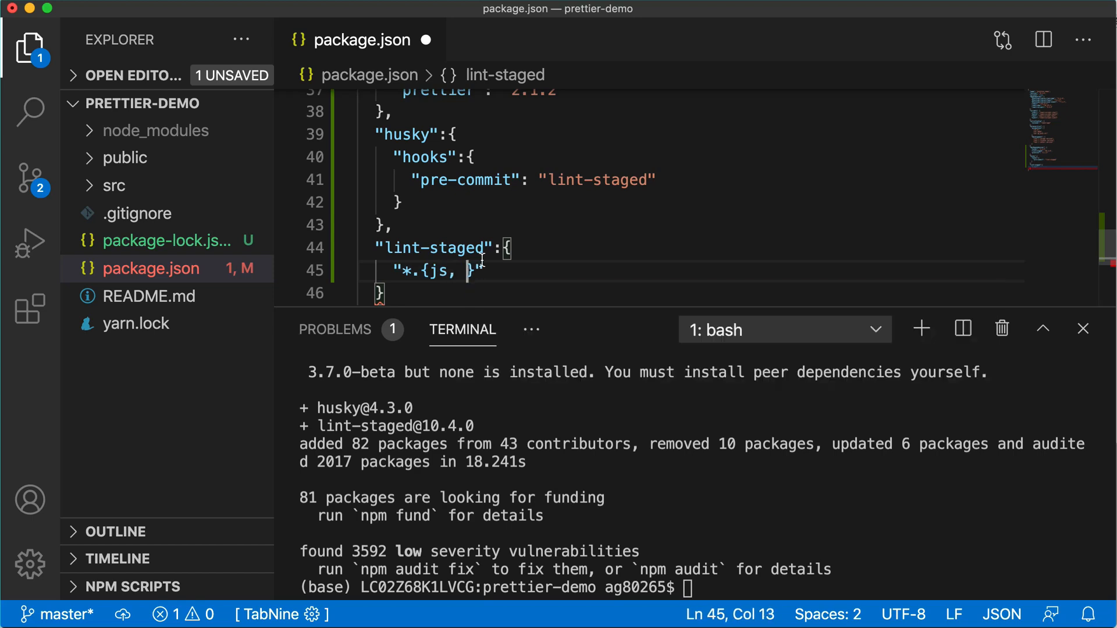
type("css,")
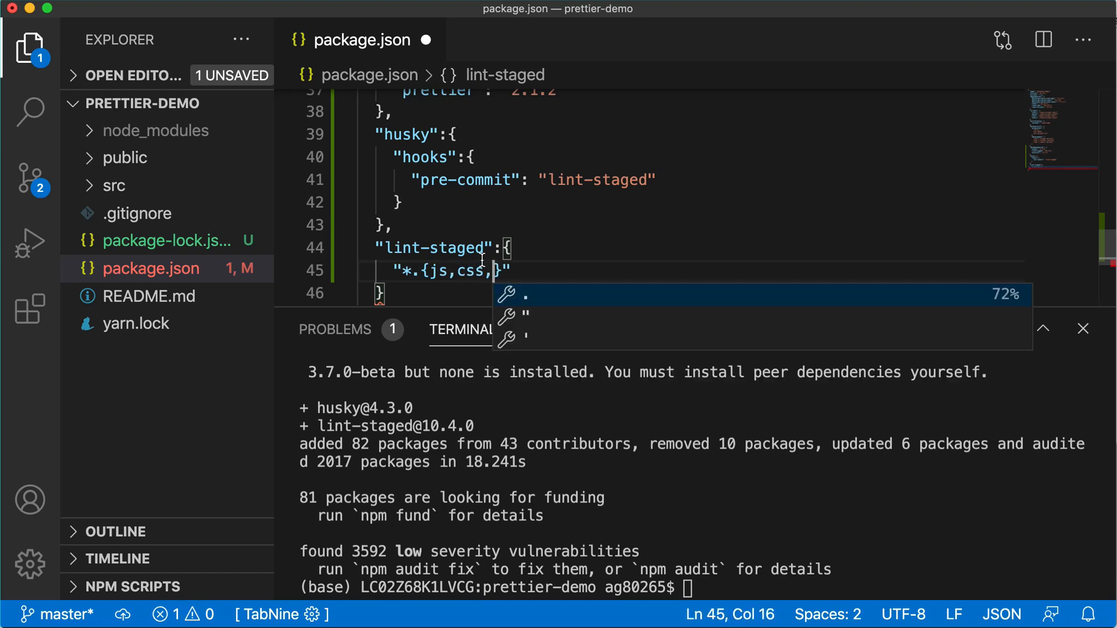
type("md}")
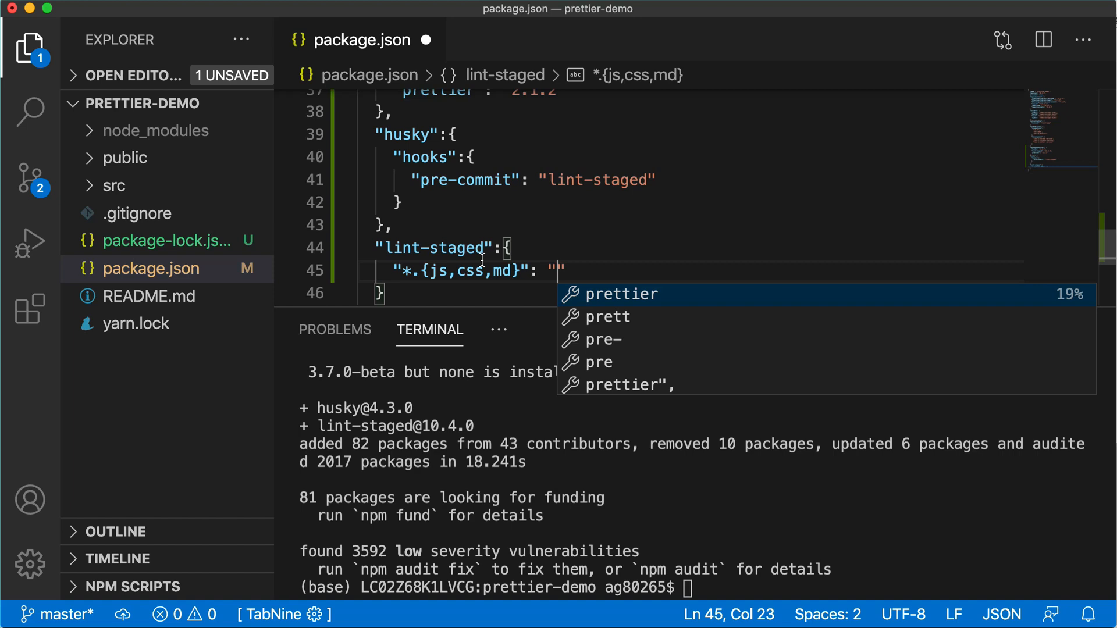
type("prettier")
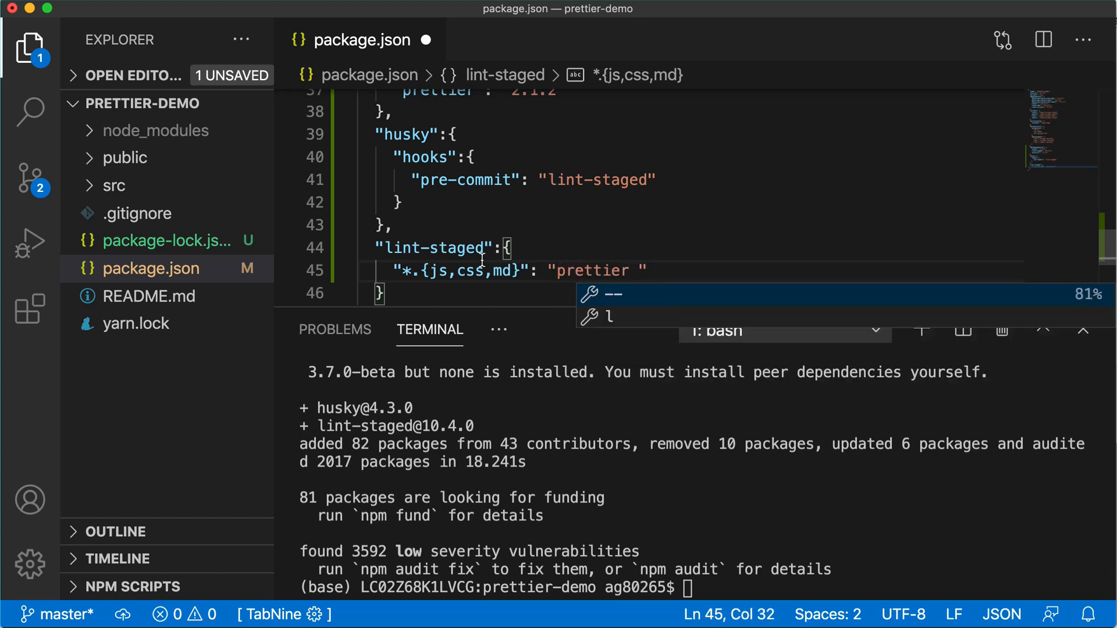
type("--write")
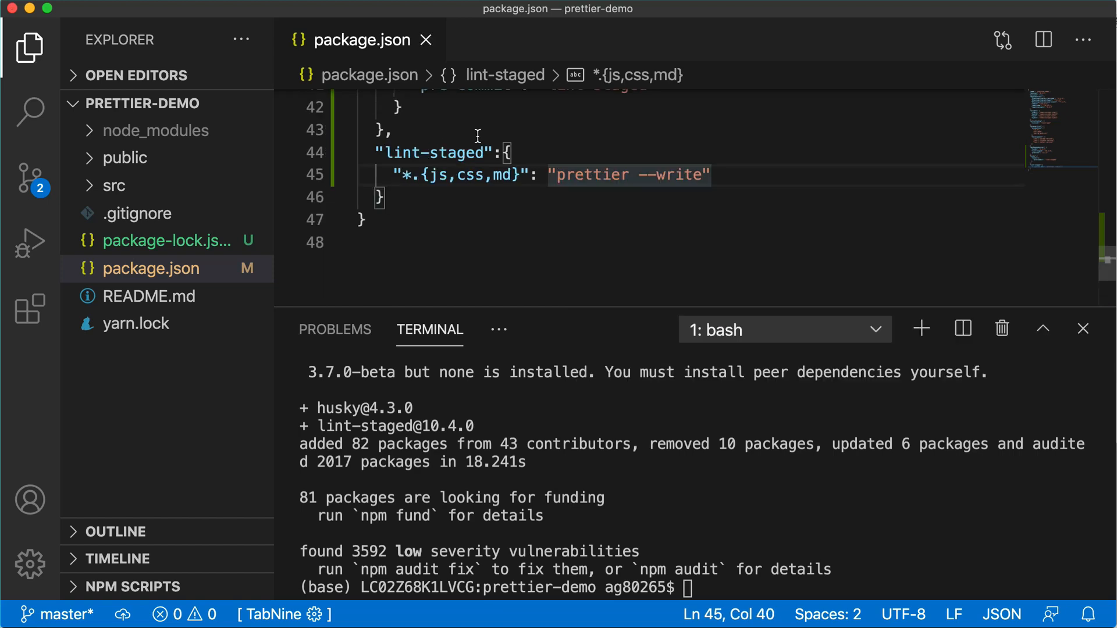
mouse_move(656, 229)
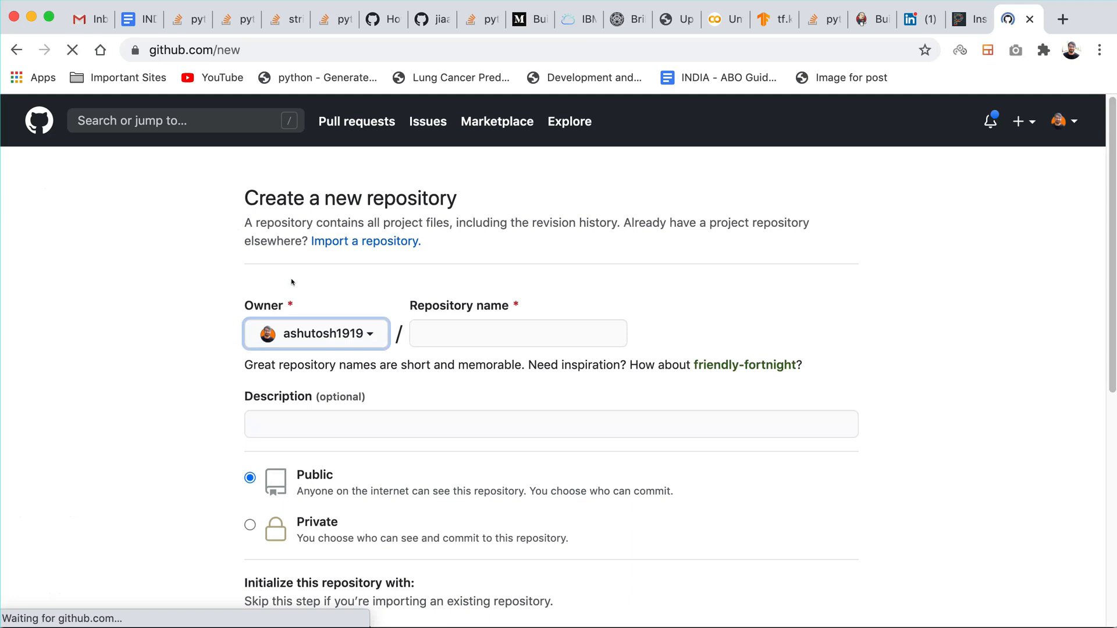
- Name the new repository prettier-demo and describe it as a demo implementing prettier in react-app
type("p")
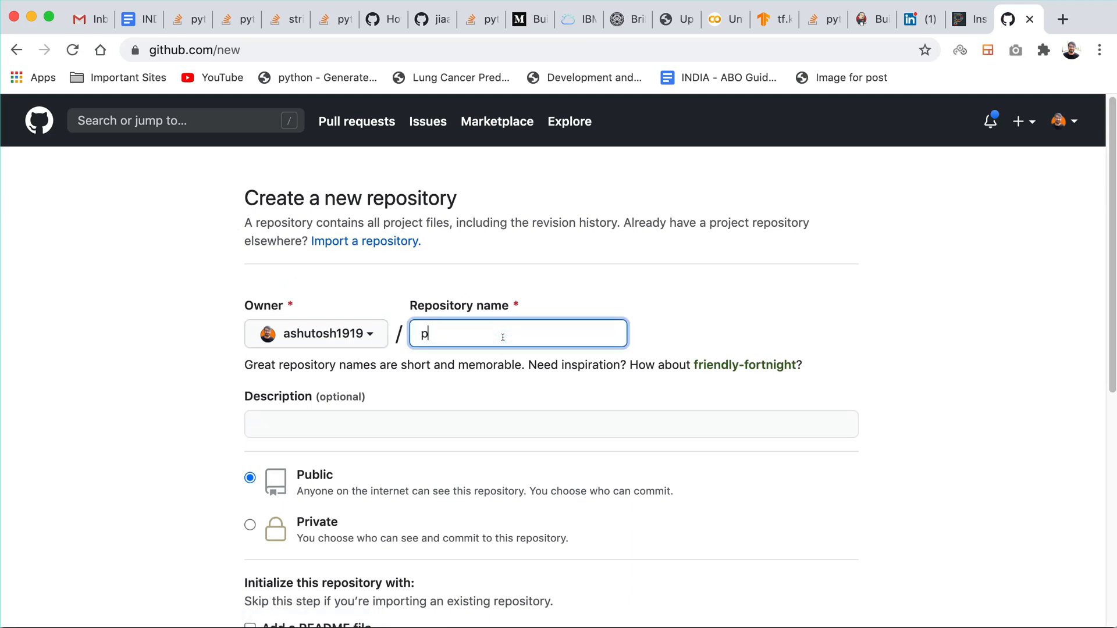
type("rettier-")
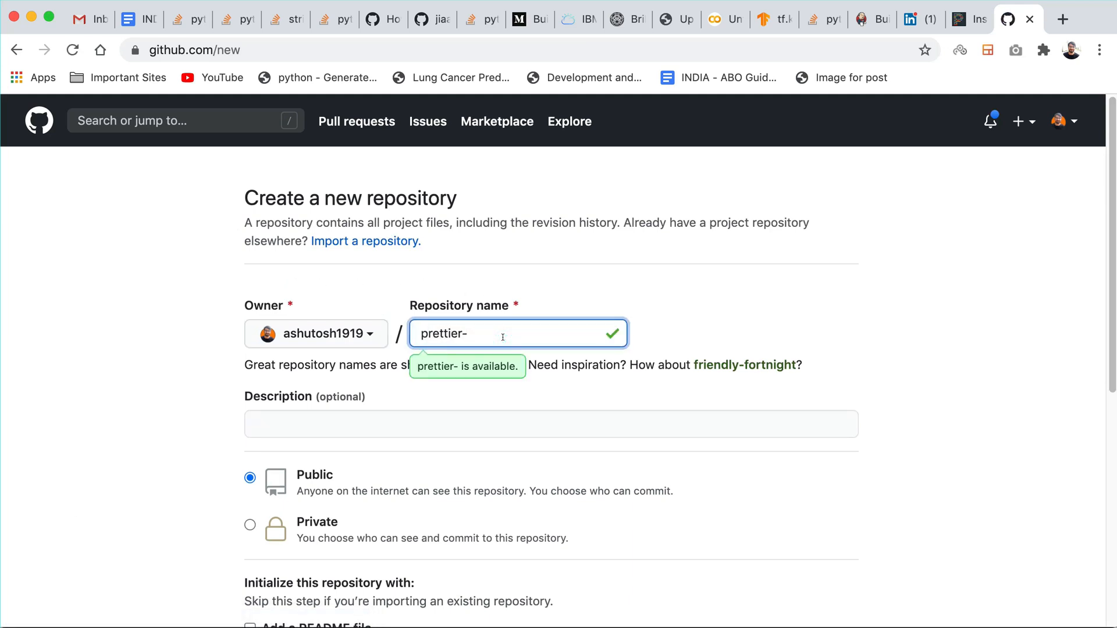
type("demo")
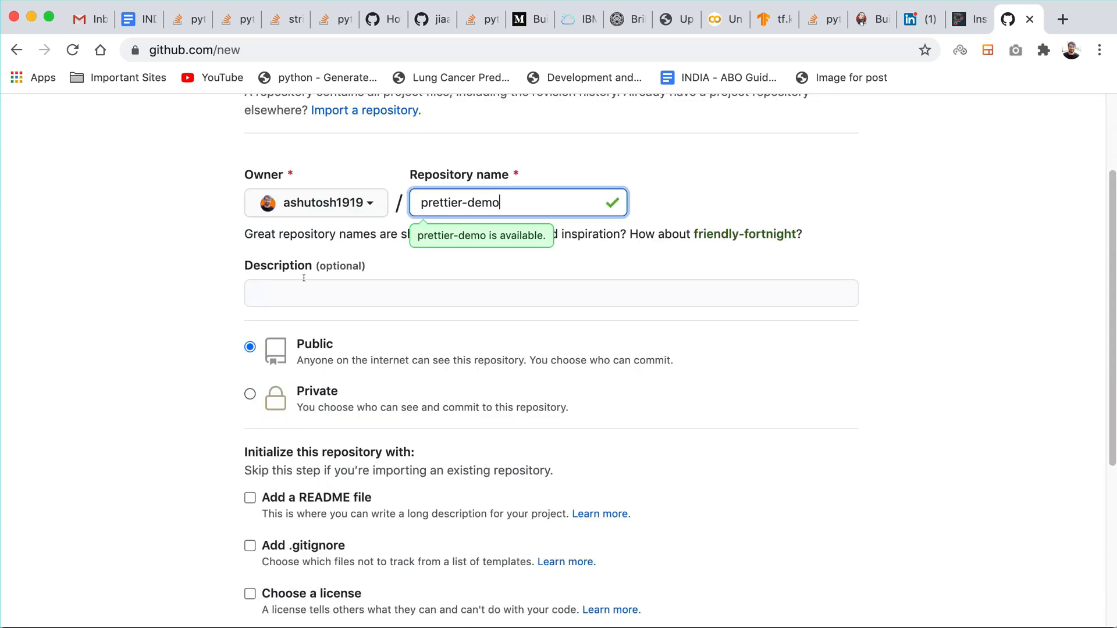
left_click(551, 293)
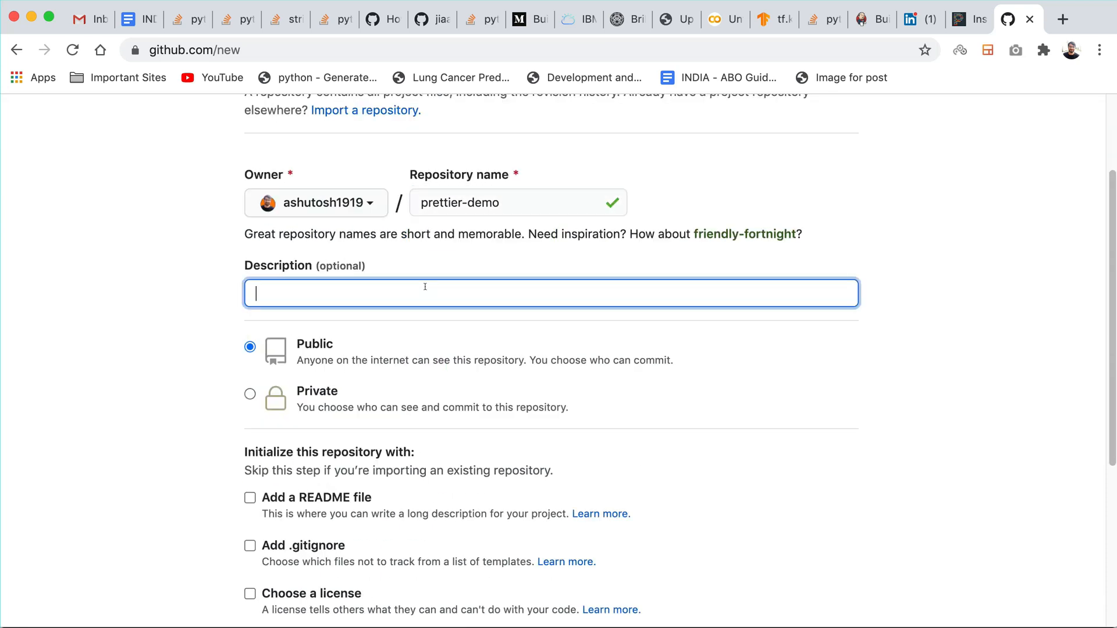
type("This is d")
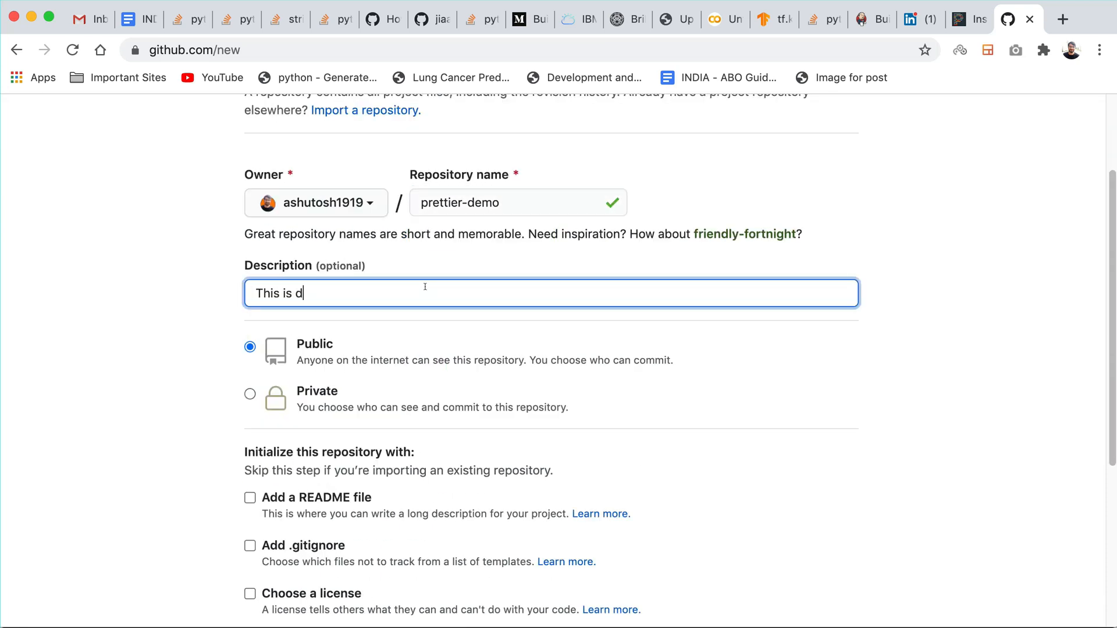
type("emo to")
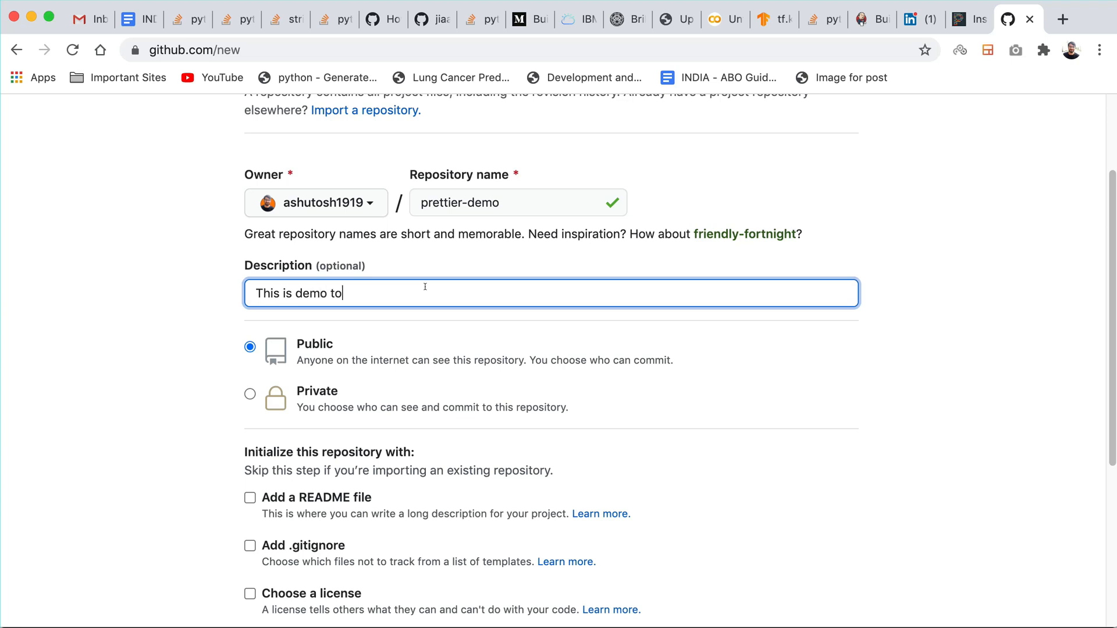
type("implemenr")
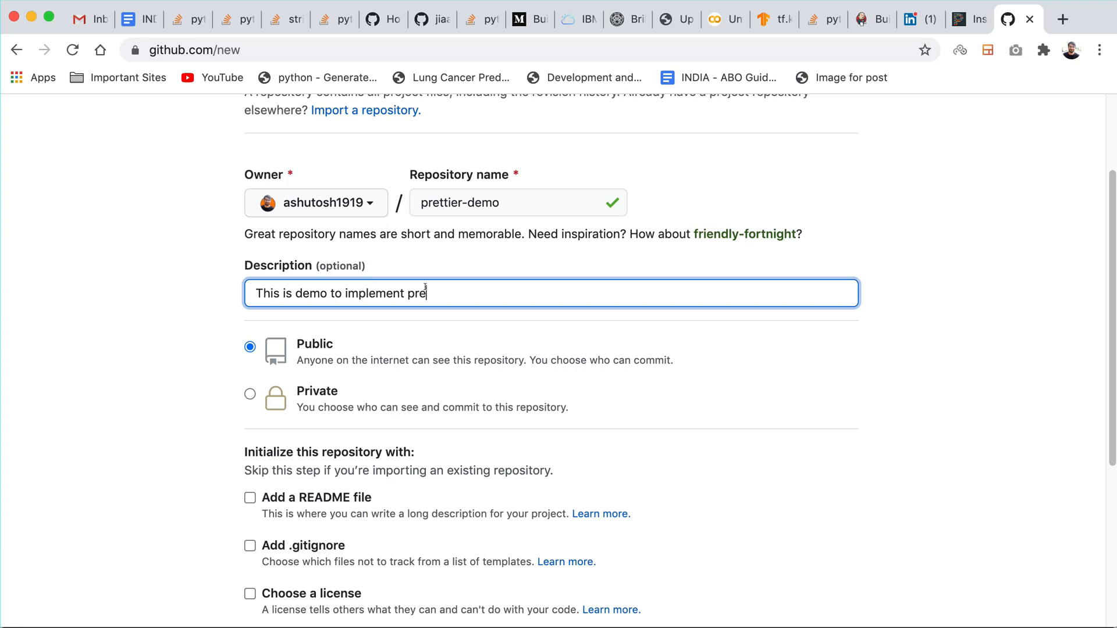
type("ttier")
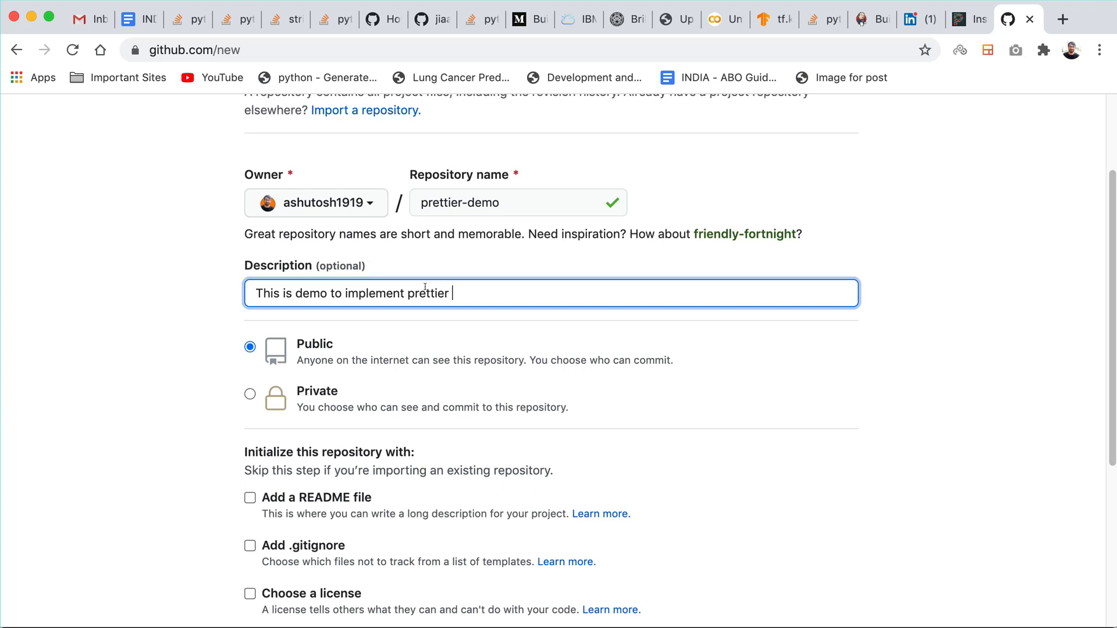
type("in react-app")
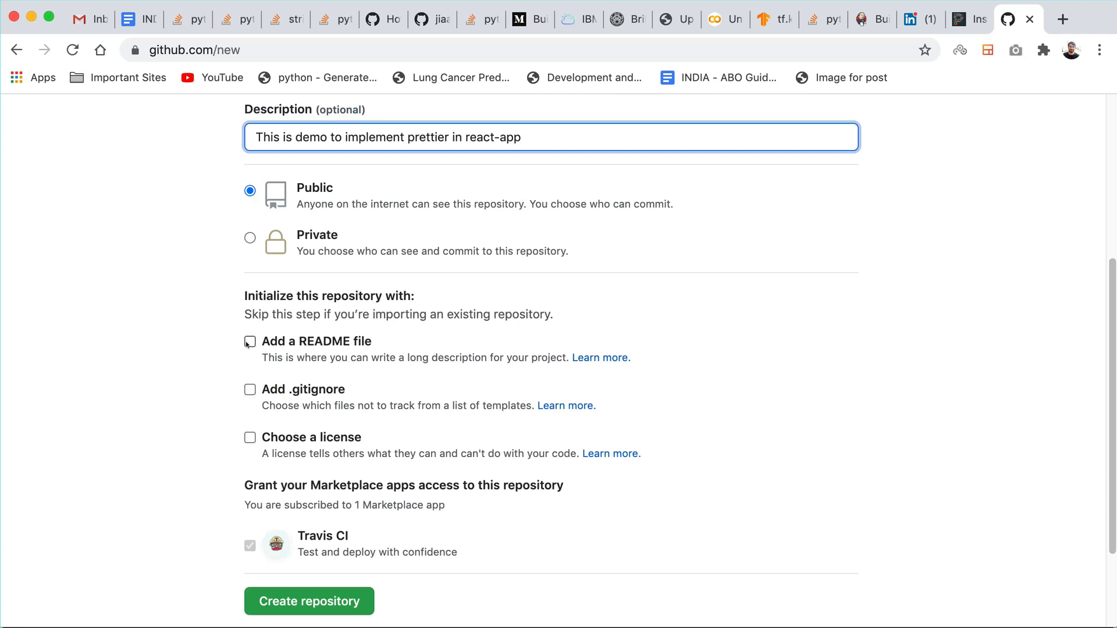
- Add a README and license, create the repository, and copy its HTTPS clone URL
left_click(249, 341)
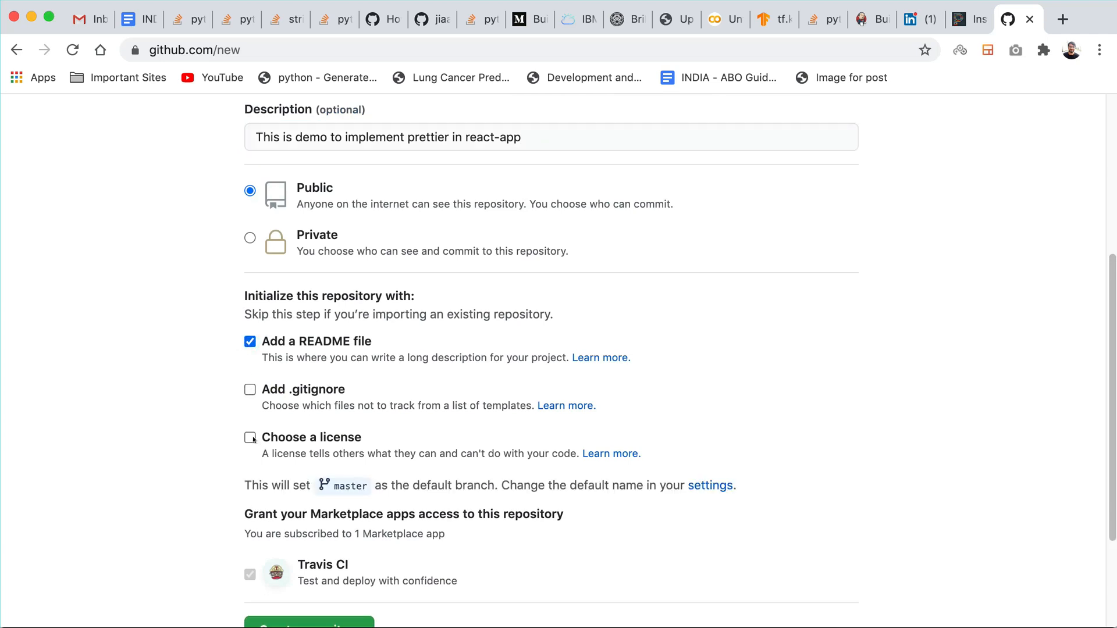
left_click(250, 437)
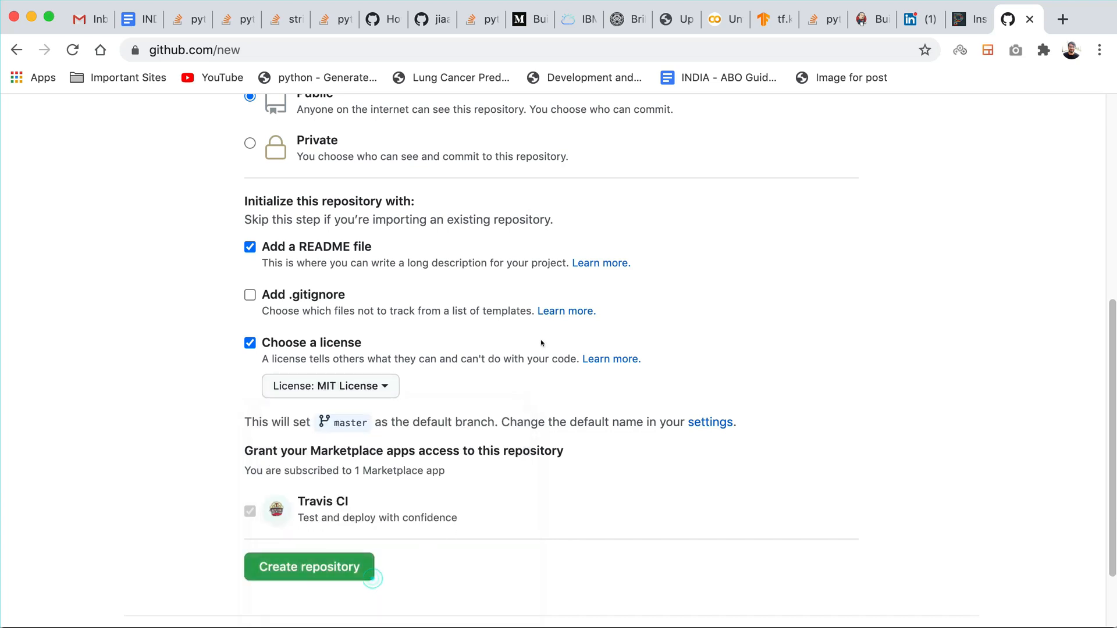
left_click(308, 566)
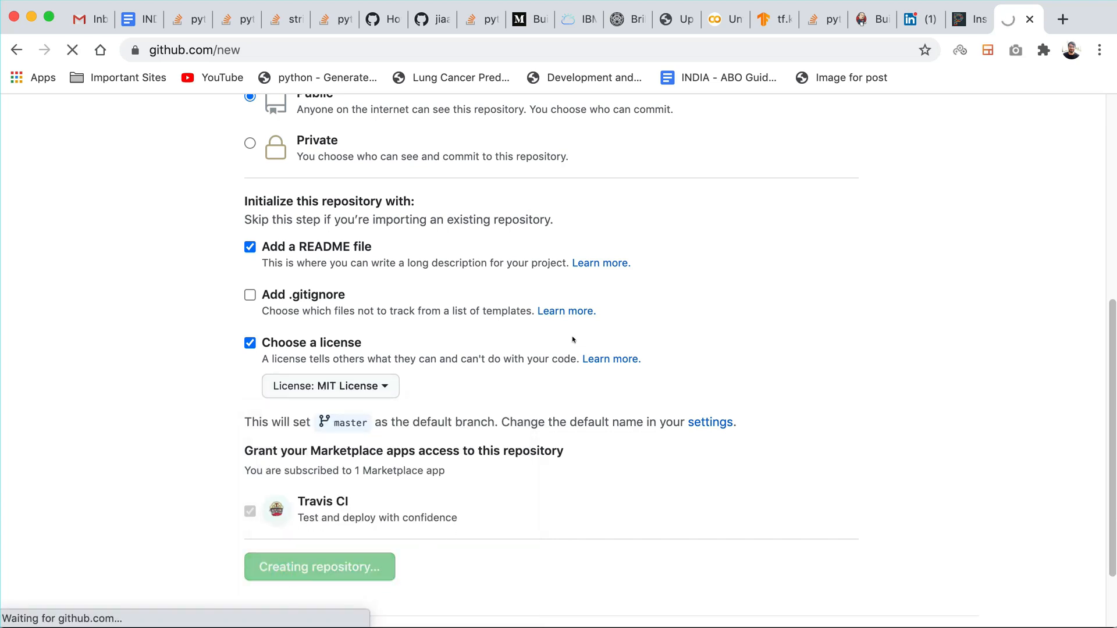
left_click(318, 566)
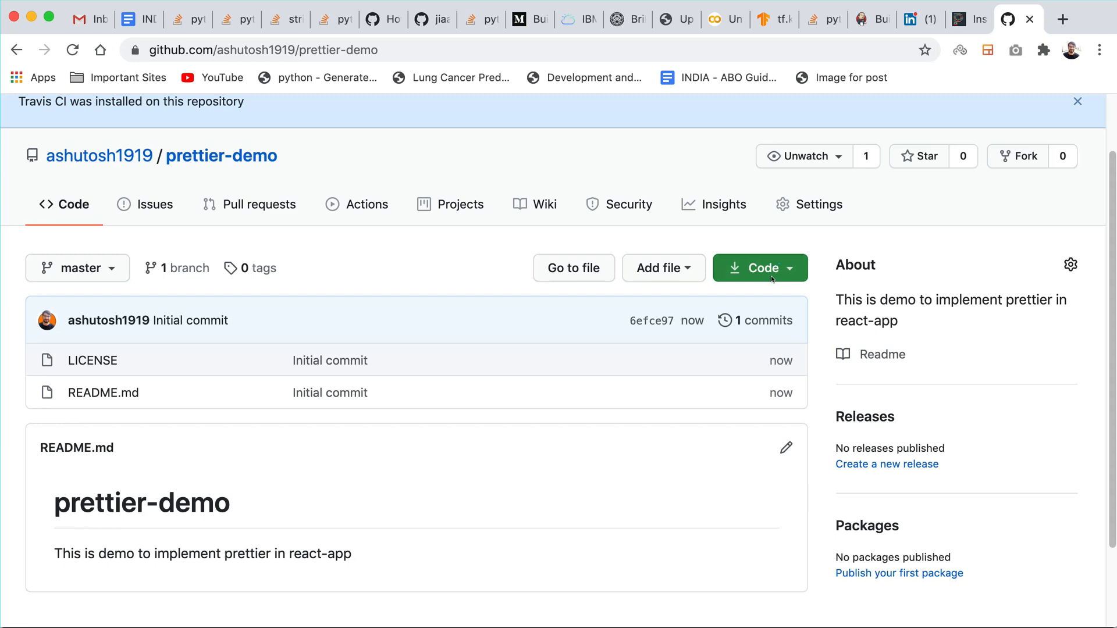
left_click(758, 267)
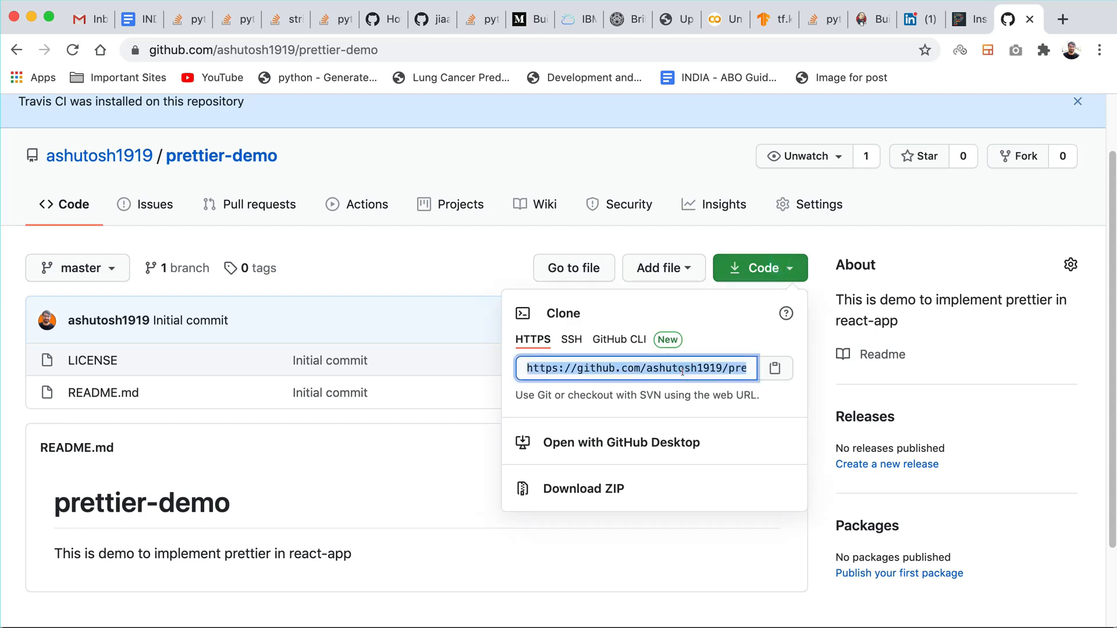
left_click(759, 267)
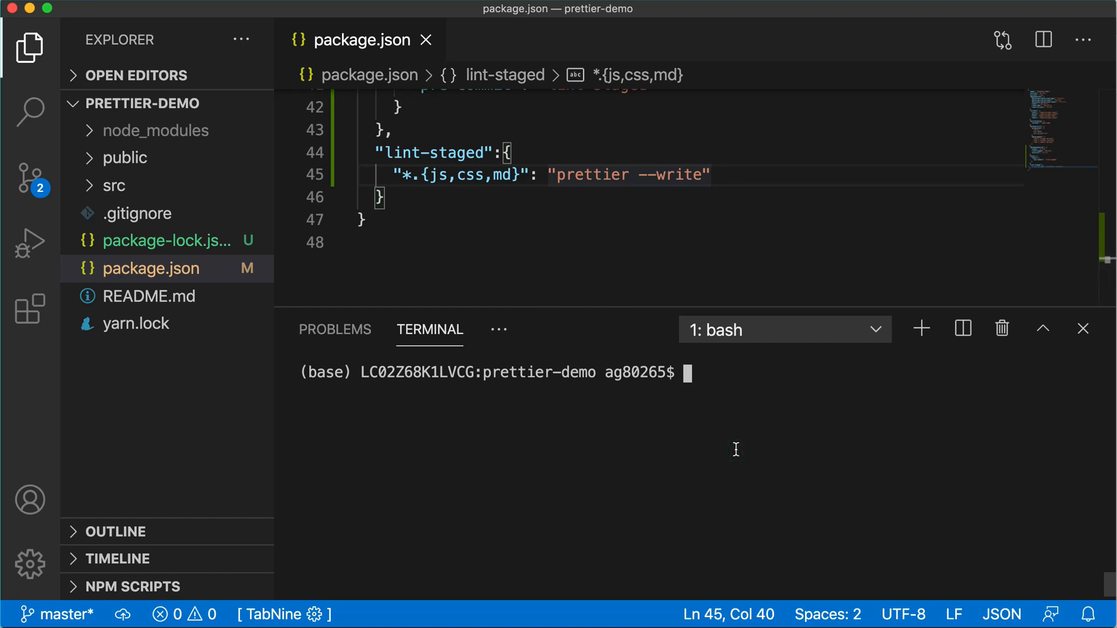
- Reinitialise the local repository with git init and begin a git remote command
type("git init")
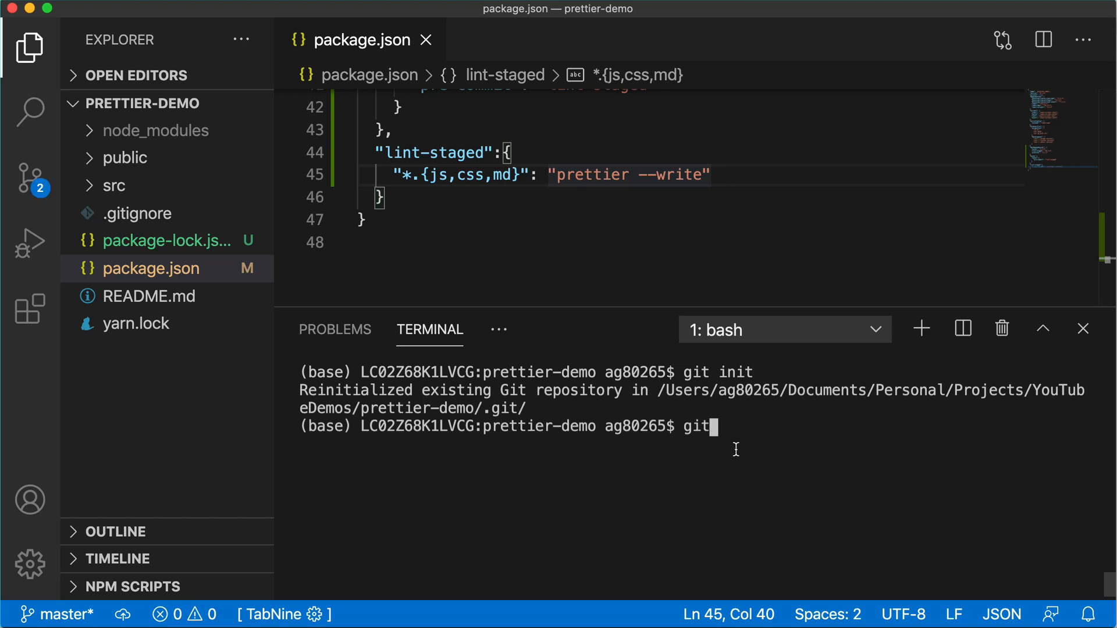
type("re")
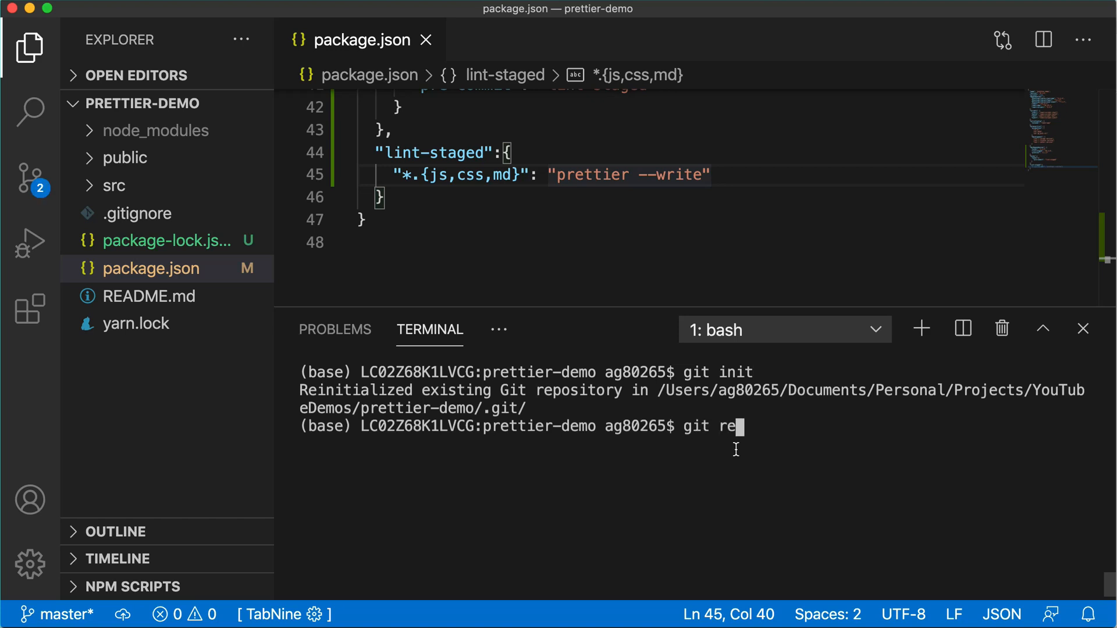
key("Backspace")
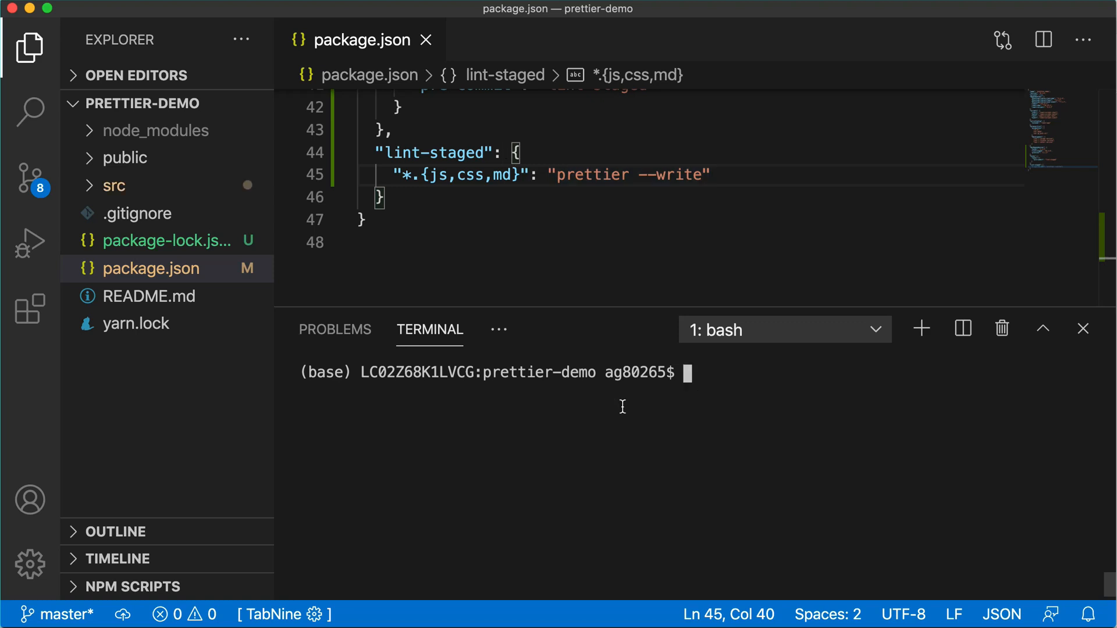
- Commit the staged files as 'First Commit' through the husky hook, then force-push to origin master
type("g")
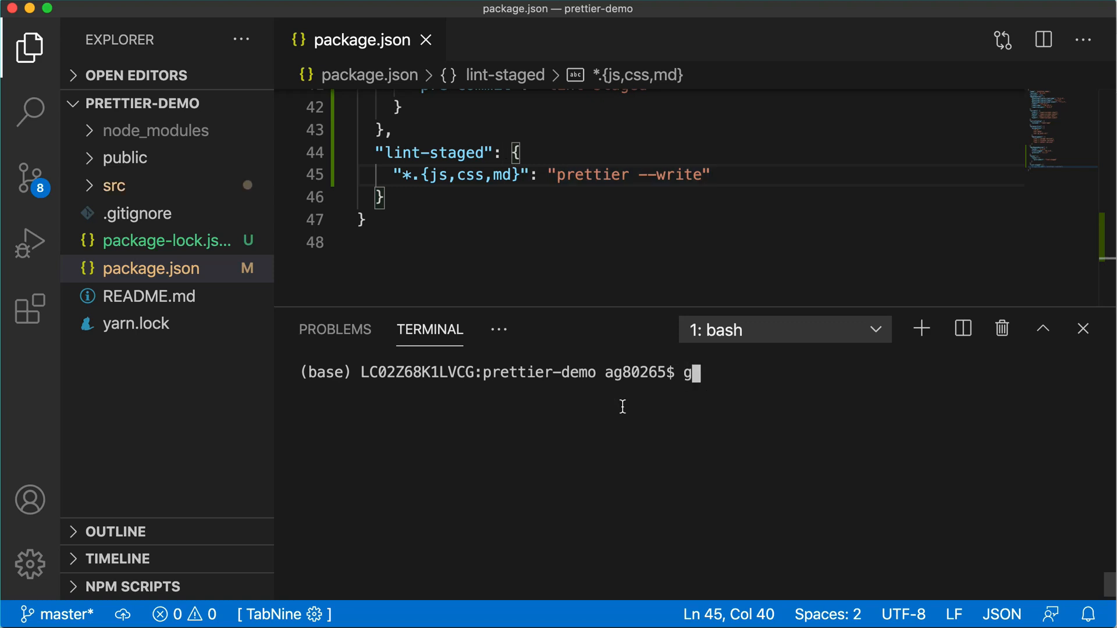
type("it add .")
type("git")
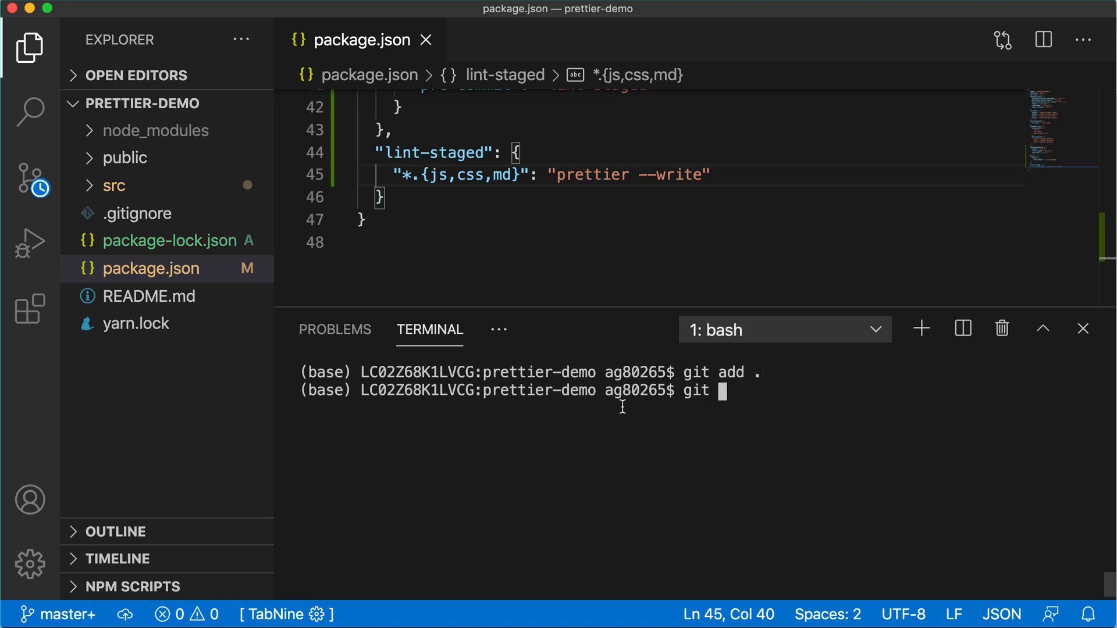
type("commit -m")
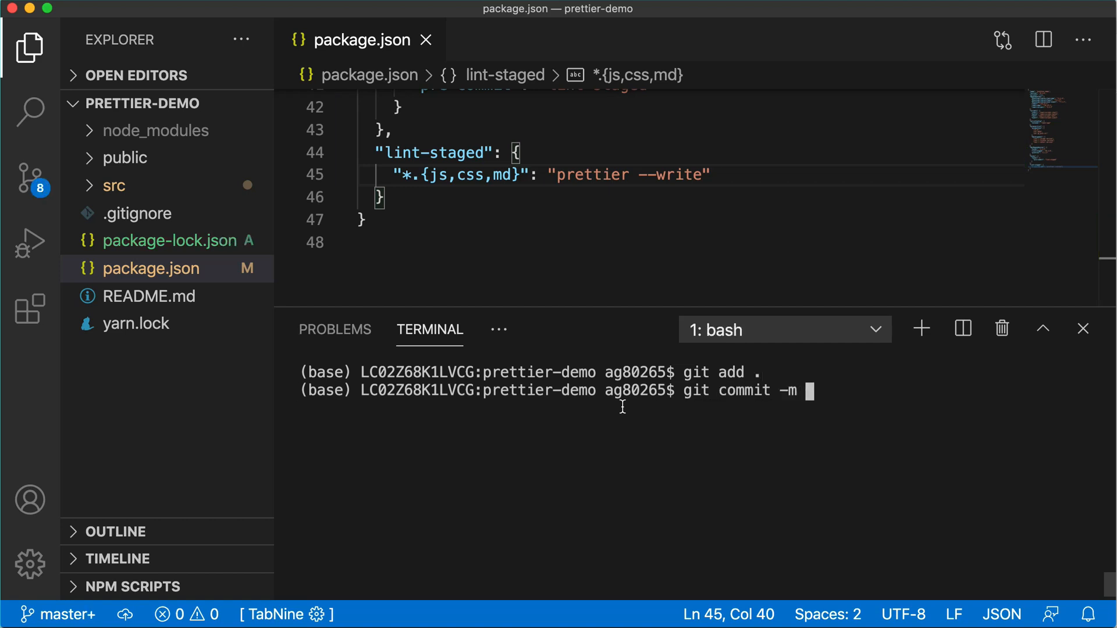
type("'First")
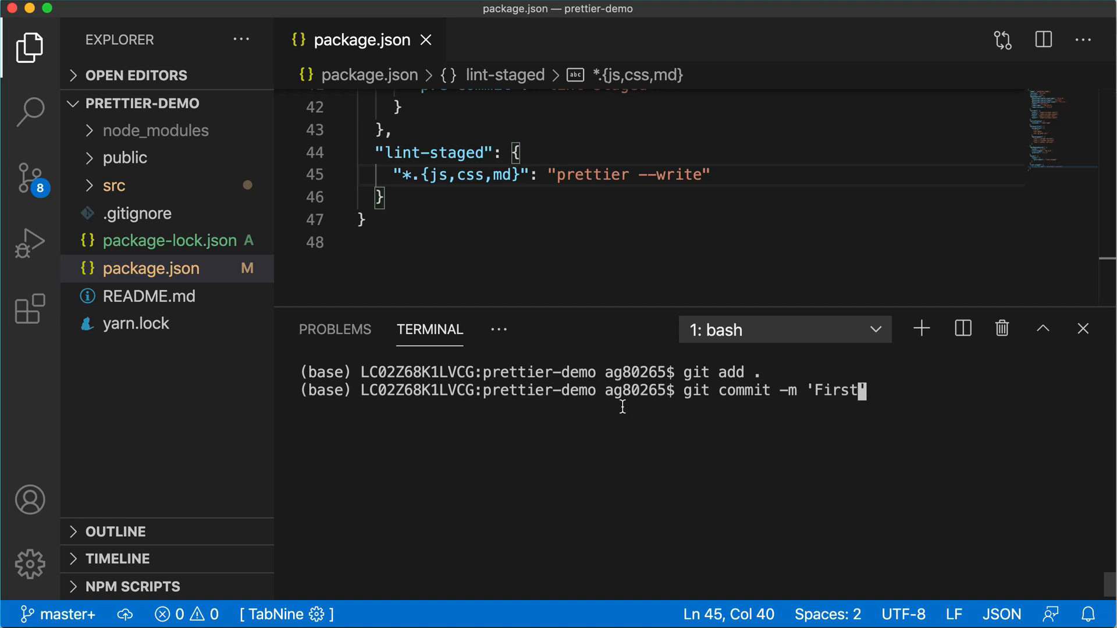
key("enter")
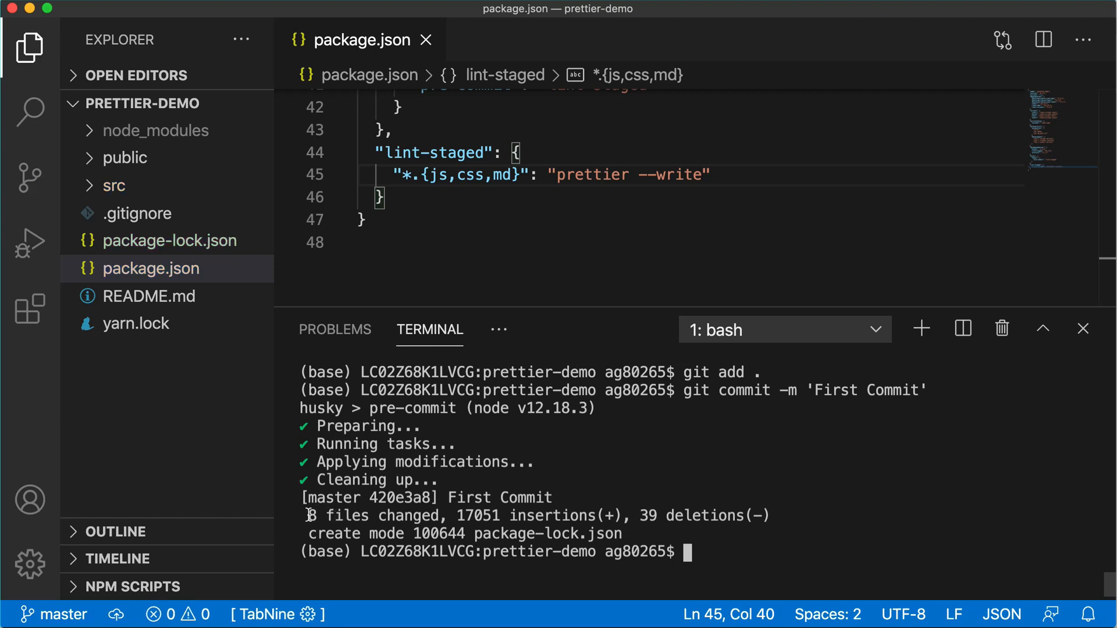
double_click(459, 515)
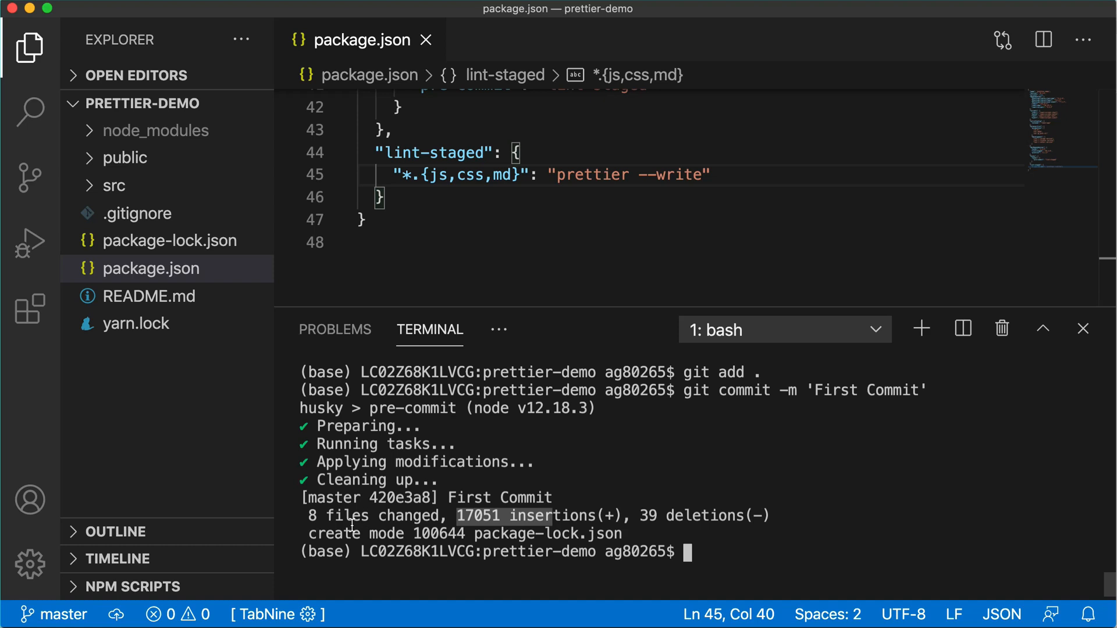
mouse_move(670, 534)
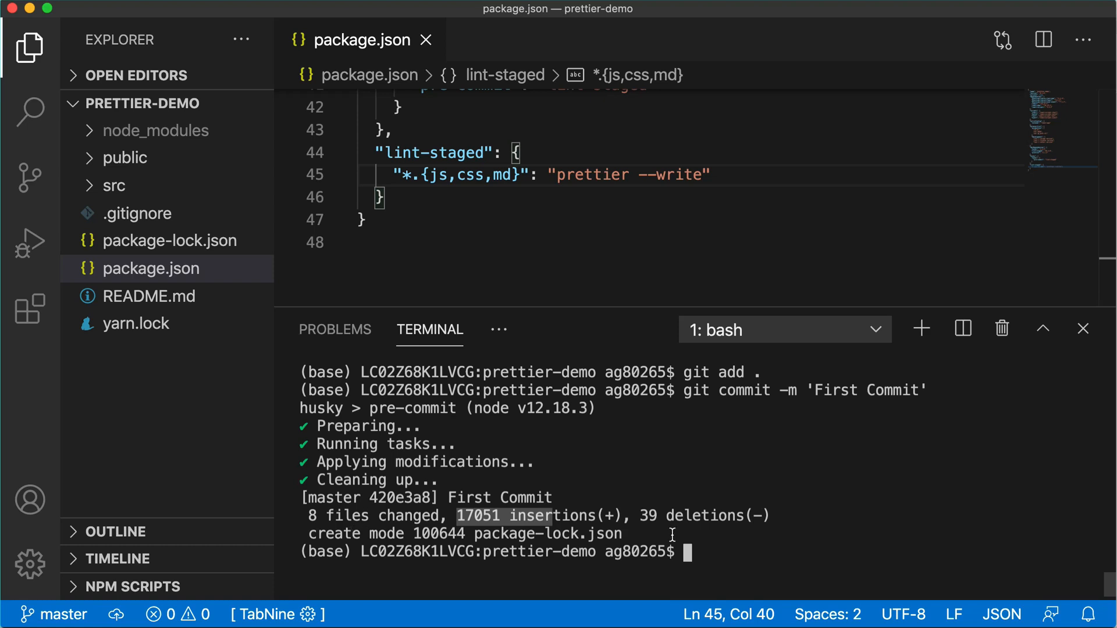
type("git push -f origin master")
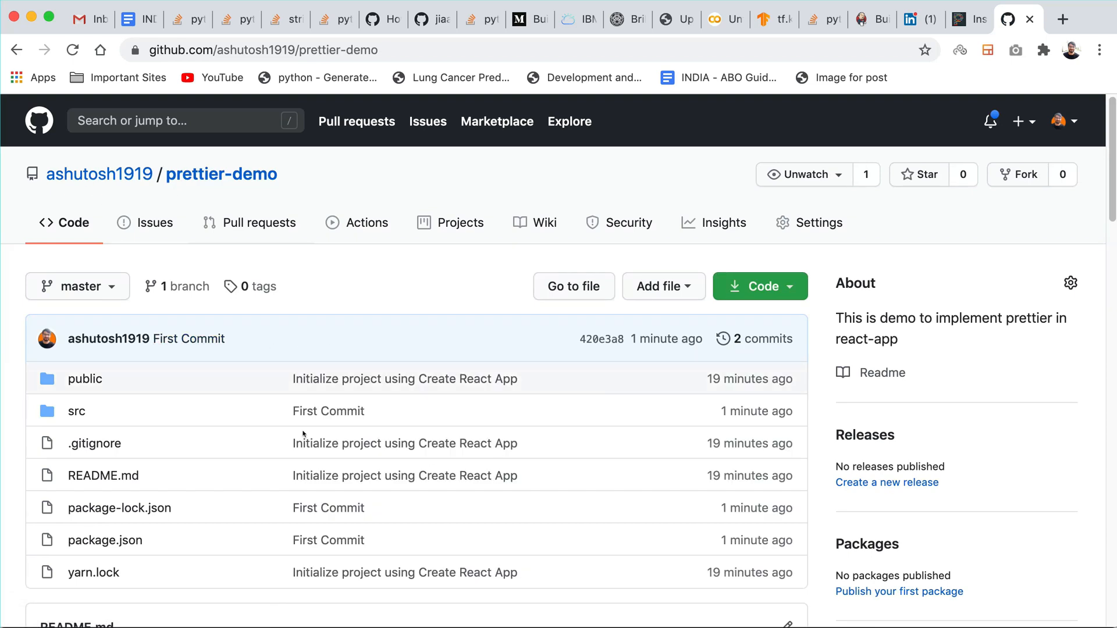
- Scroll the GitHub prettier-demo page to confirm the First Commit files are listed
scroll("down", 3)
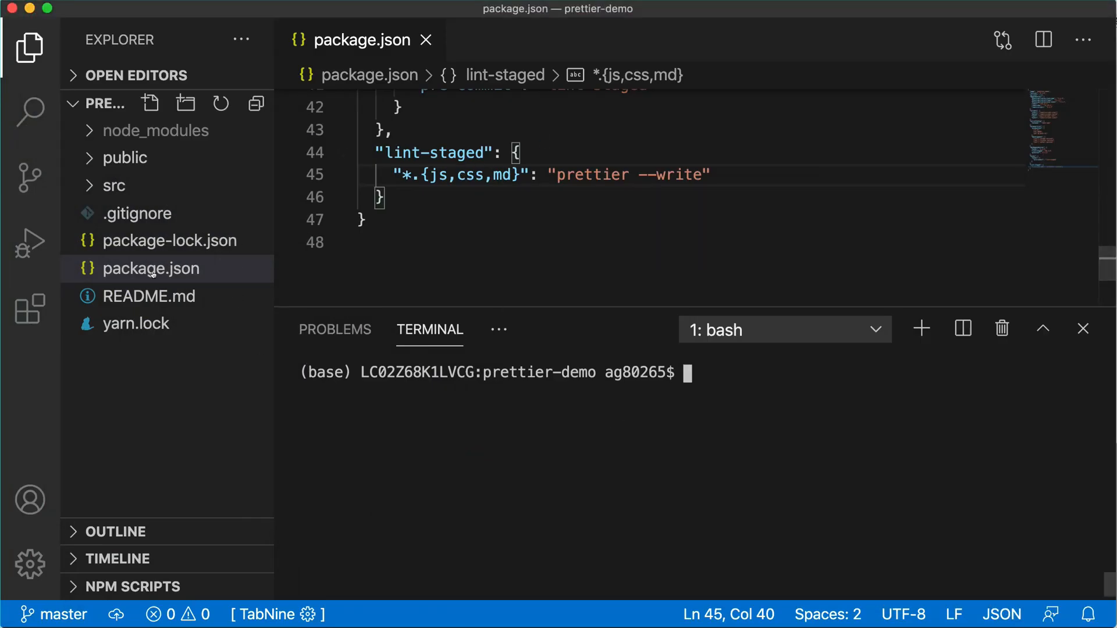
- Open src/App.js and add <p>I am Ashutosh.</p> right after the closing header tag
left_click(113, 185)
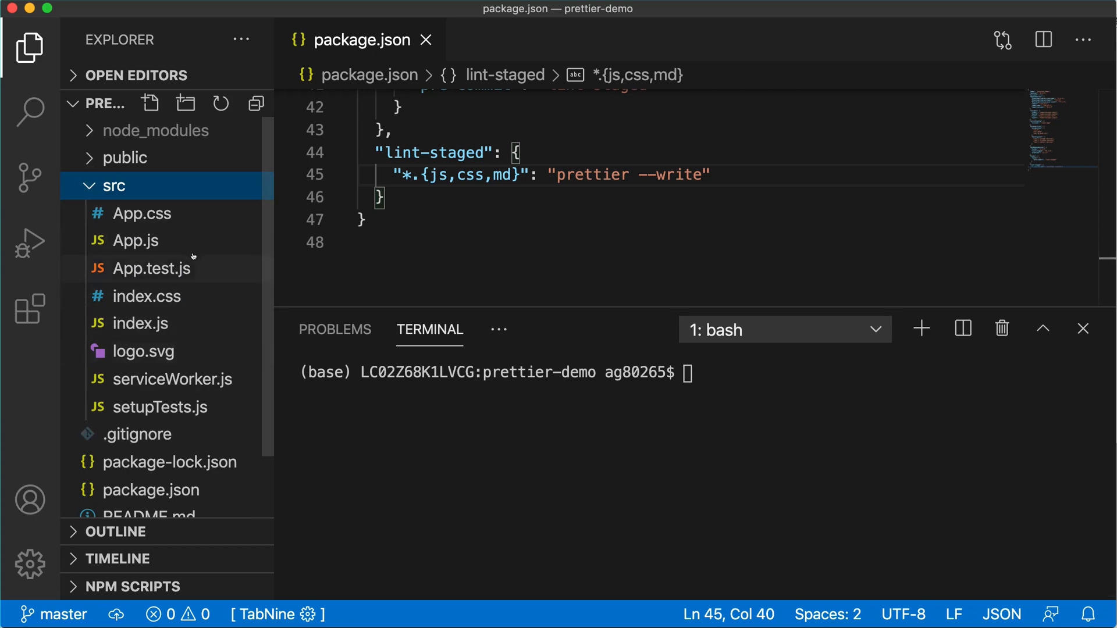
double_click(136, 240)
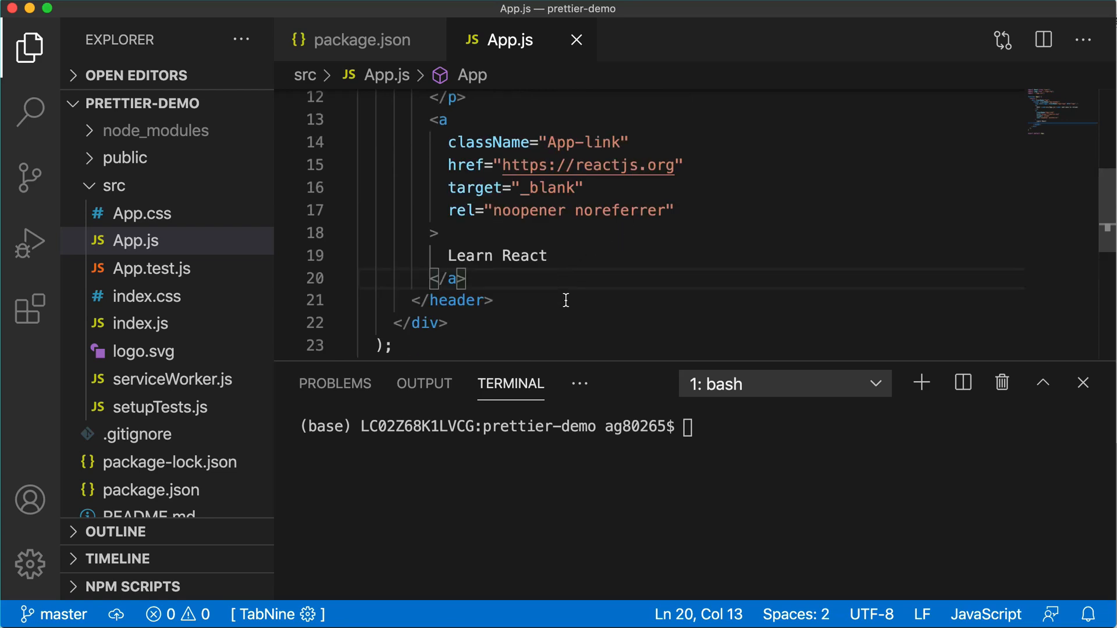
type("<")
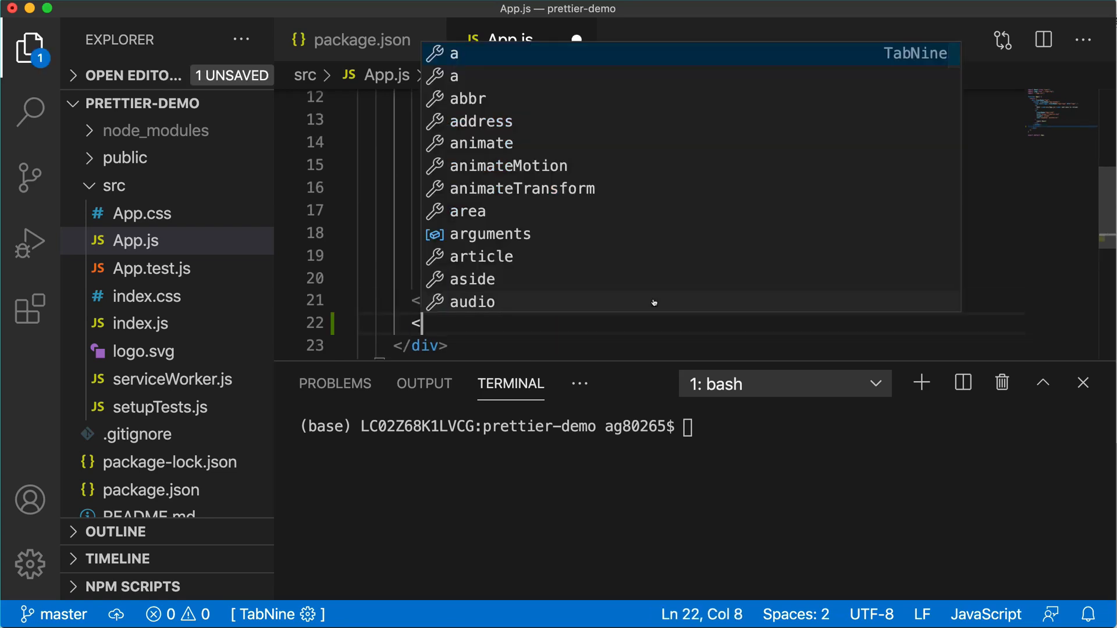
type("p>I </p>")
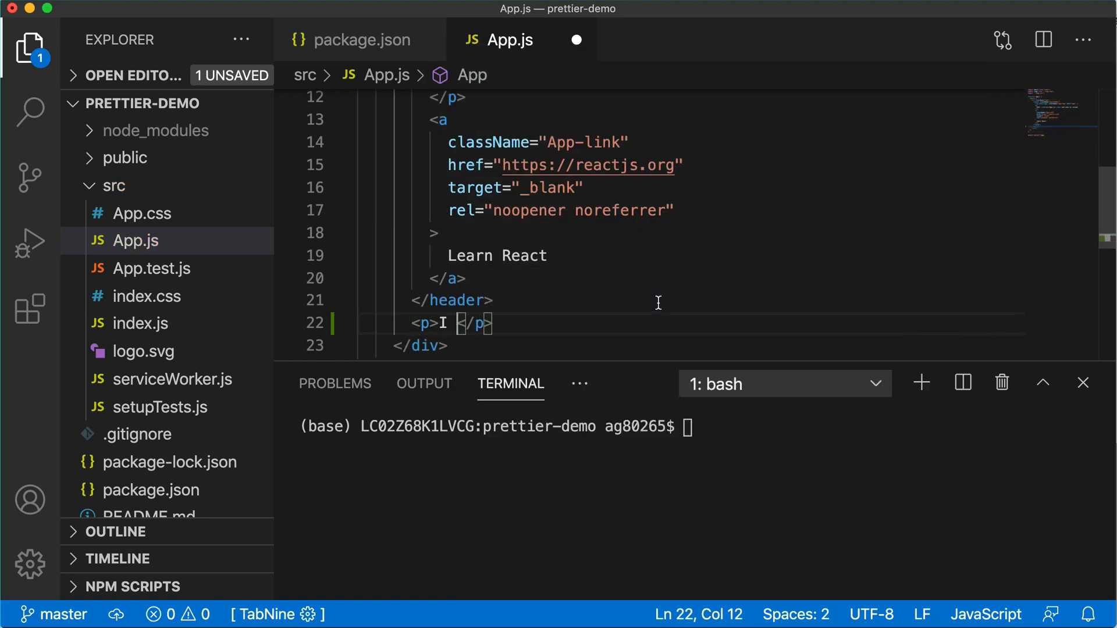
type("am Ashutosh.")
left_click(703, 427)
type("y")
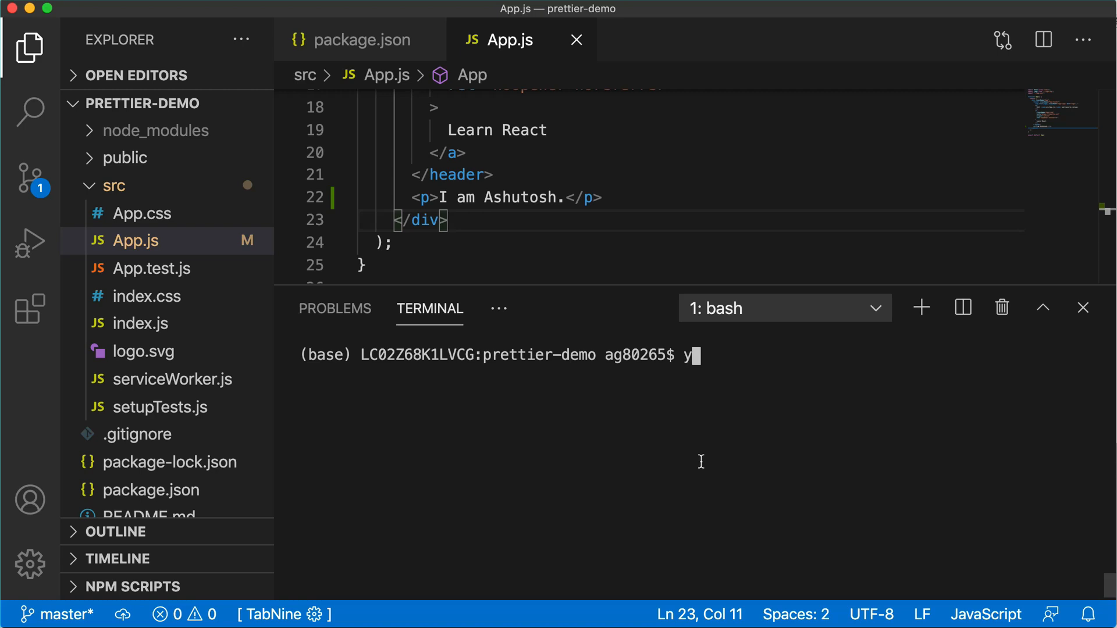
type("arn")
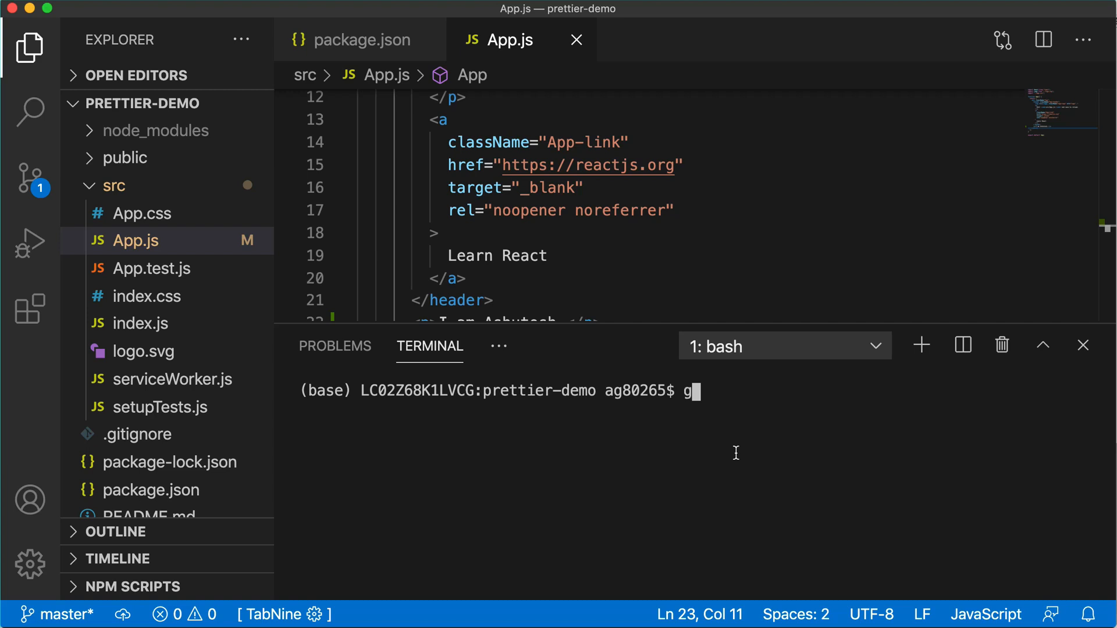
- Over-indent the logo <img> line on line 9 and discard the unfinished terminal command
type("it f")
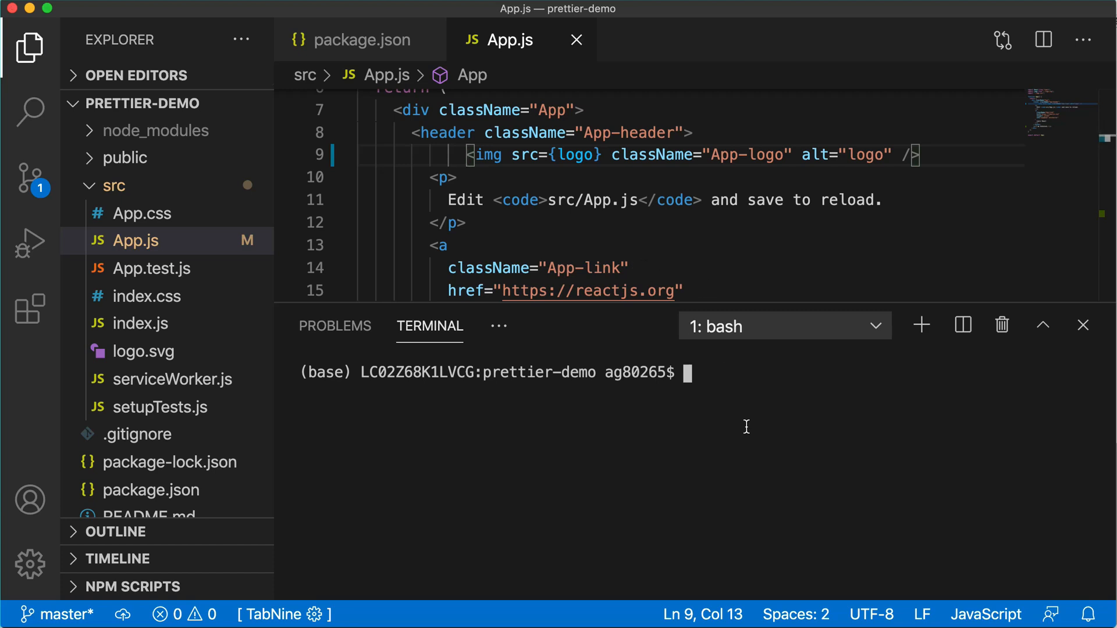
type("git")
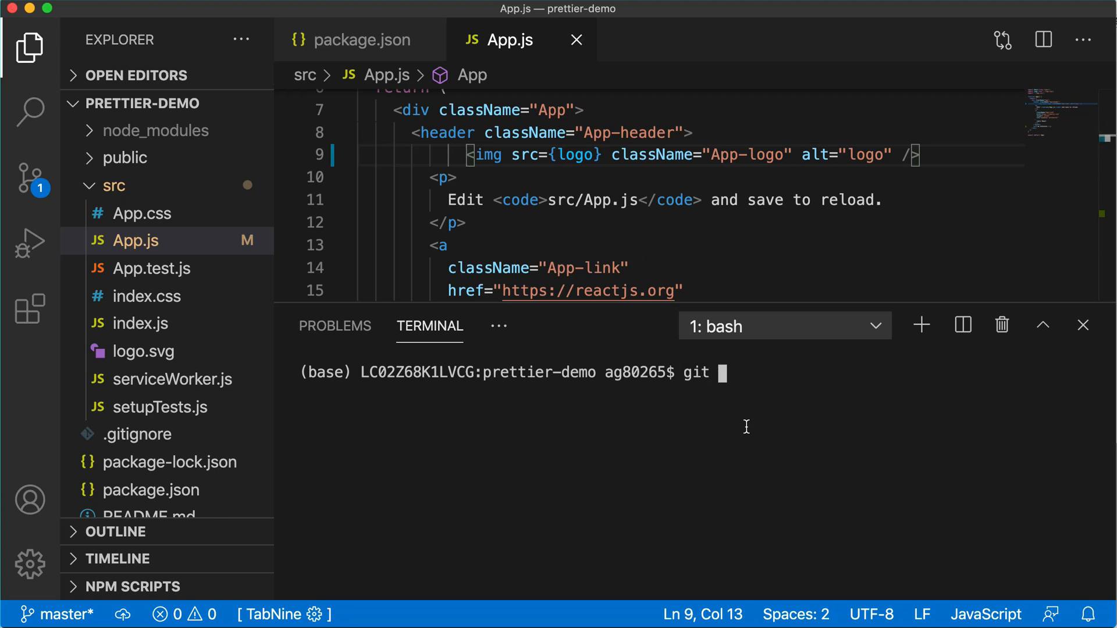
key("Enter")
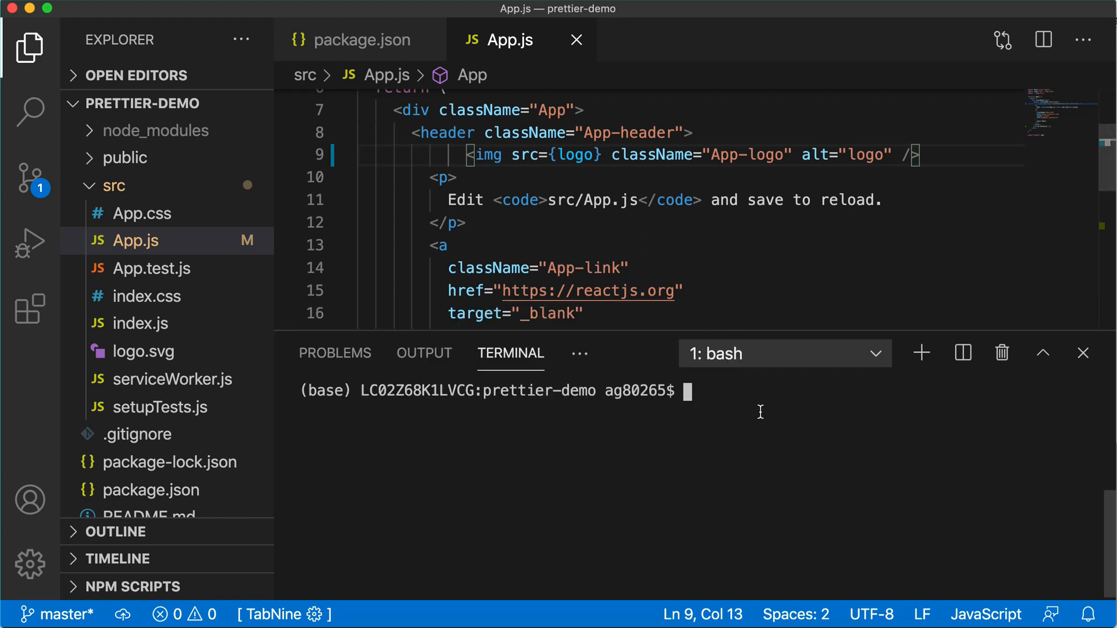
- Stage all changes and commit them with the message 'Added Name'
type("git add .")
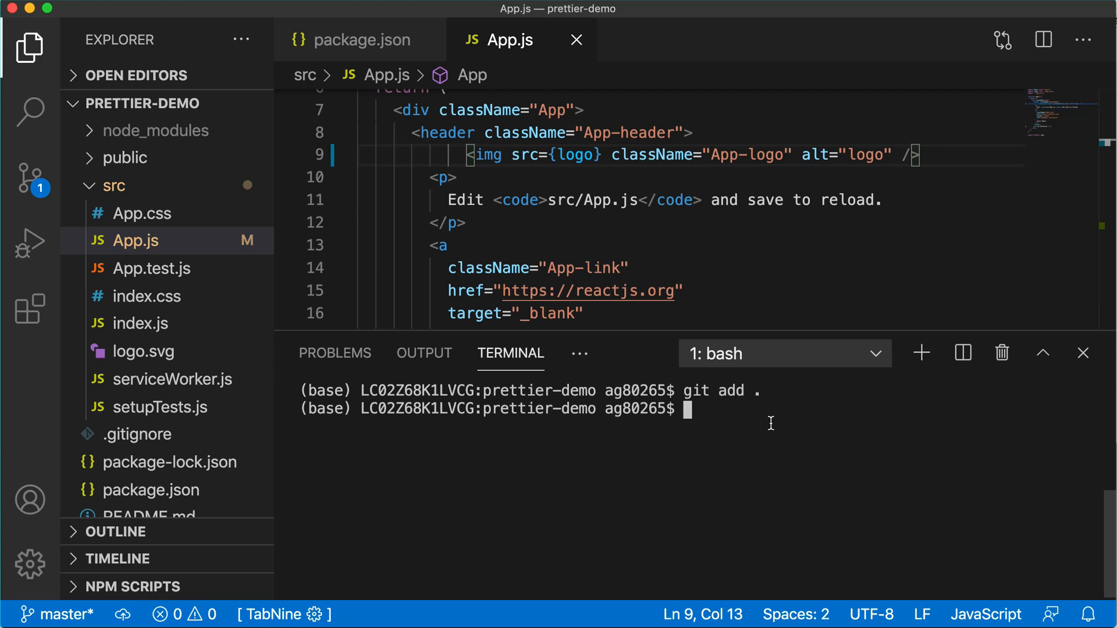
type("git commit 0")
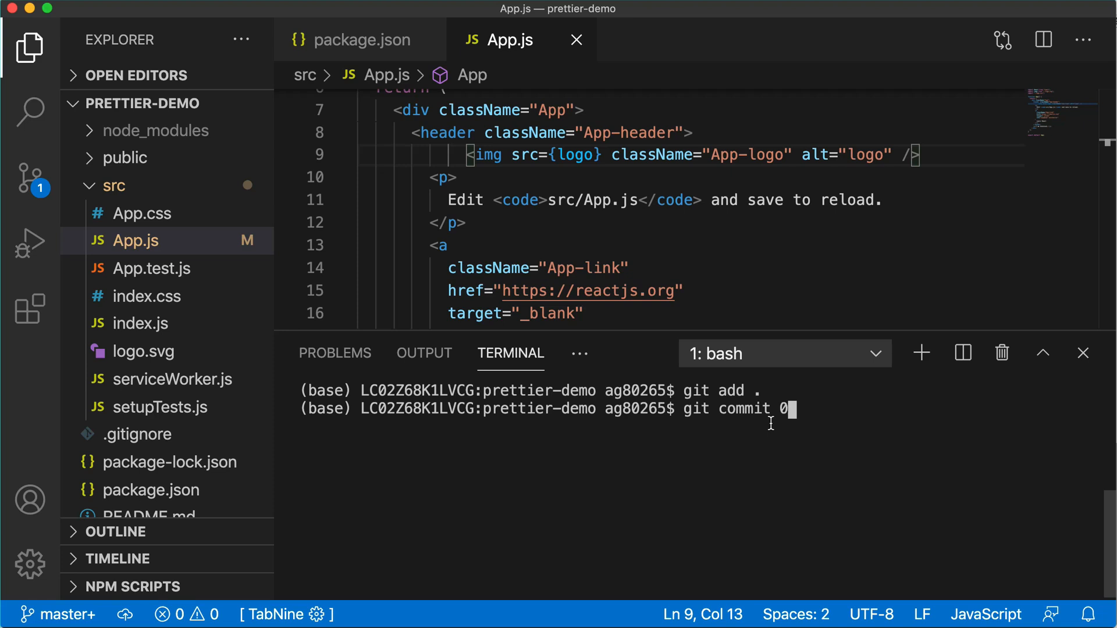
type("-m '")
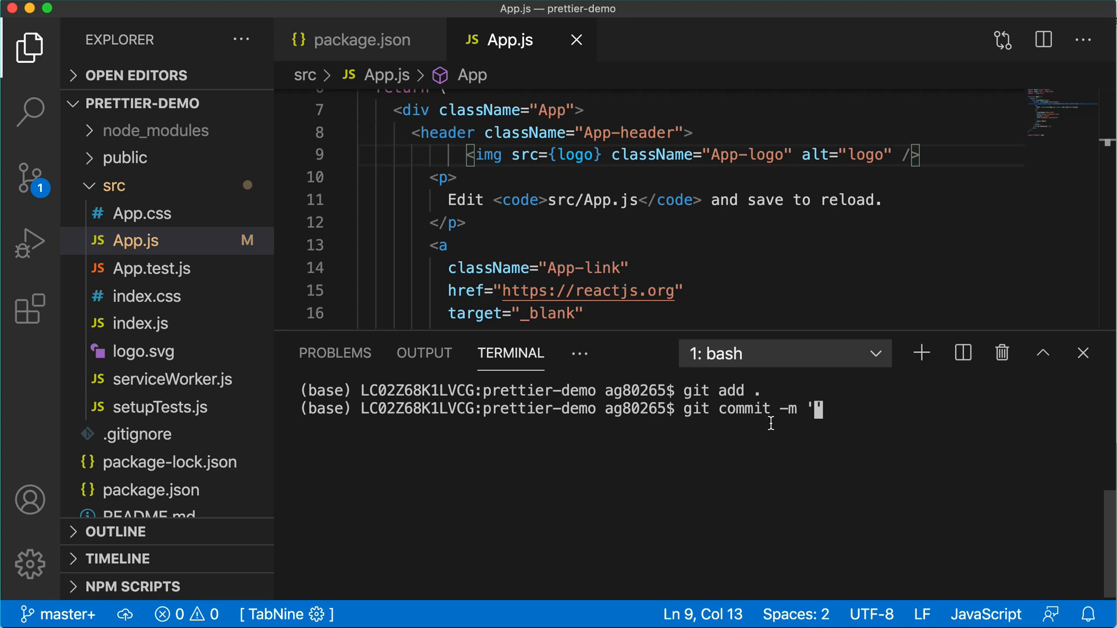
type("Added N")
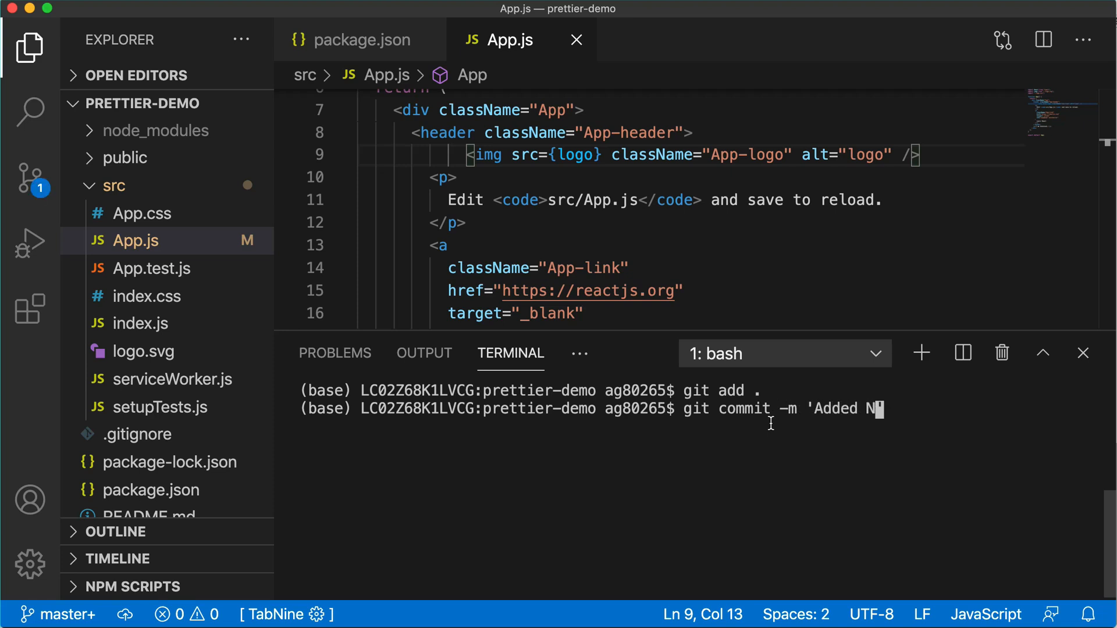
key("Enter")
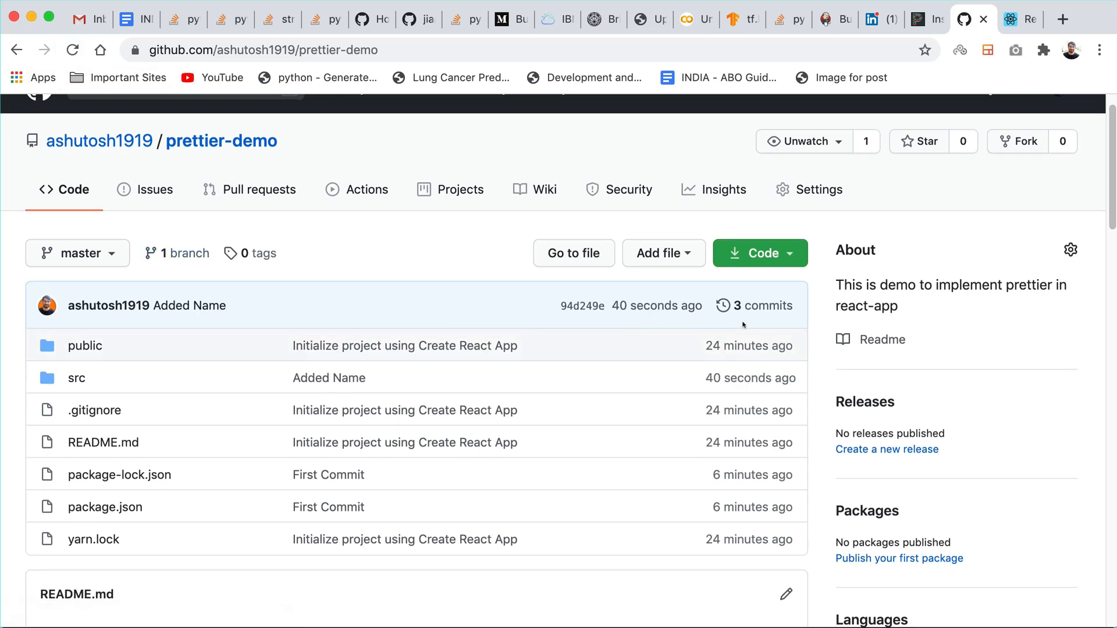
mouse_move(582, 305)
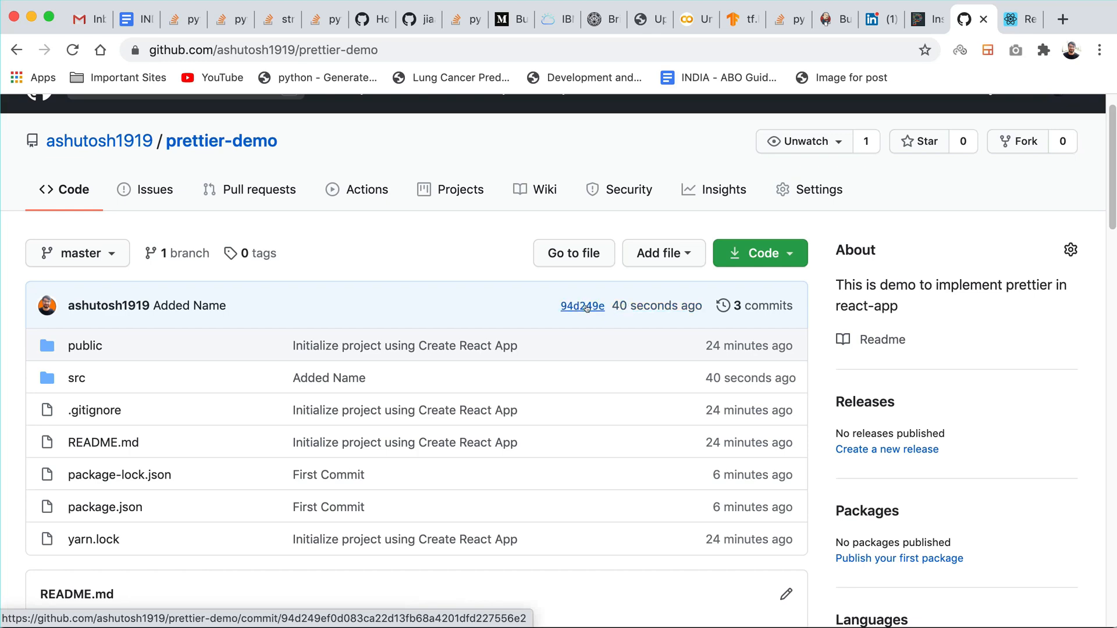
- Open the latest commit and scroll to its src/App.js diff with the added paragraph
left_click(582, 306)
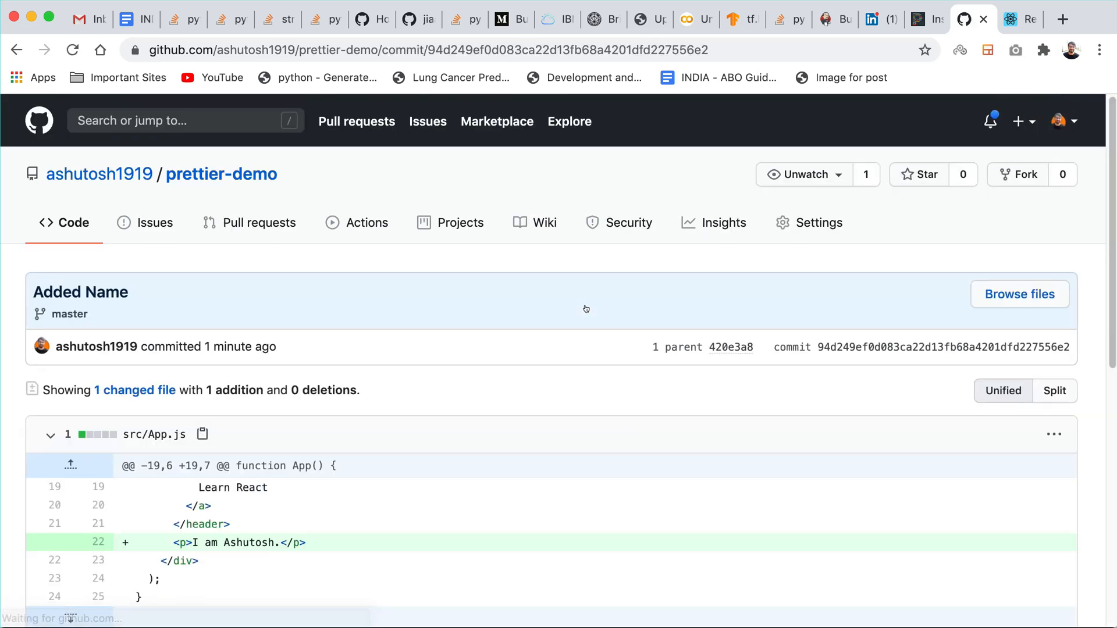
scroll("down", 3)
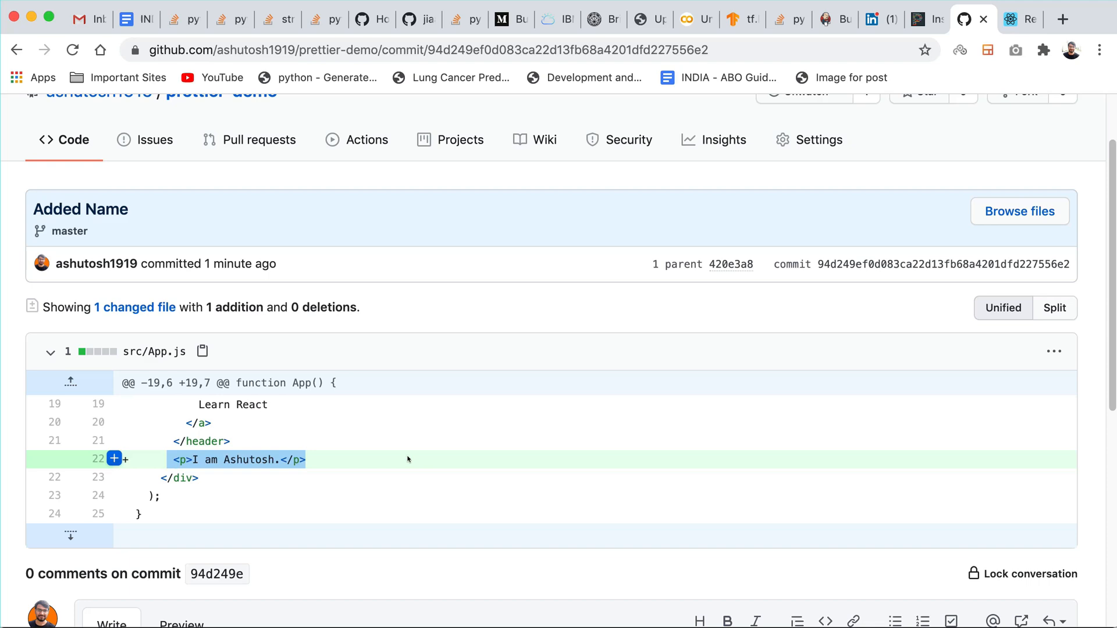
scroll("down", 3)
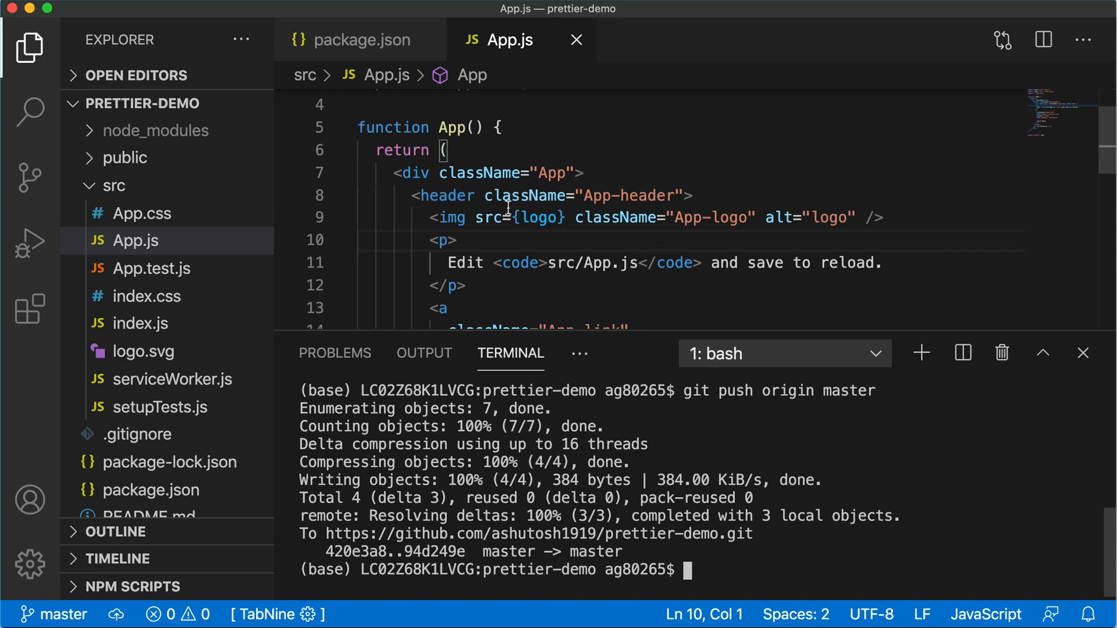
left_click(876, 217)
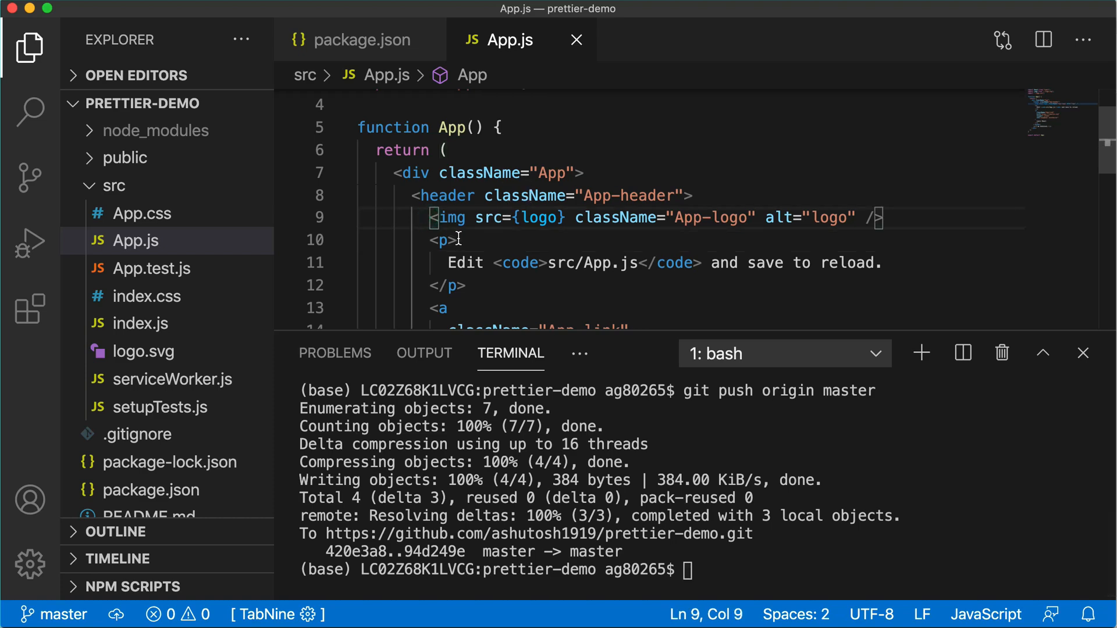